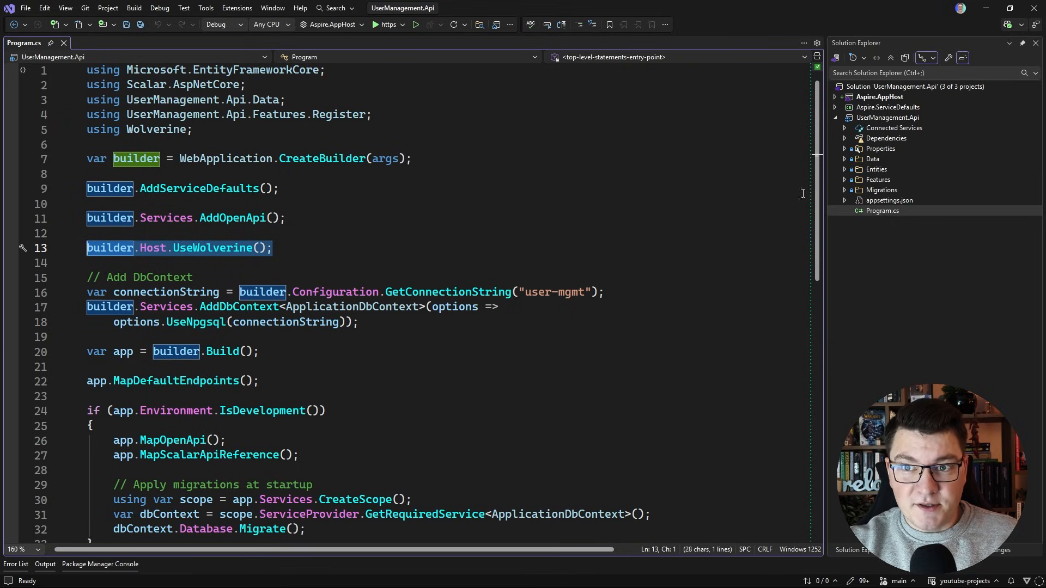
- Review the API's packages, the UseWolverine setup, and the UserRegistered event with its handler
{"action": "right_click", "coordinate": [886, 139]}
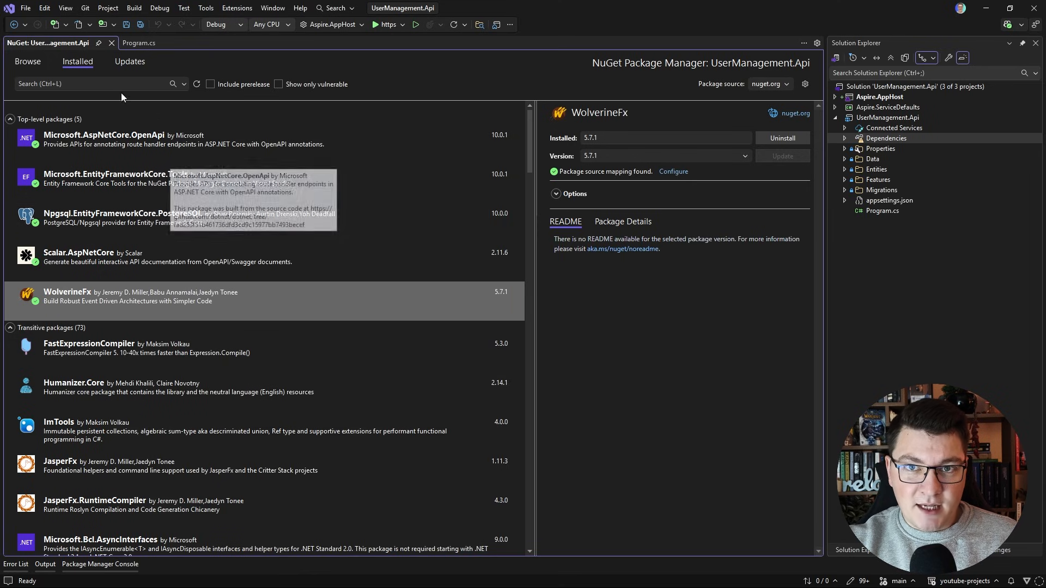
{"action": "left_click", "coordinate": [140, 42]}
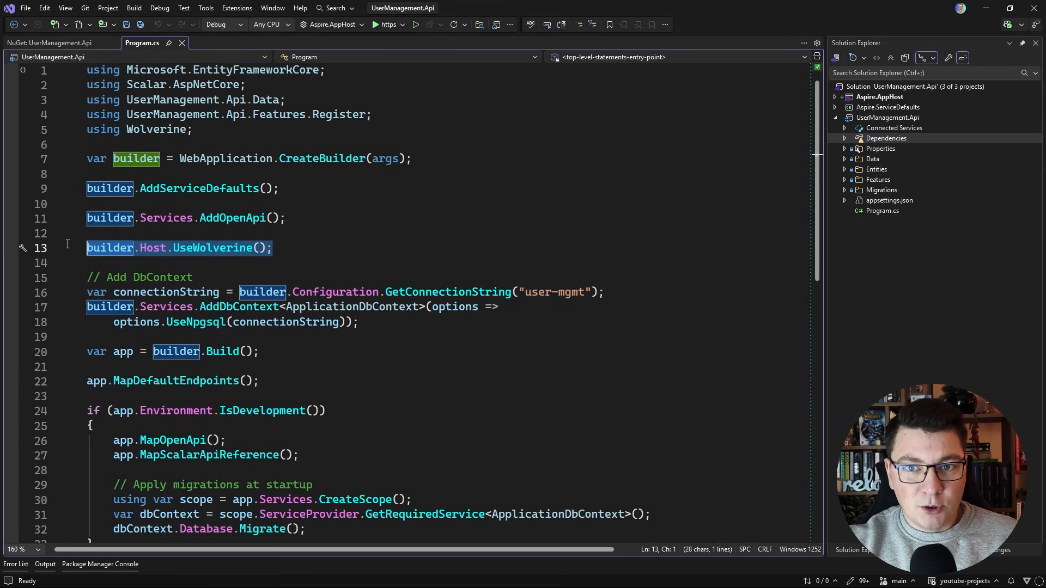
{"action": "left_click", "coordinate": [292, 249]}
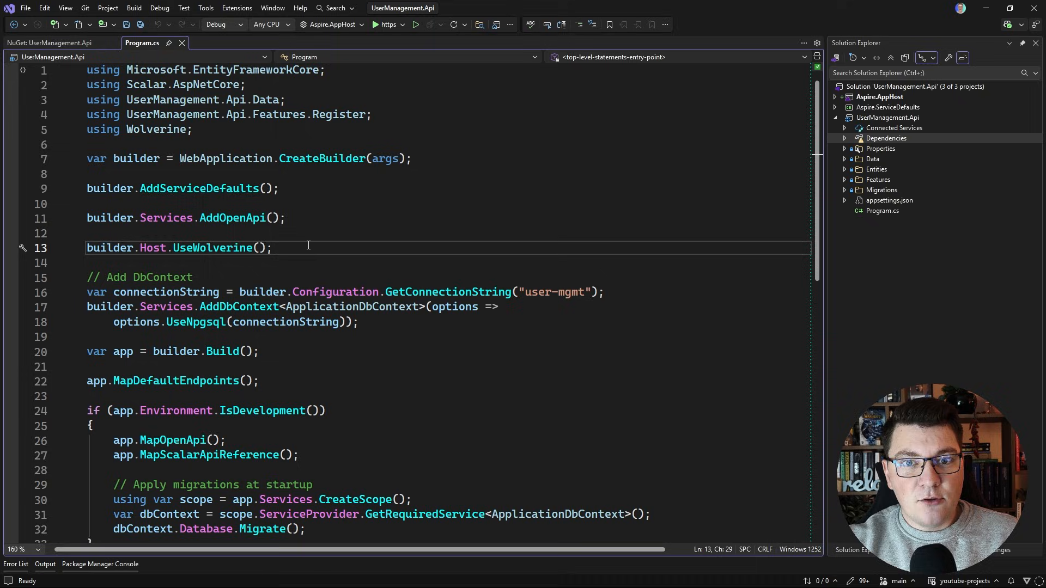
{"action": "scroll", "scroll_direction": "down", "scroll_amount": 3}
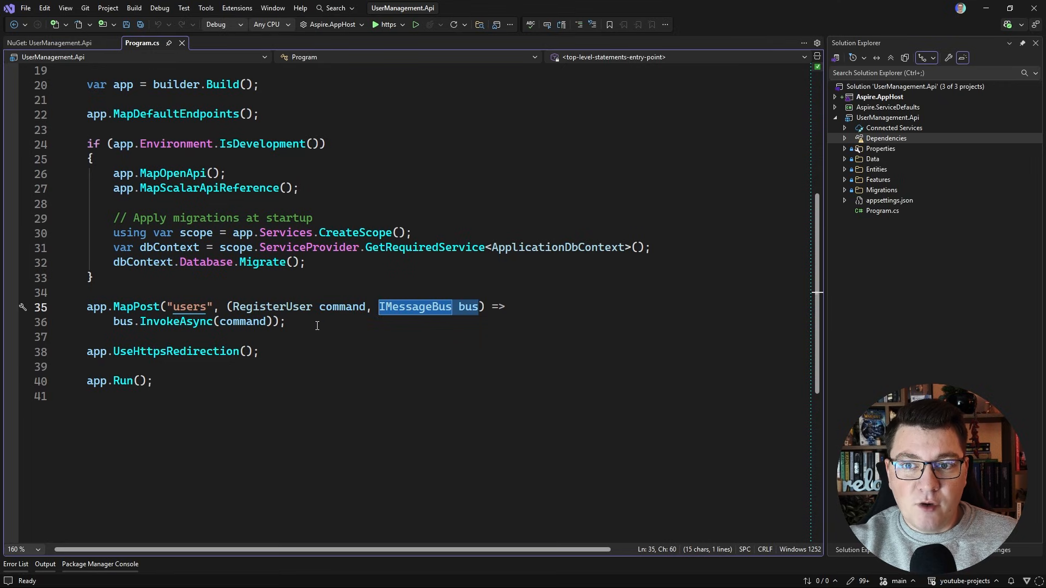
{"action": "mouse_move", "coordinate": [414, 307]}
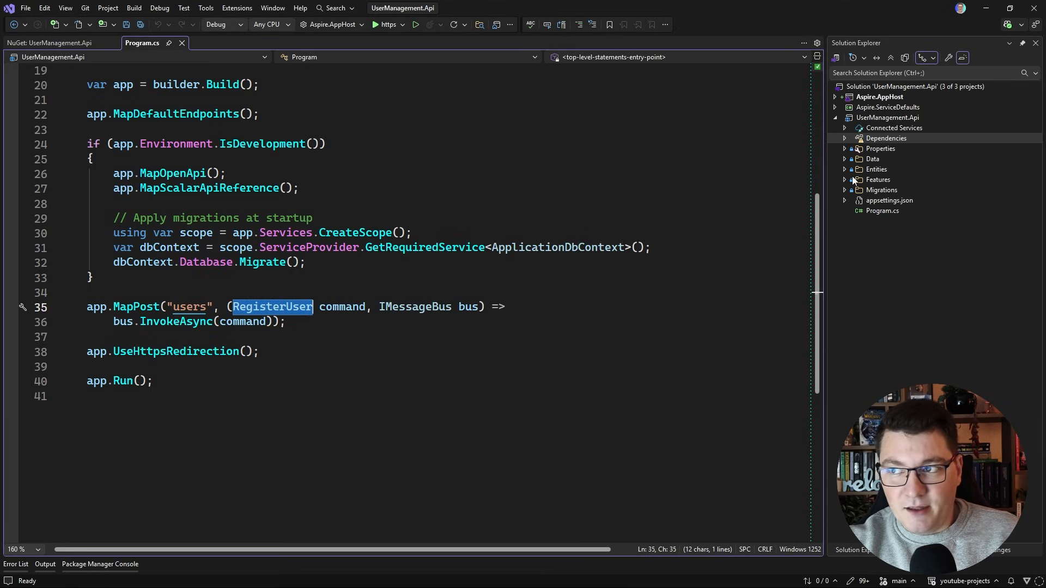
{"action": "left_click", "coordinate": [844, 178]}
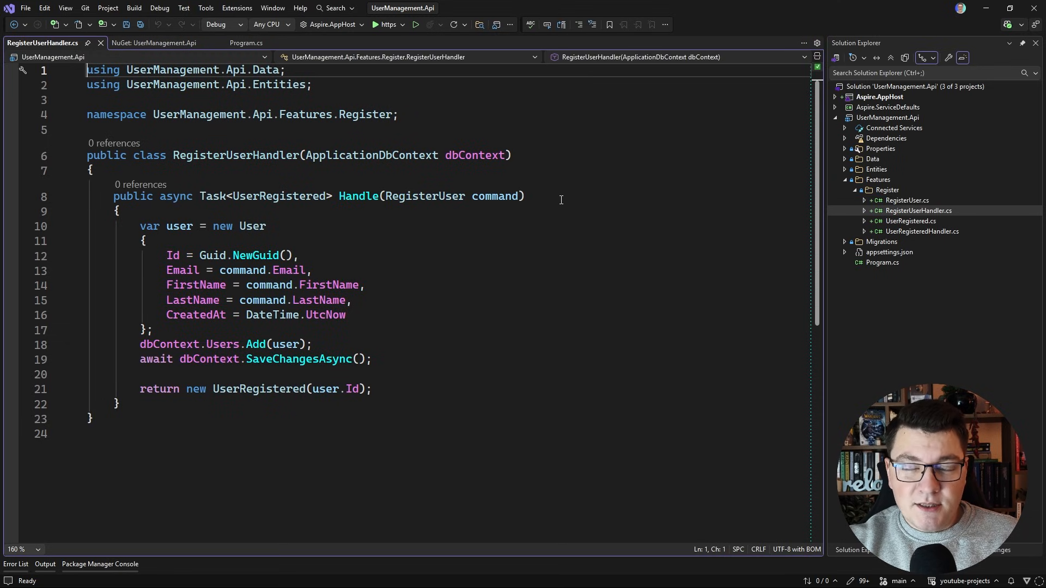
{"action": "mouse_move", "coordinate": [497, 172]}
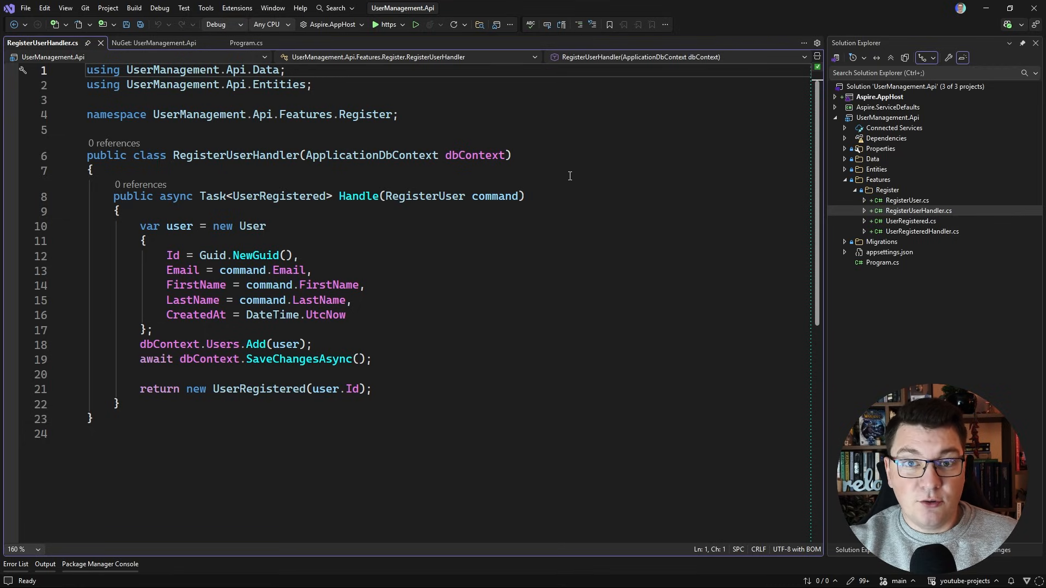
{"action": "double_click", "coordinate": [235, 155]}
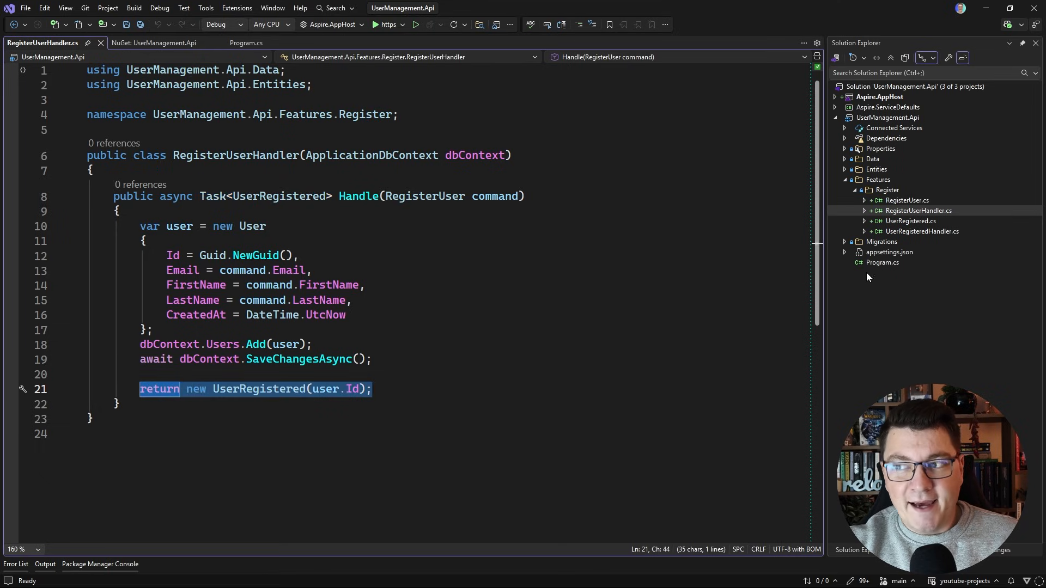
{"action": "double_click", "coordinate": [922, 231]}
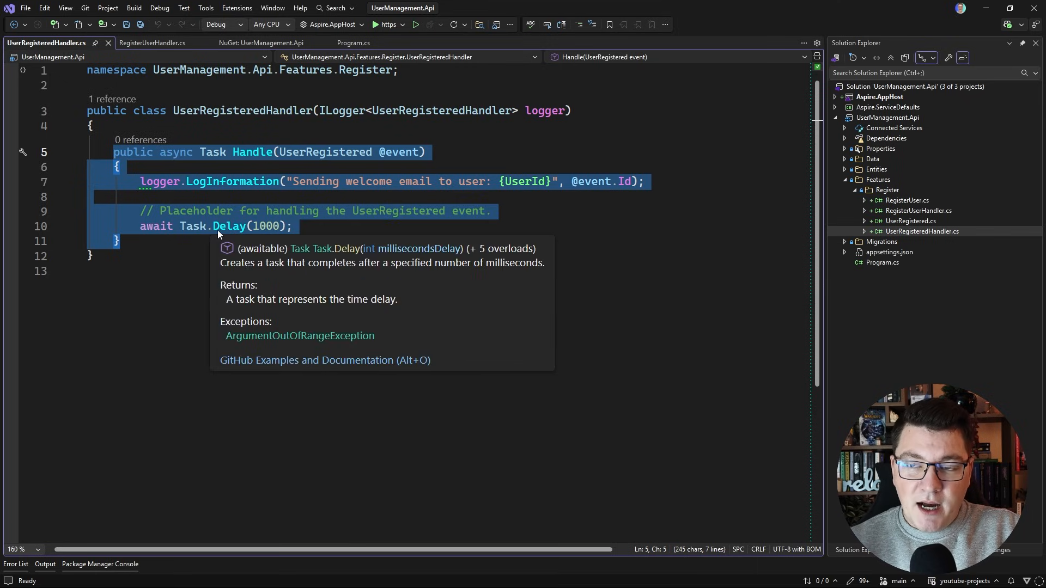
{"action": "mouse_move", "coordinate": [341, 36]}
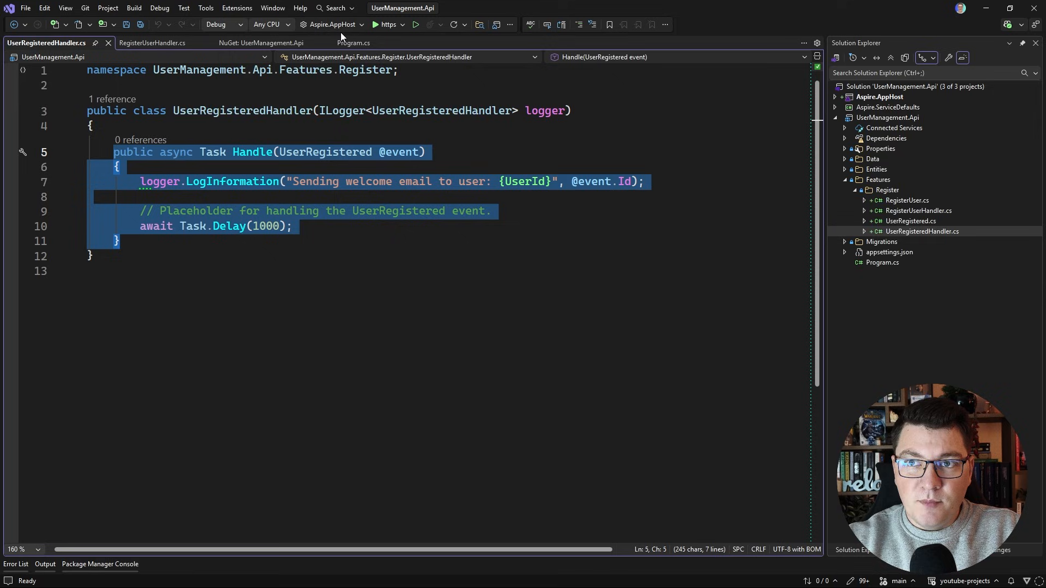
{"action": "left_click", "coordinate": [352, 43]}
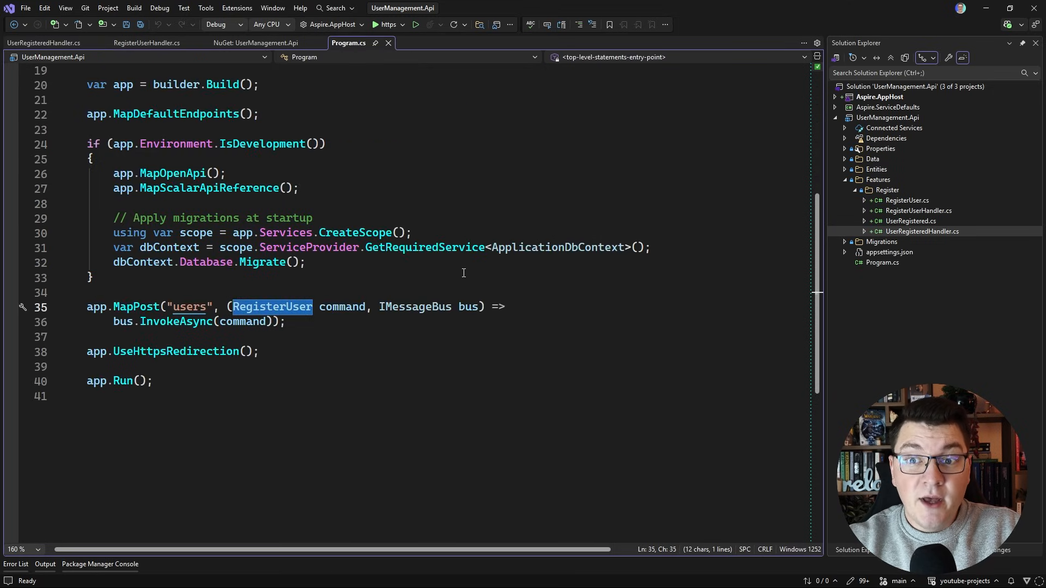
{"action": "mouse_move", "coordinate": [475, 239]}
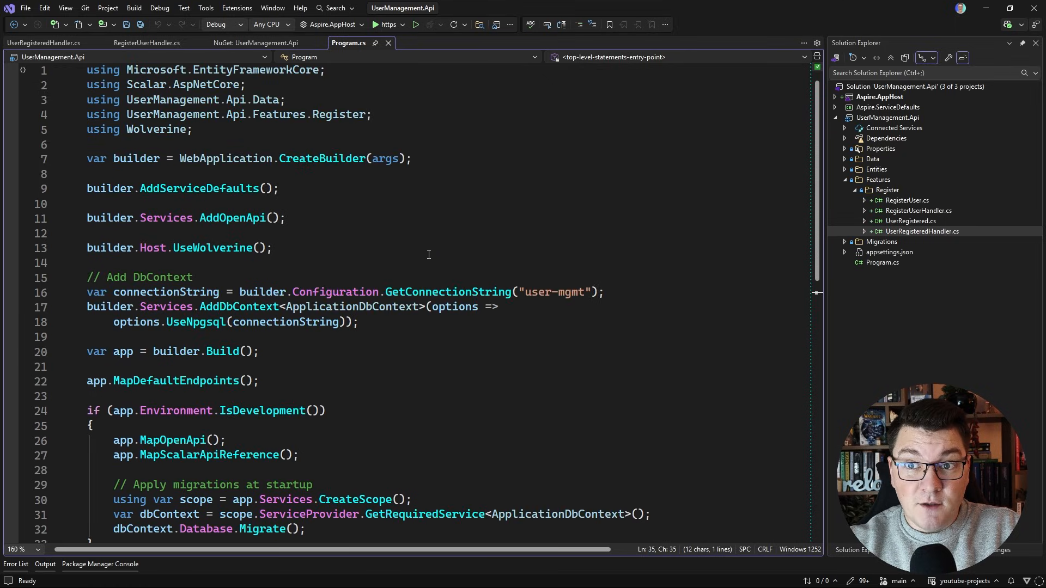
- Install Aspire.Hosting.RabbitMQ 13.0.2 into Aspire.AppHost and copy the readme's AddRabbitMQ sample line
{"action": "left_click", "coordinate": [834, 96]}
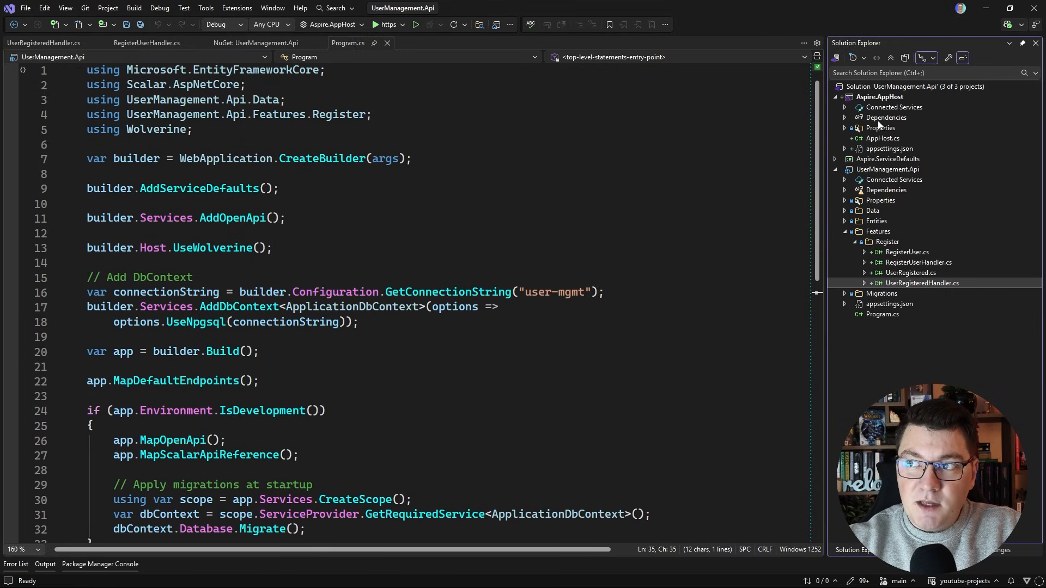
{"action": "right_click", "coordinate": [885, 117]}
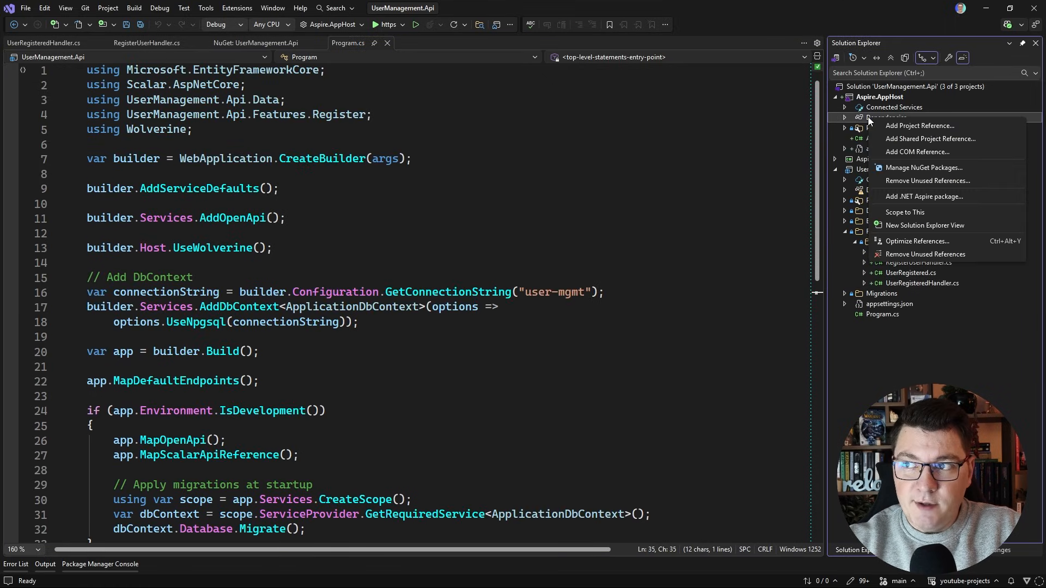
{"action": "mouse_move", "coordinate": [915, 196]}
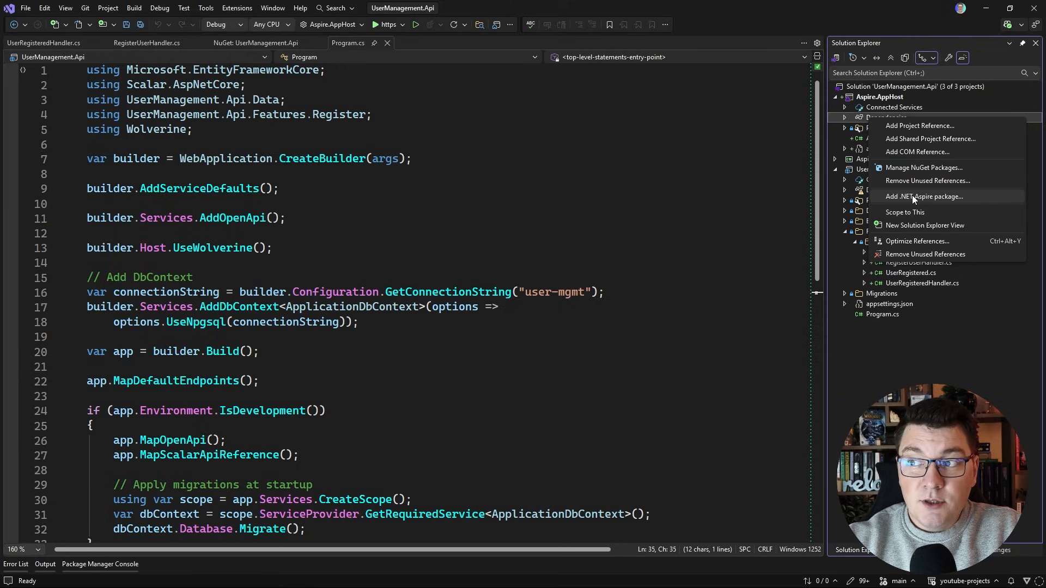
{"action": "left_click", "coordinate": [924, 196]}
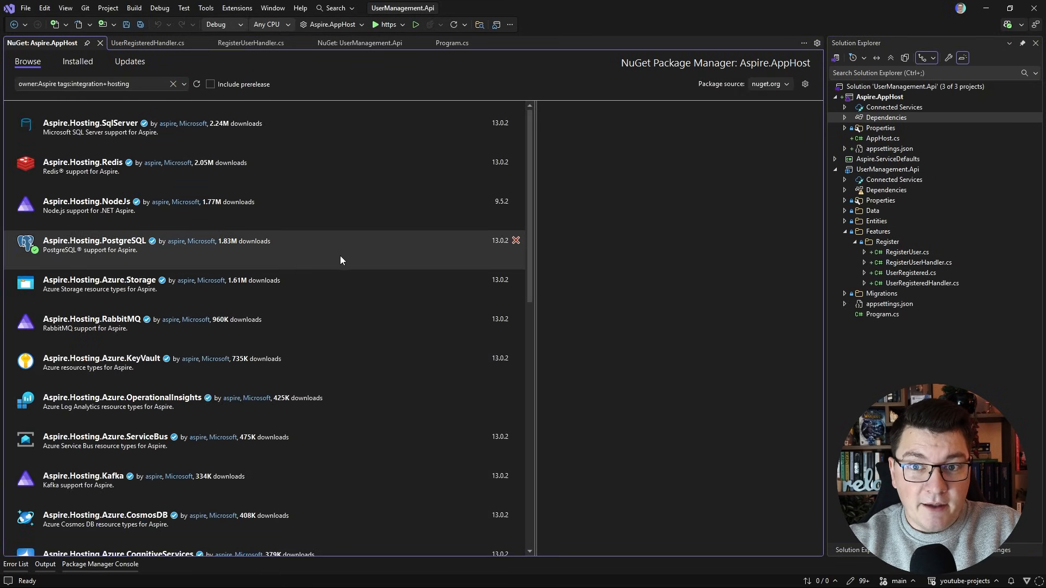
{"action": "left_click", "coordinate": [92, 320]}
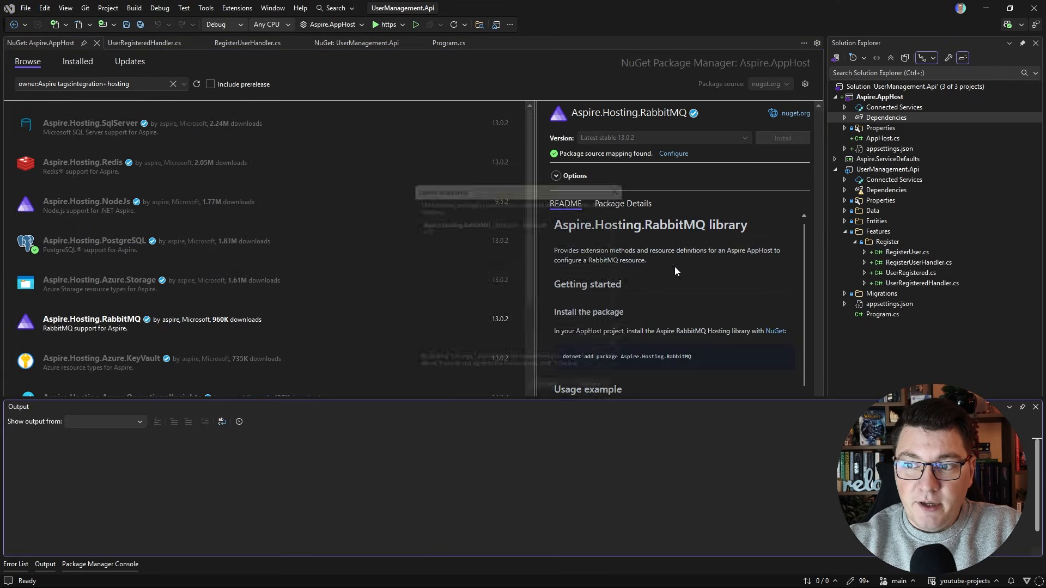
{"action": "left_click", "coordinate": [782, 138]}
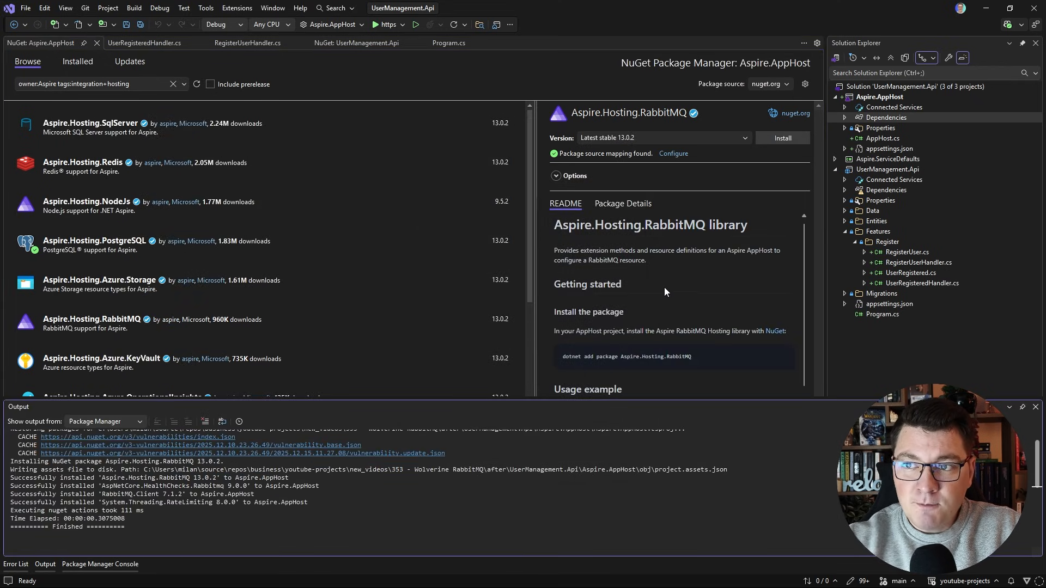
{"action": "left_click", "coordinate": [782, 138]}
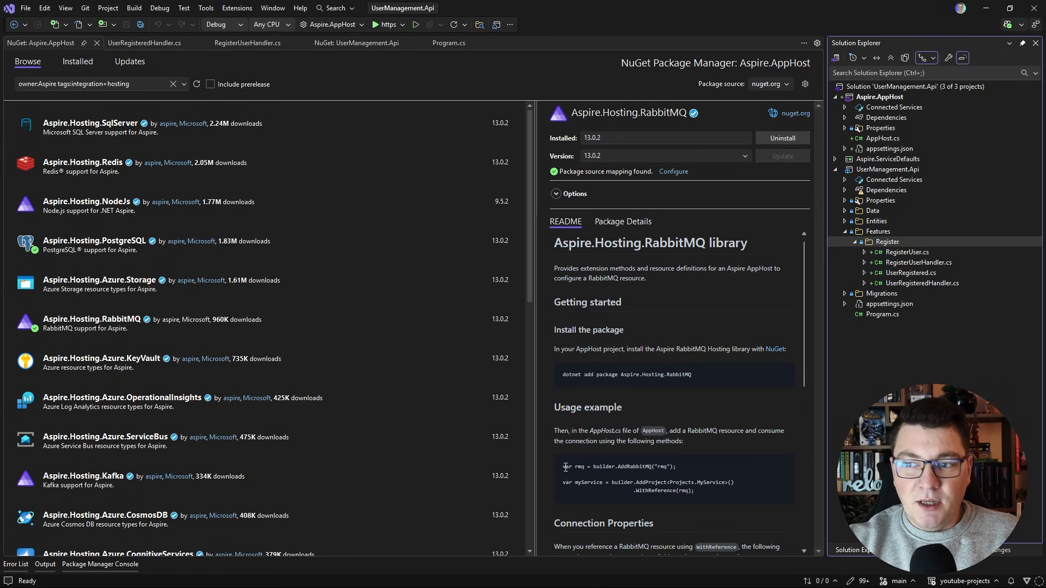
{"action": "left_click_drag", "start_coordinate": [563, 466], "coordinate": [694, 492]}
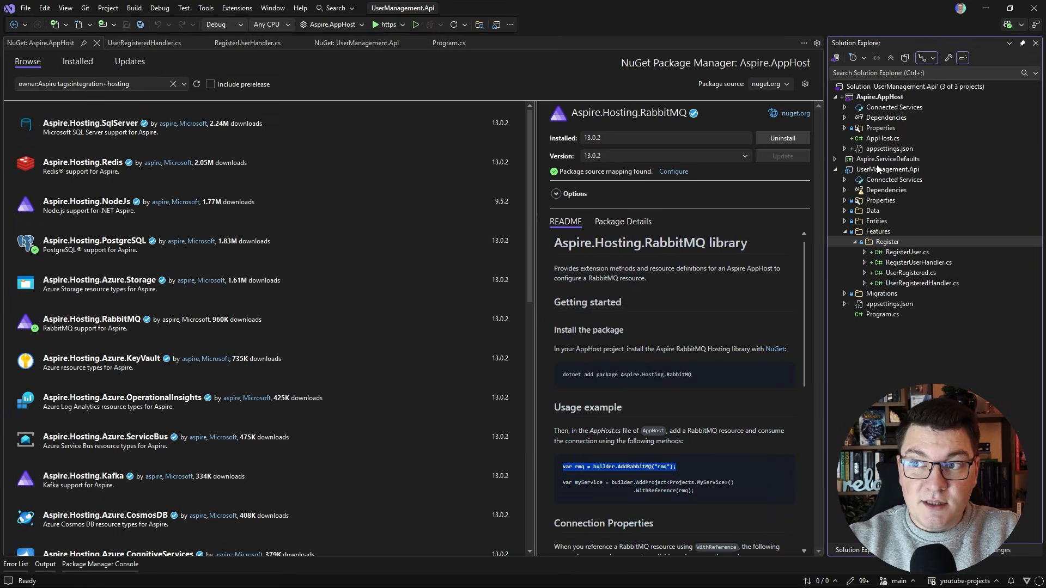
- Add builder.AddRabbitMQ("rmq") in AppHost.cs and give the API WithReference(rmq) and WaitFor(rmq)
{"action": "left_click", "coordinate": [882, 138]}
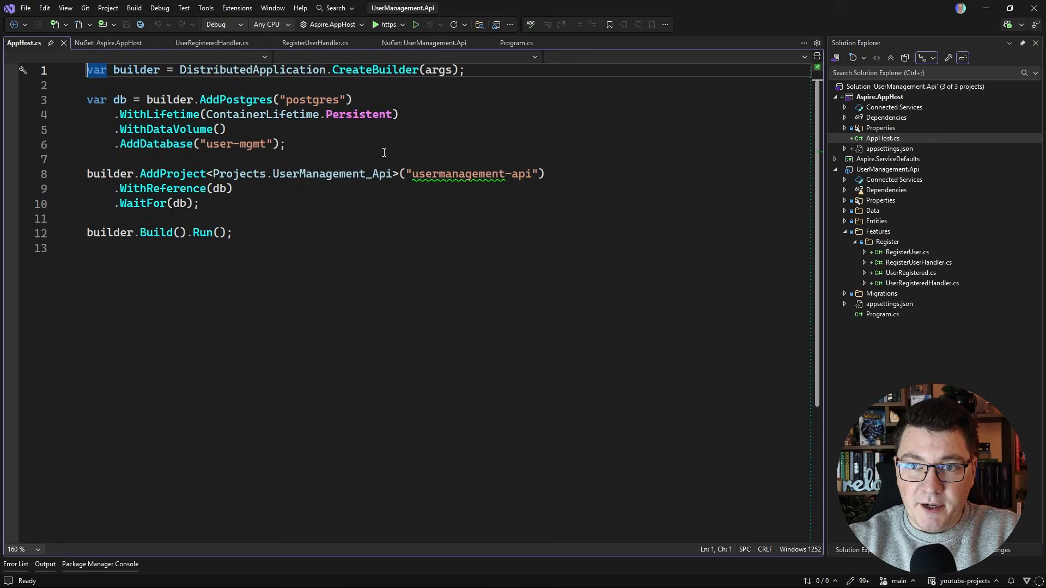
{"action": "type", "text": "var rmq = builder.AddRabbitMQ(\"rmq\");"}
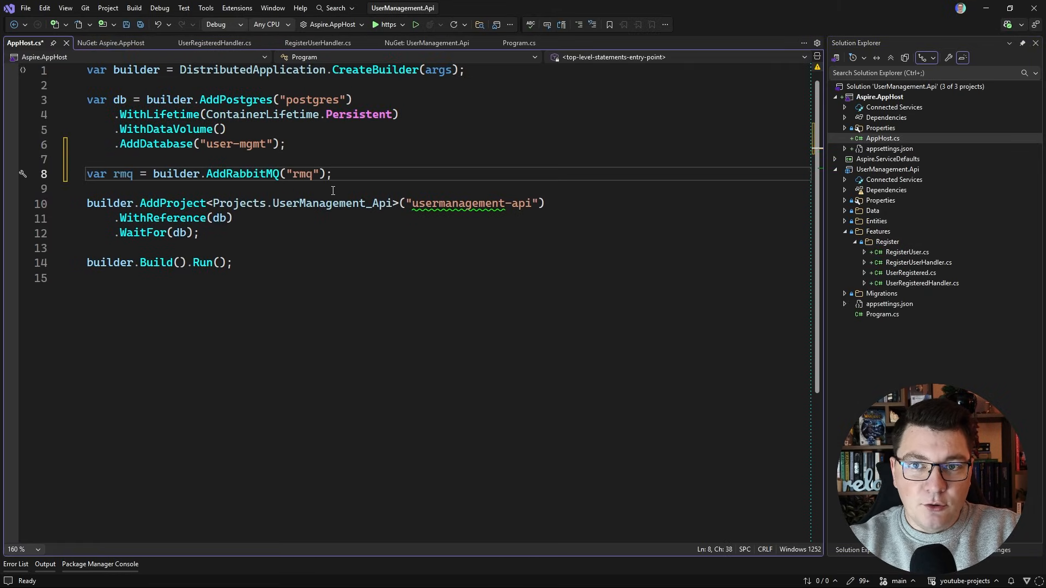
{"action": "double_click", "coordinate": [242, 173]}
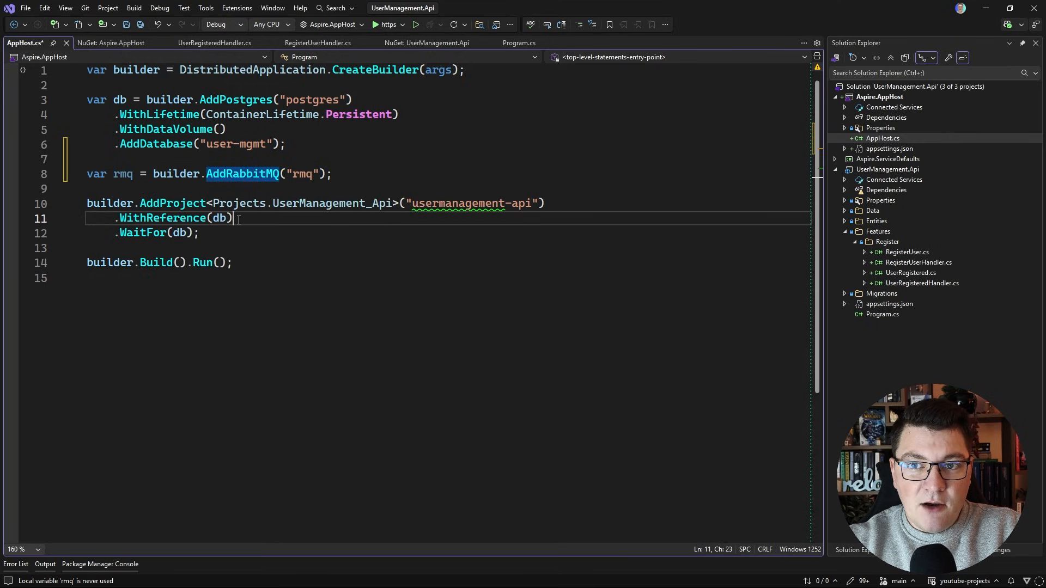
{"action": "type", "text": ".Withreference(rmq"}
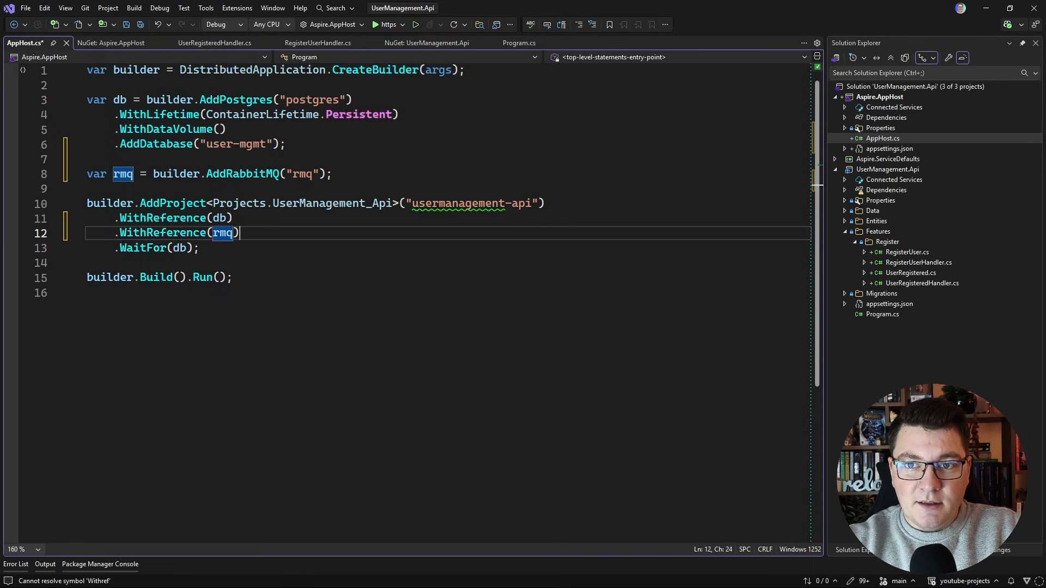
{"action": "type", "text": ".wati;"}
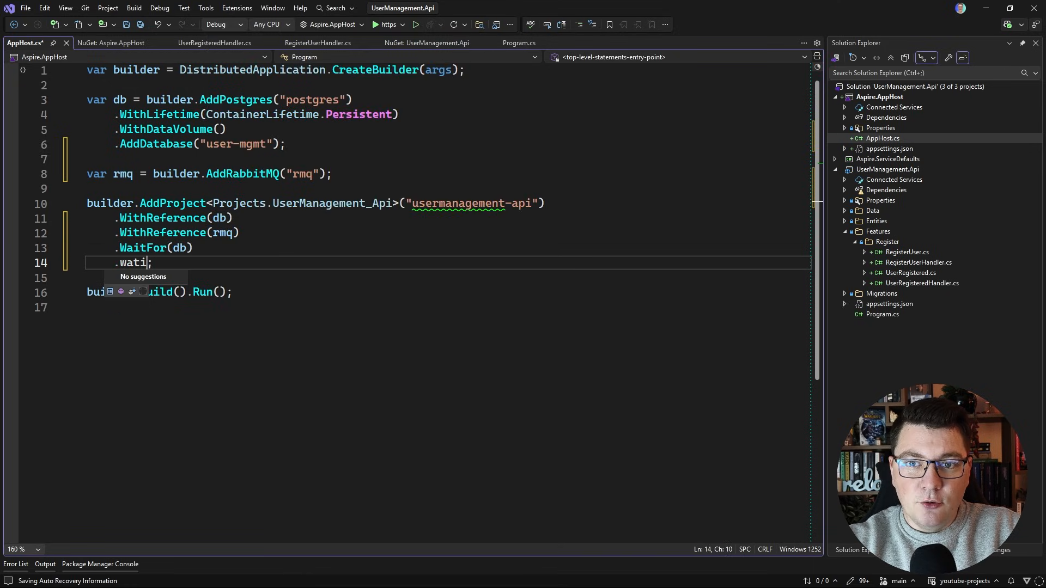
{"action": "key", "text": "BackSpace"}
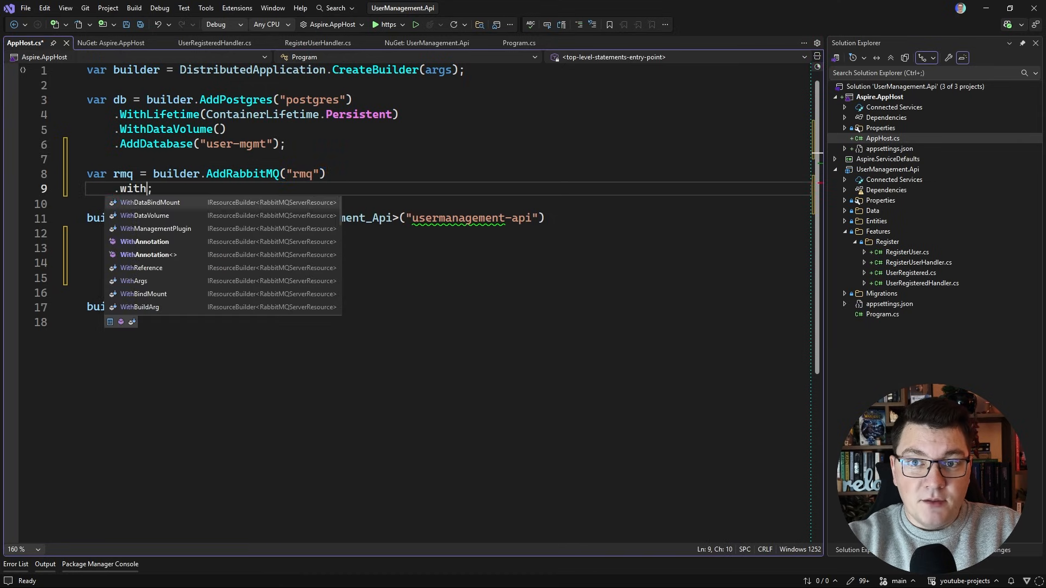
- Make the rmq resource ContainerLifetime.Persistent and enable WithManagementPlugin()
{"action": "type", "text": "Lifetime();"}
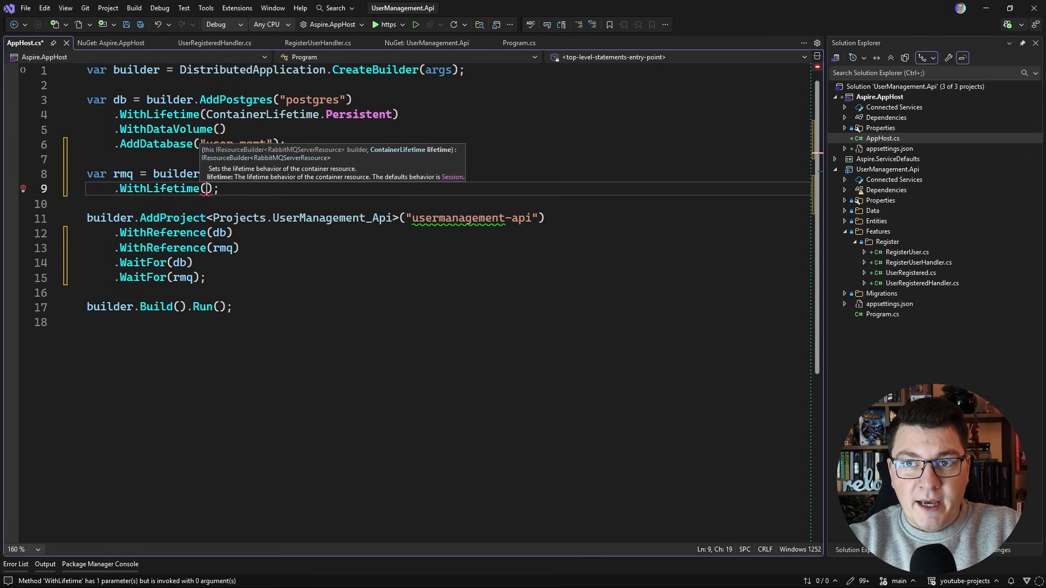
{"action": "type", "text": "ContainerLifetime.Persistent"}
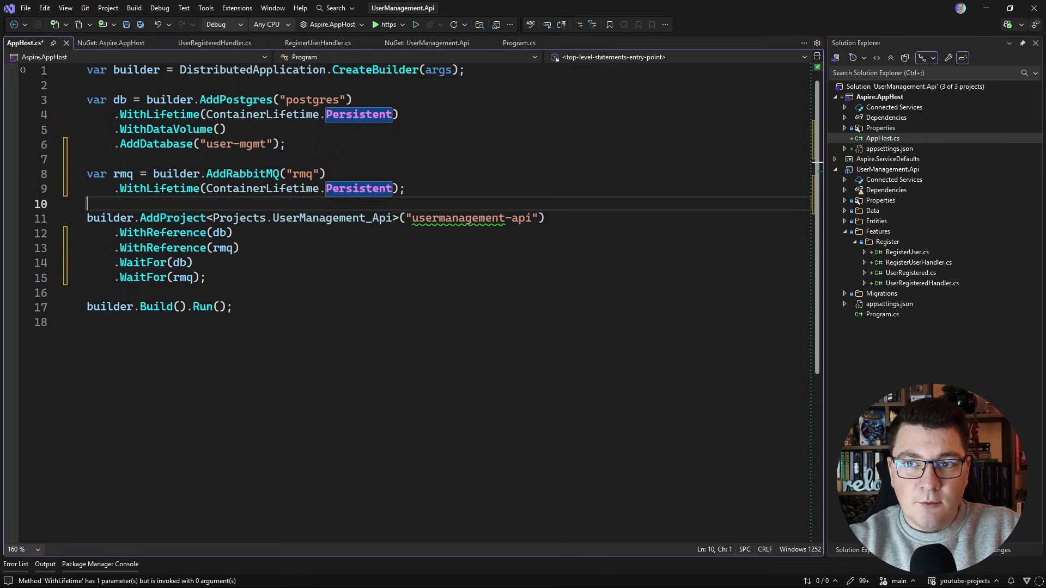
{"action": "type", "text": ".withm"}
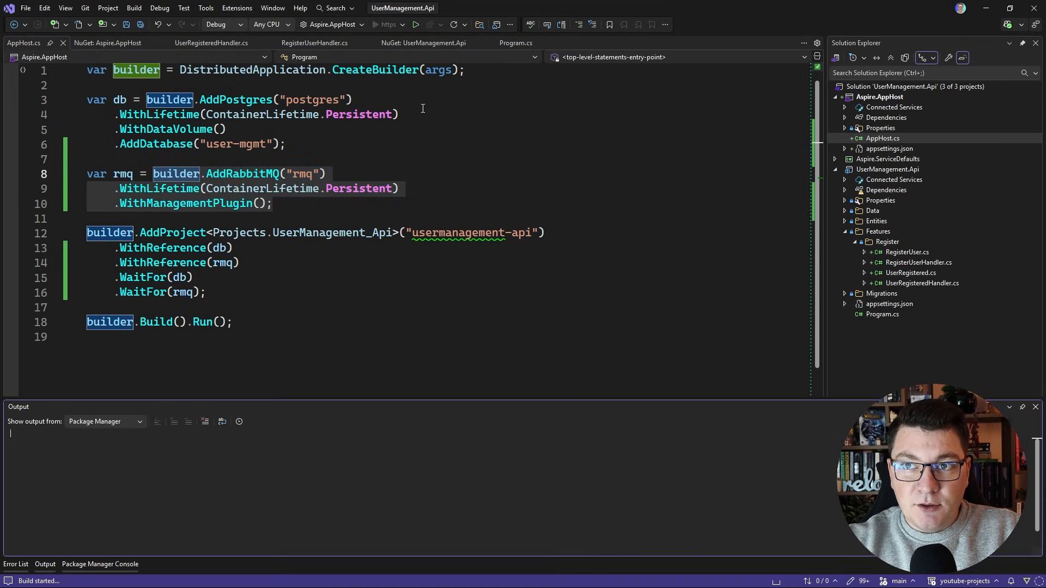
{"action": "mouse_move", "coordinate": [392, 191]}
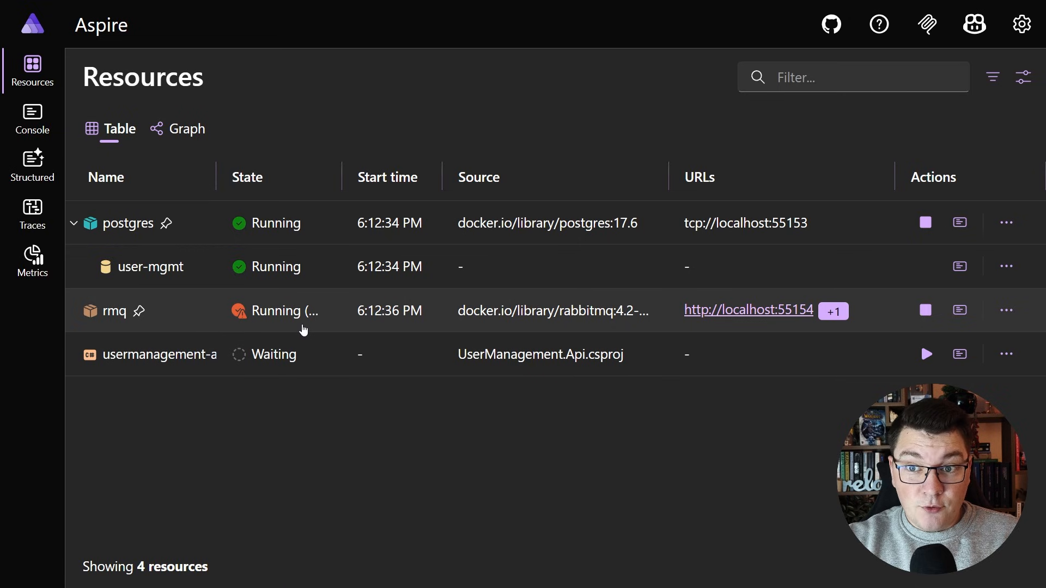
{"action": "mouse_move", "coordinate": [314, 320]}
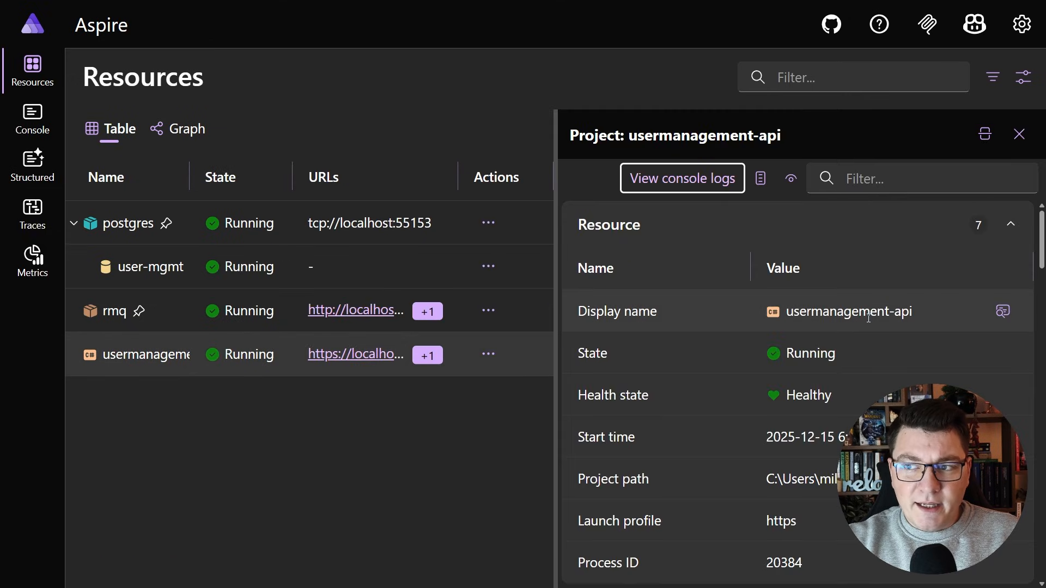
- Scroll the usermanagement-api details to its References showing rmq and user-mgmt
{"action": "scroll", "scroll_direction": "down", "scroll_amount": 3}
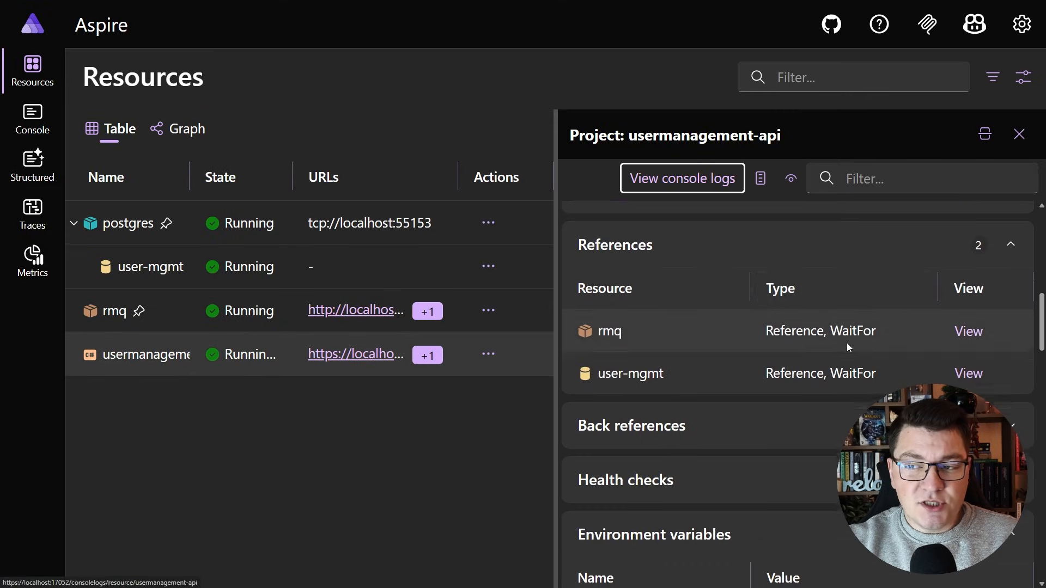
{"action": "scroll", "scroll_direction": "down", "scroll_amount": 3}
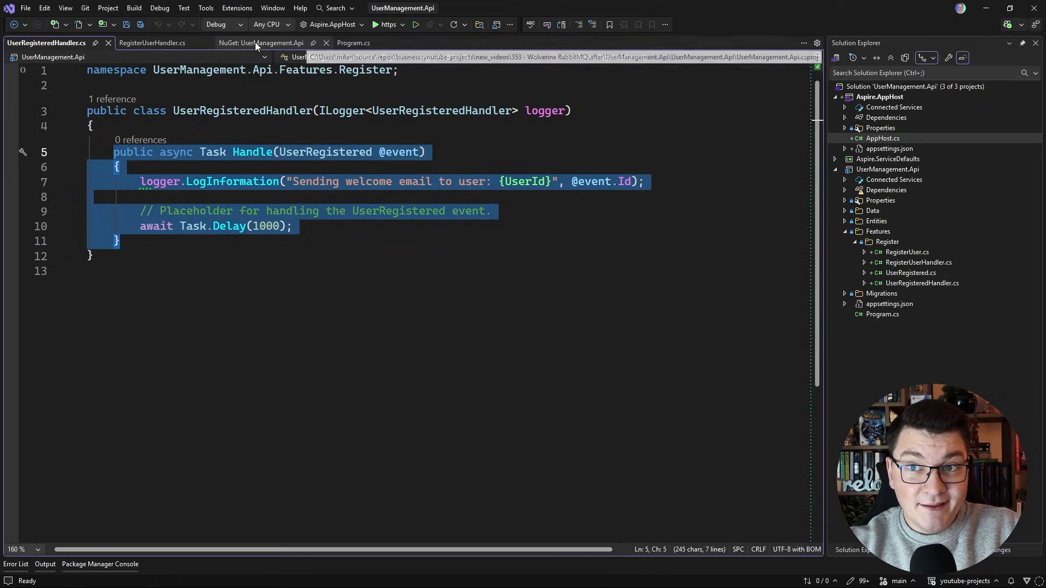
{"action": "left_click", "coordinate": [257, 43]}
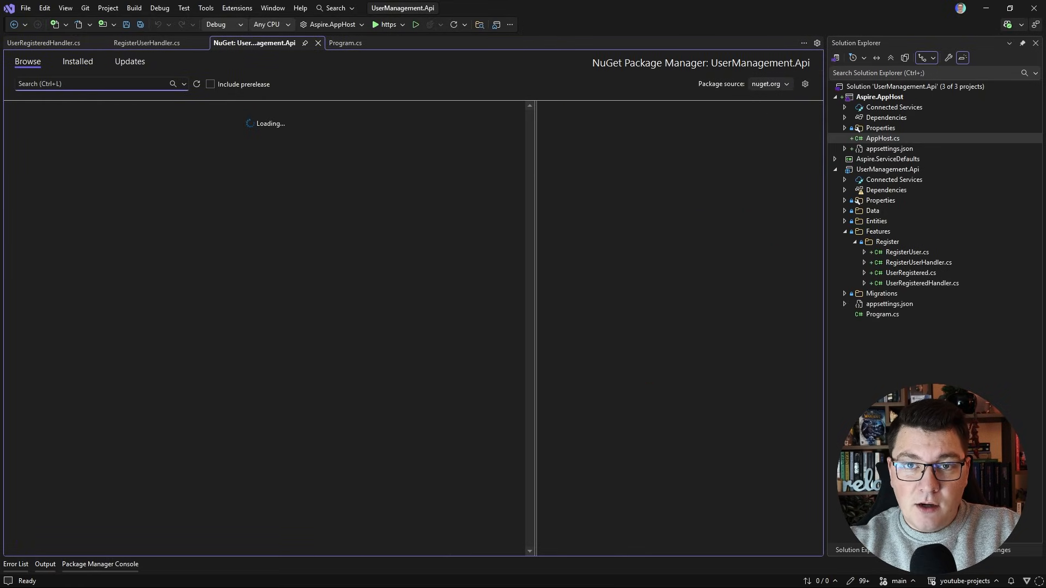
{"action": "type", "text": "Wolverine"}
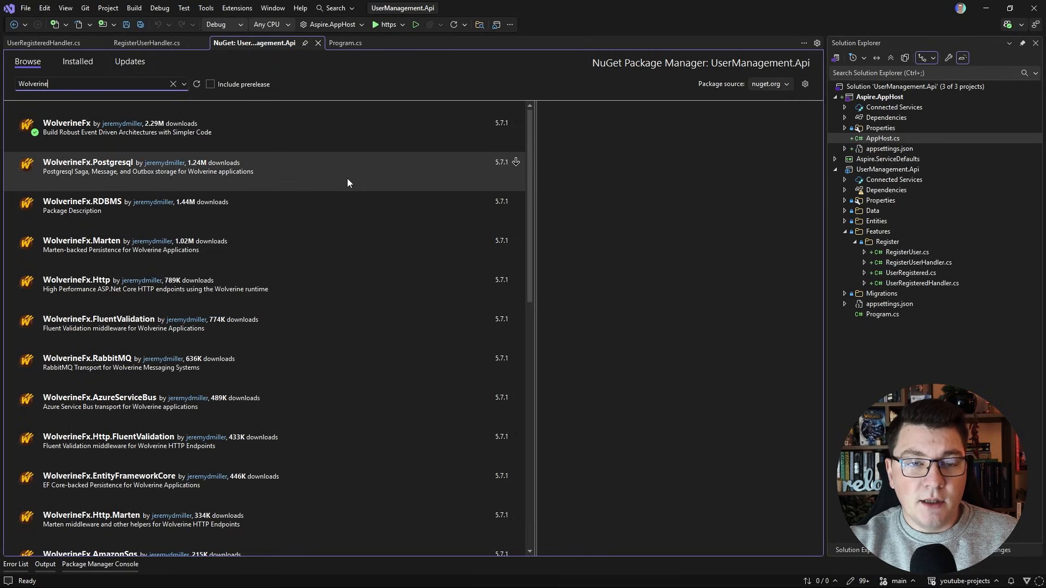
{"action": "mouse_move", "coordinate": [297, 176]}
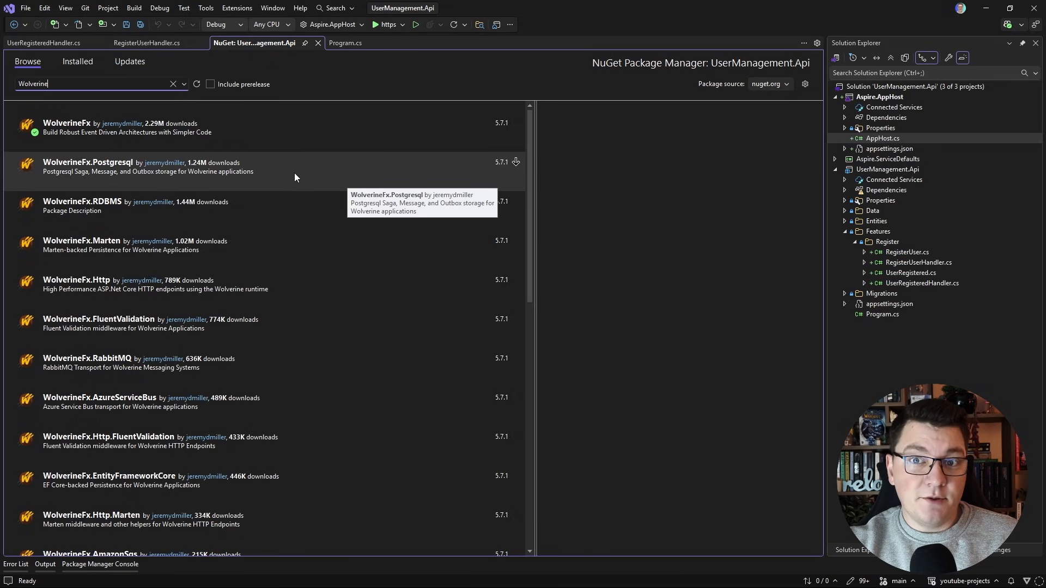
{"action": "mouse_move", "coordinate": [276, 194]}
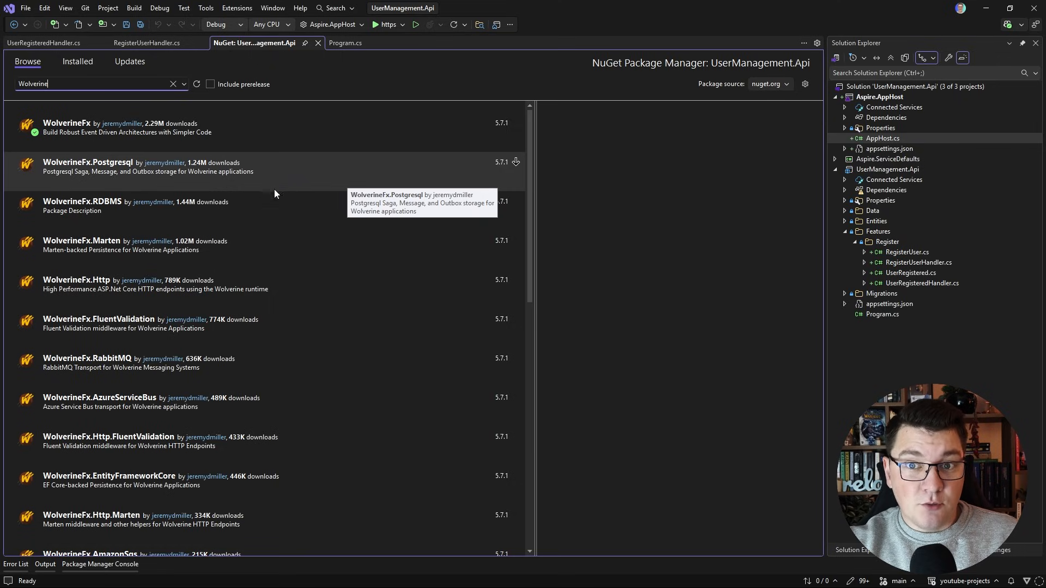
{"action": "mouse_move", "coordinate": [353, 407]}
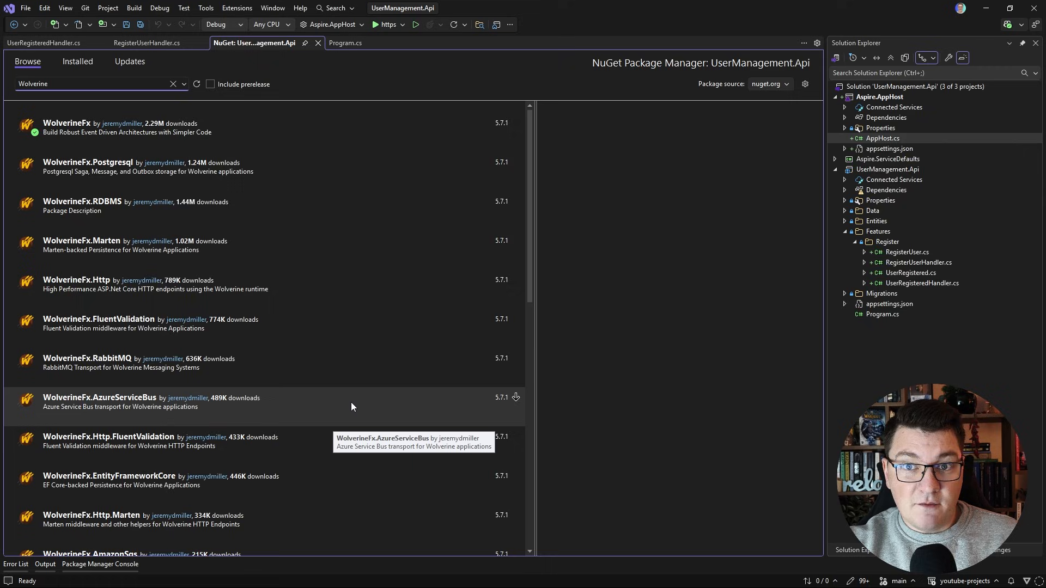
{"action": "left_click", "coordinate": [109, 363]}
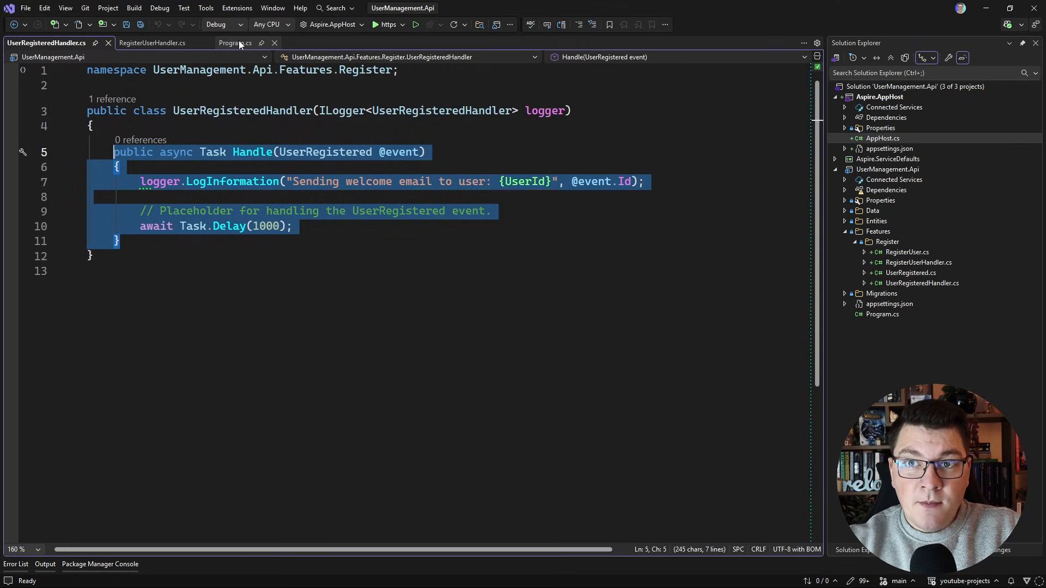
- Change UseWolverine to an options lambda calling options.UseRabbitMqUsingNamedConnection("rmq")
{"action": "left_click", "coordinate": [236, 42]}
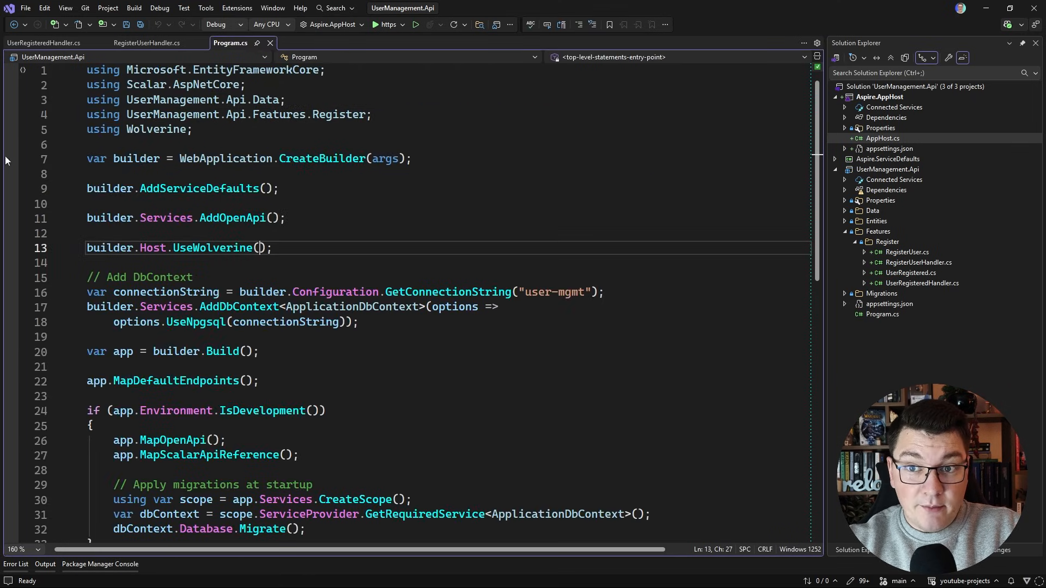
{"action": "type", "text": "options =>"}
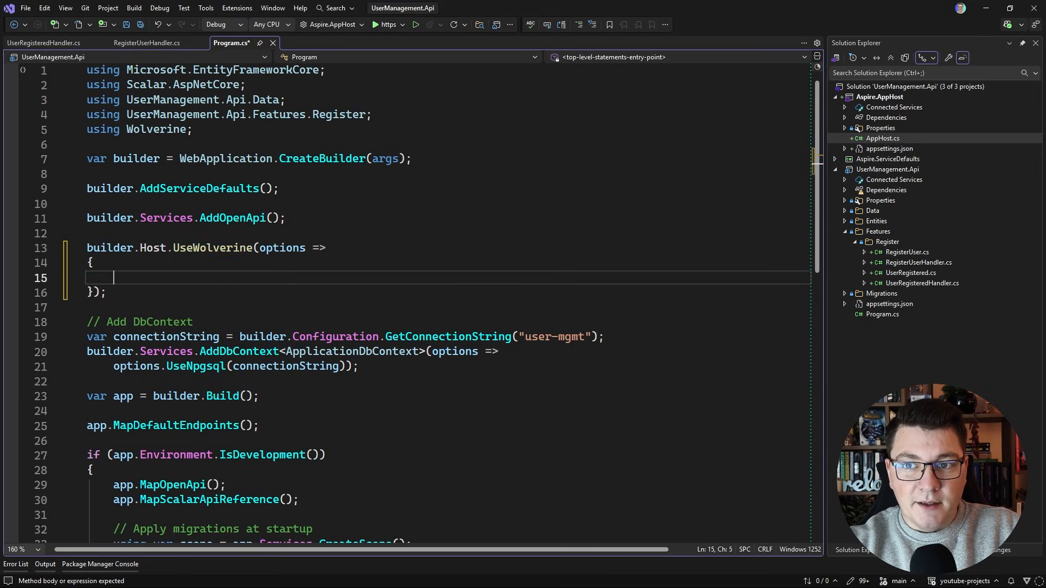
{"action": "type", "text": "po"}
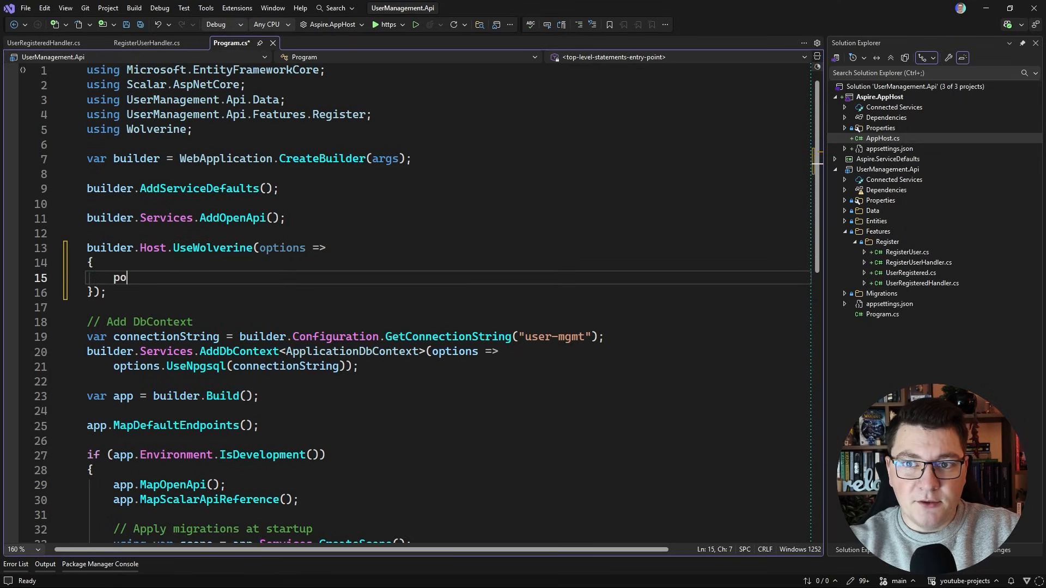
{"action": "type", "text": "ptions.rab"}
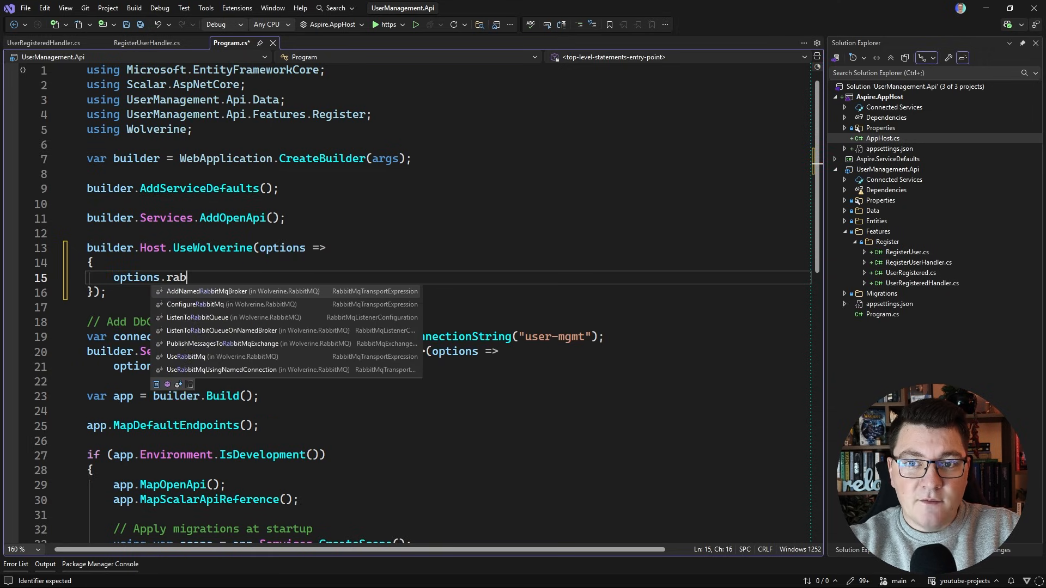
{"action": "type", "text": "b"}
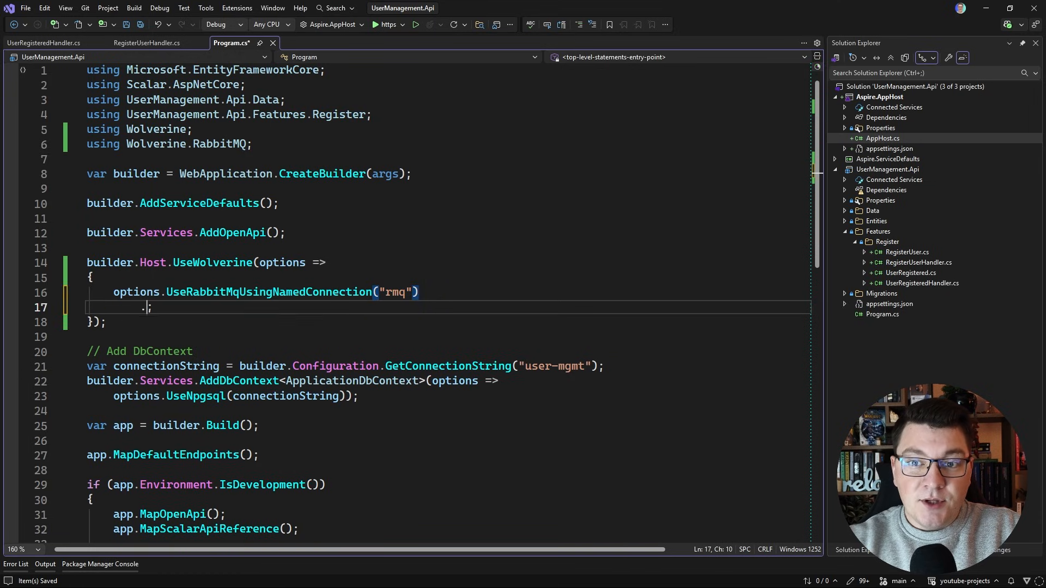
- Chain .AutoProvision() after the rmq connection so exchanges and queues are declared automatically
{"action": "type", "text": "aut"}
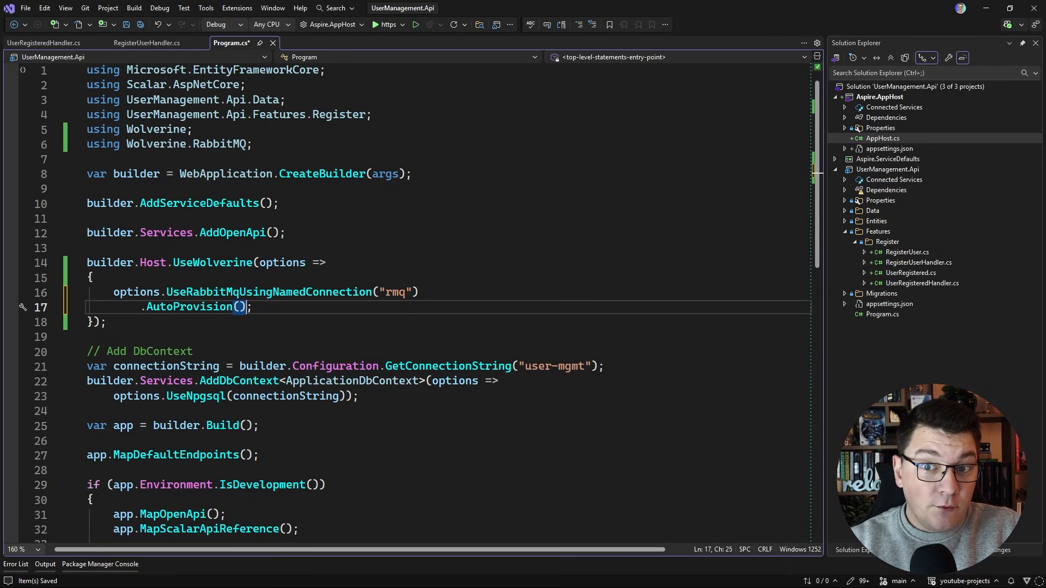
{"action": "key", "text": "ctrl+s"}
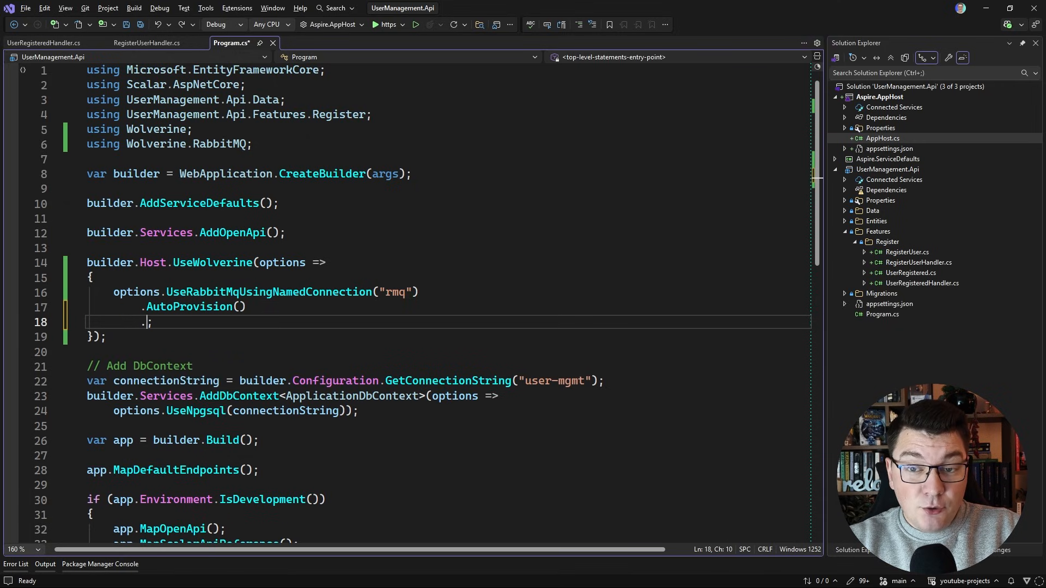
{"action": "type", "text": "decl"}
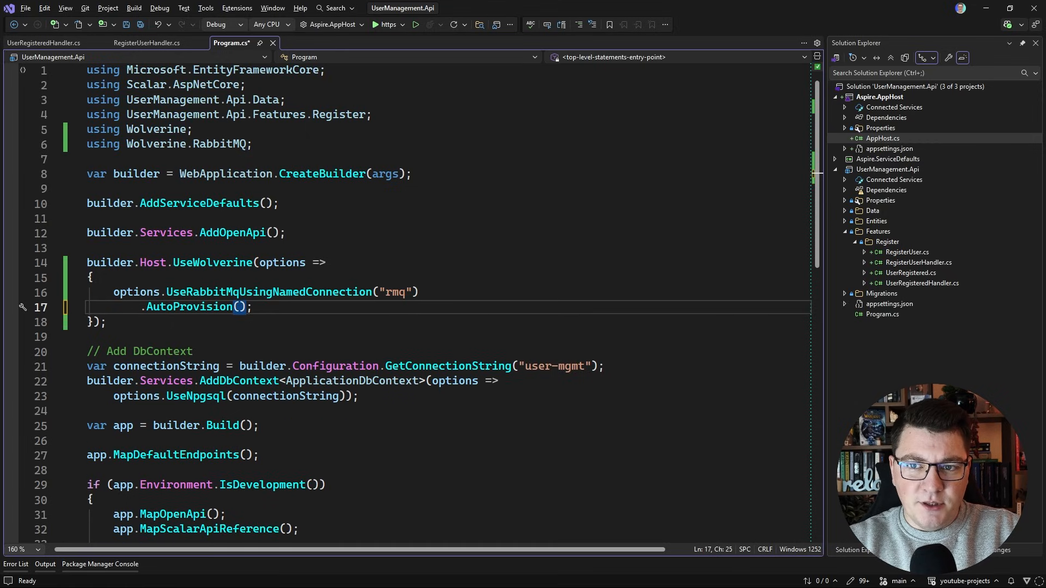
- Chain .UseConventionalRouting(o => { ... }) exploring ExchangeNameForSending and QueueNameForListener
{"action": "type", "text": ".;"}
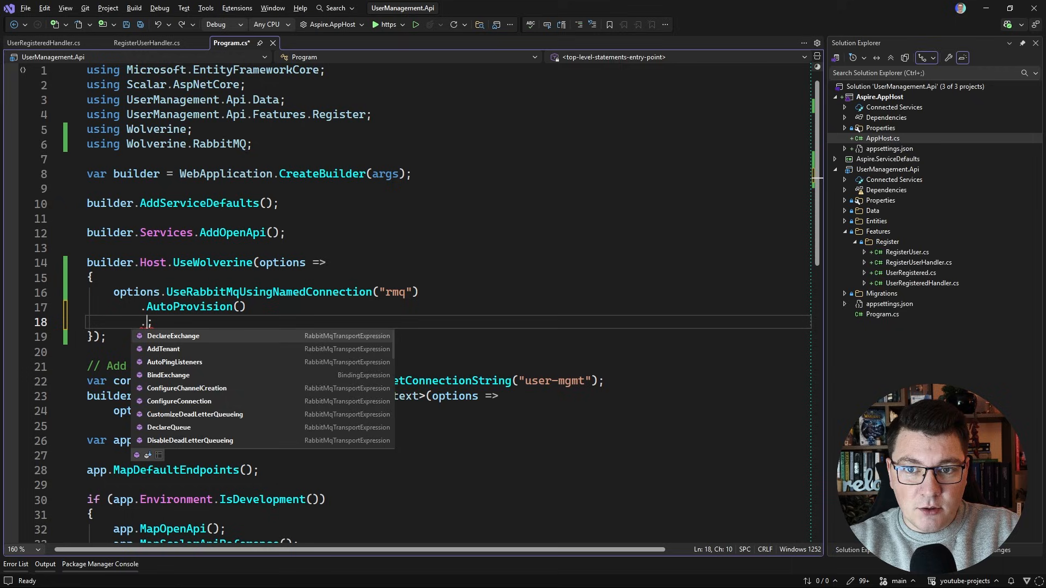
{"action": "type", "text": "conv"}
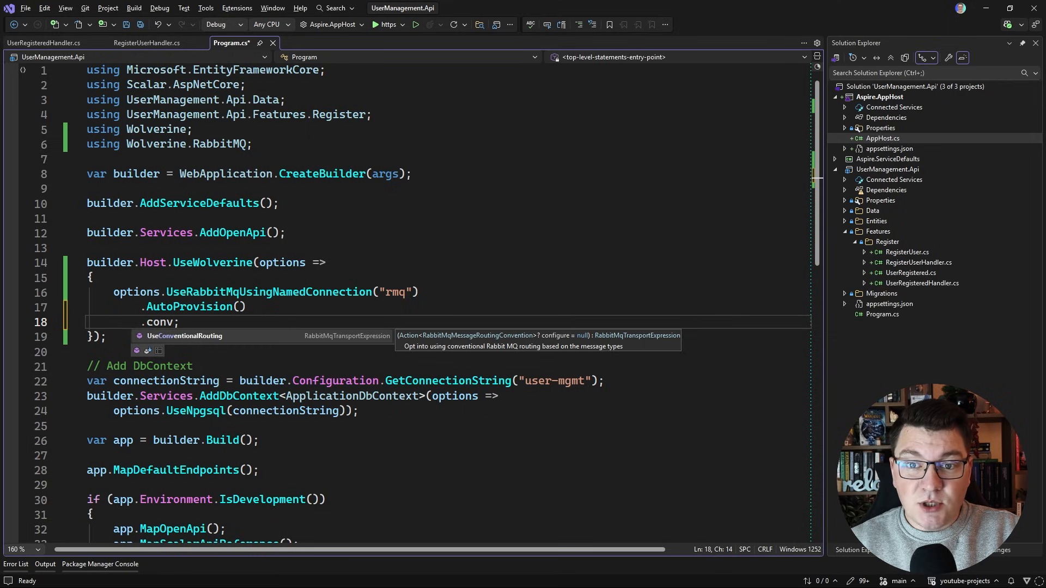
{"action": "key", "text": "Tab"}
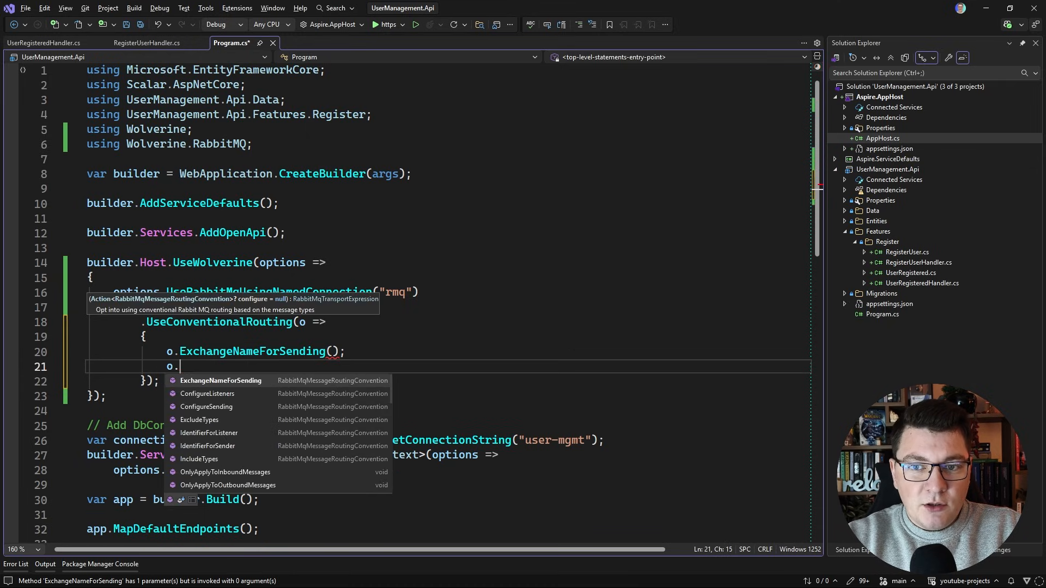
{"action": "type", "text": "QueueNameForListener("}
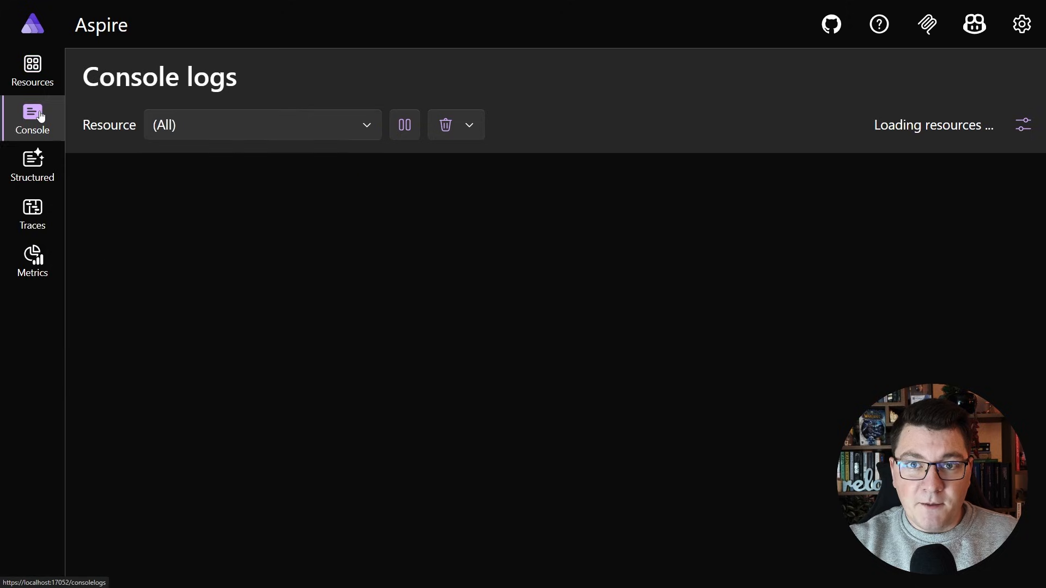
- Filter console logs to usermanagement-api, highlight the RabbitMQ queue declarations, then return to Resources
{"action": "left_click", "coordinate": [262, 124]}
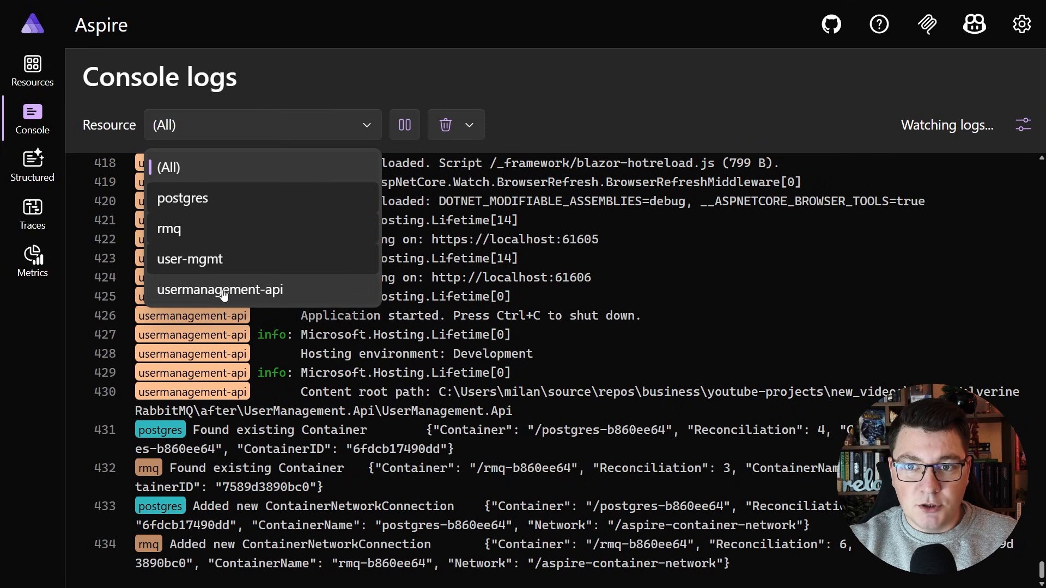
{"action": "left_click", "coordinate": [220, 289]}
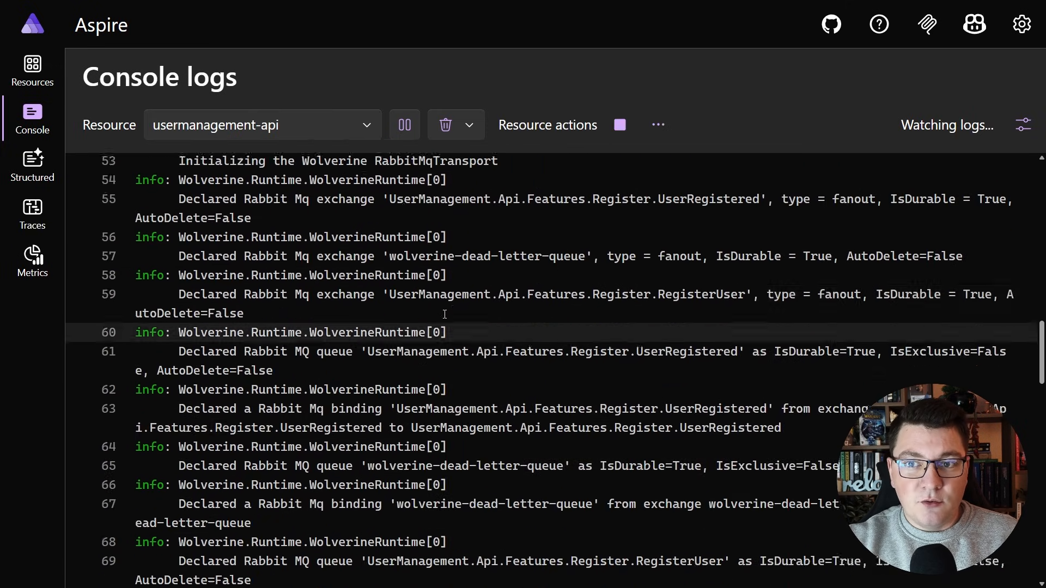
{"action": "scroll", "scroll_direction": "up", "scroll_amount": 3}
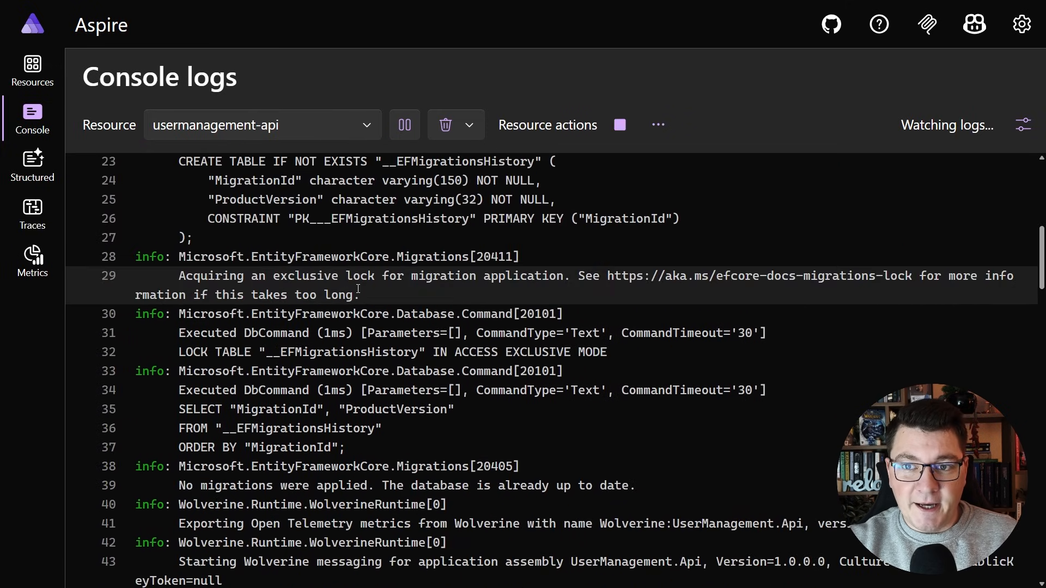
{"action": "scroll", "scroll_direction": "down", "scroll_amount": 3}
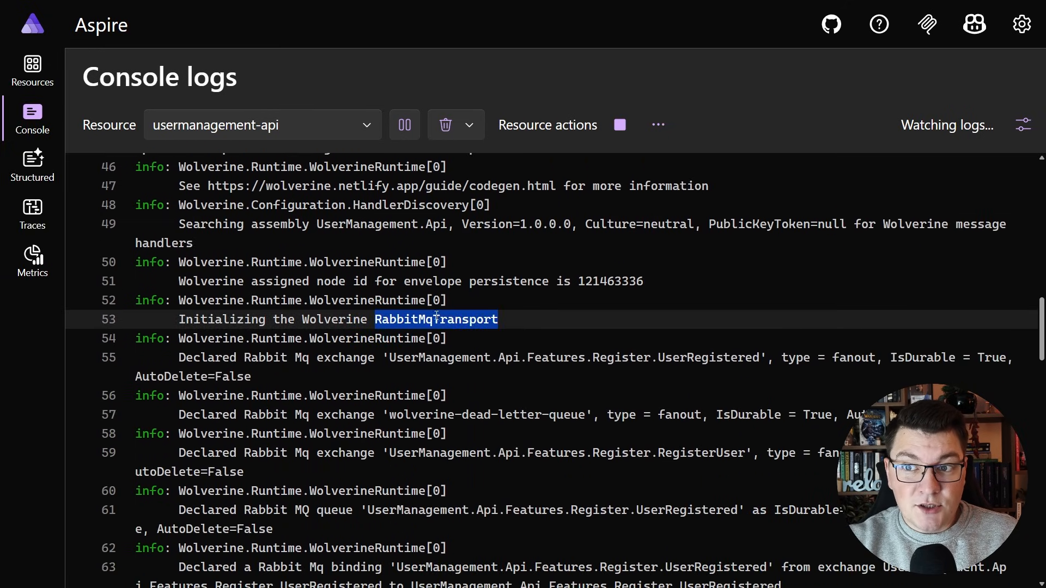
{"action": "scroll", "scroll_direction": "down", "scroll_amount": 3}
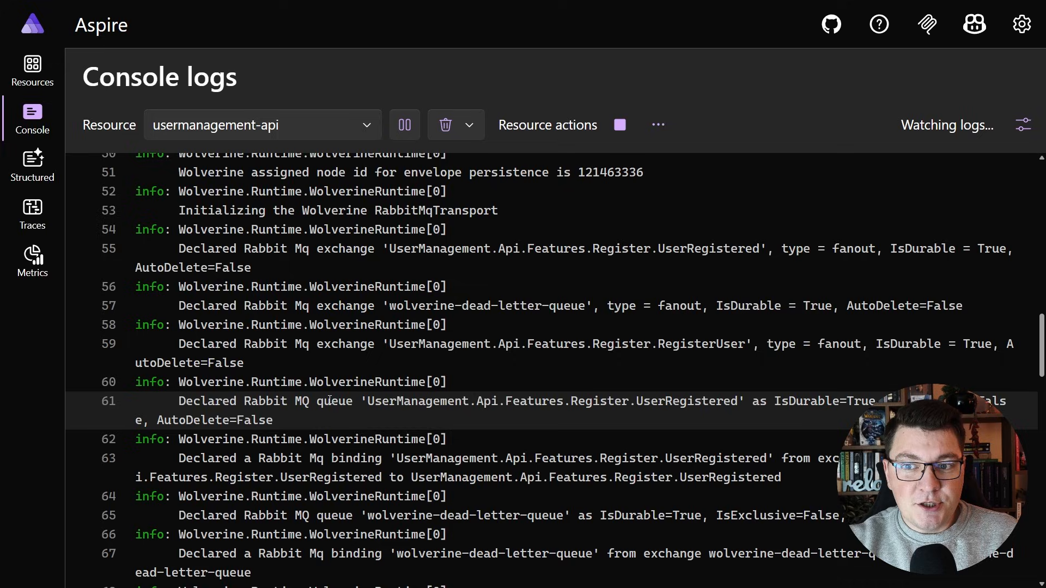
{"action": "double_click", "coordinate": [335, 516]}
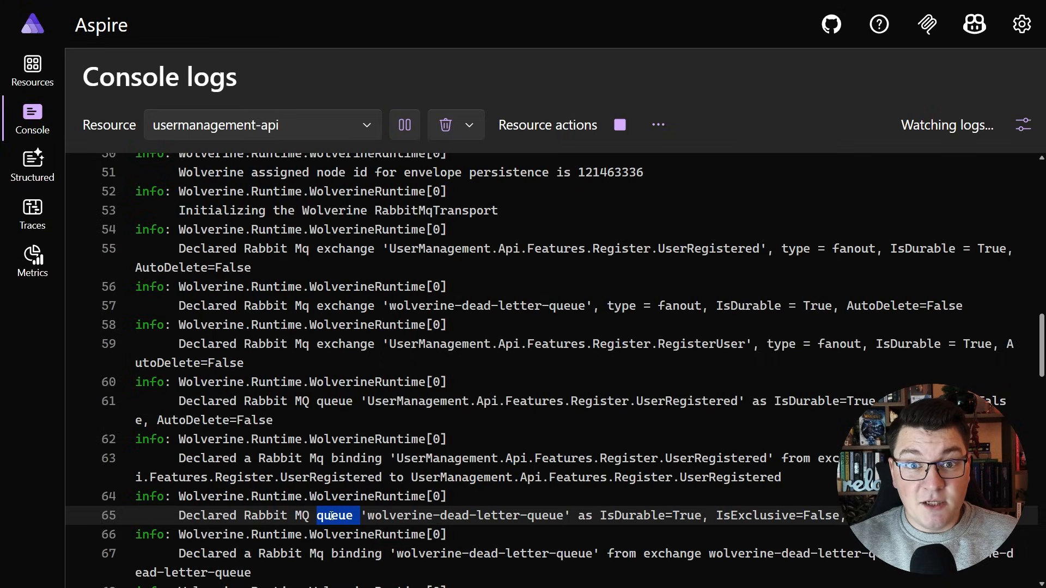
{"action": "left_click", "coordinate": [33, 71]}
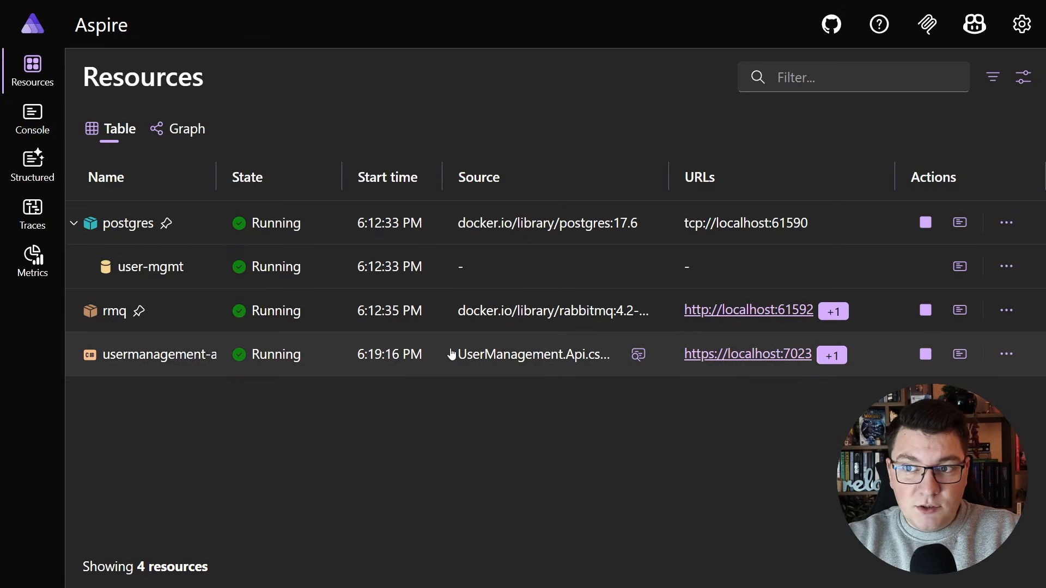
{"action": "mouse_move", "coordinate": [736, 316]}
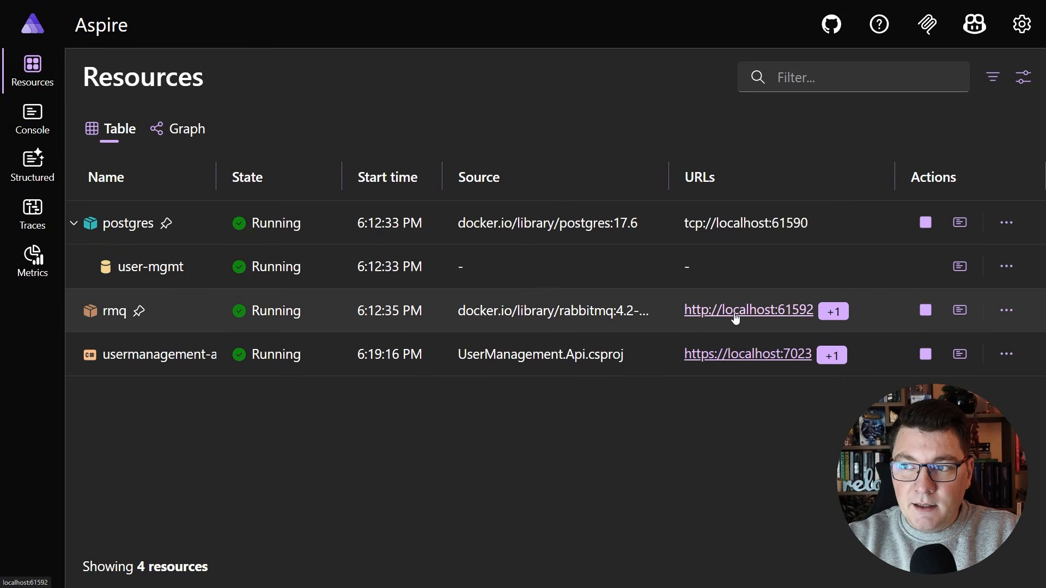
{"action": "mouse_move", "coordinate": [715, 314]}
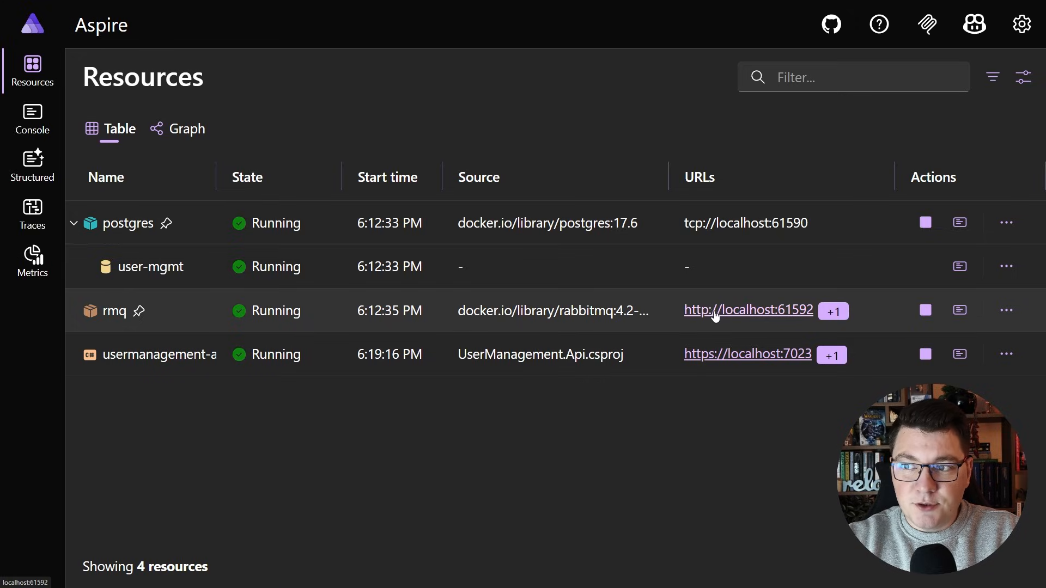
- Launch the rmq container's http management URL and fill the login with the guest credentials
{"action": "left_click", "coordinate": [749, 310]}
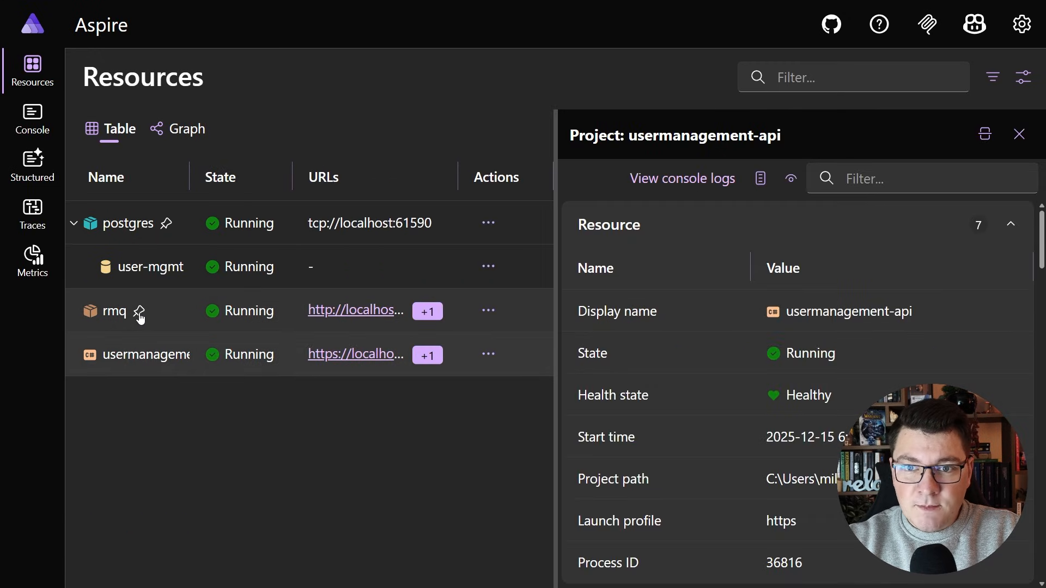
{"action": "left_click", "coordinate": [114, 310]}
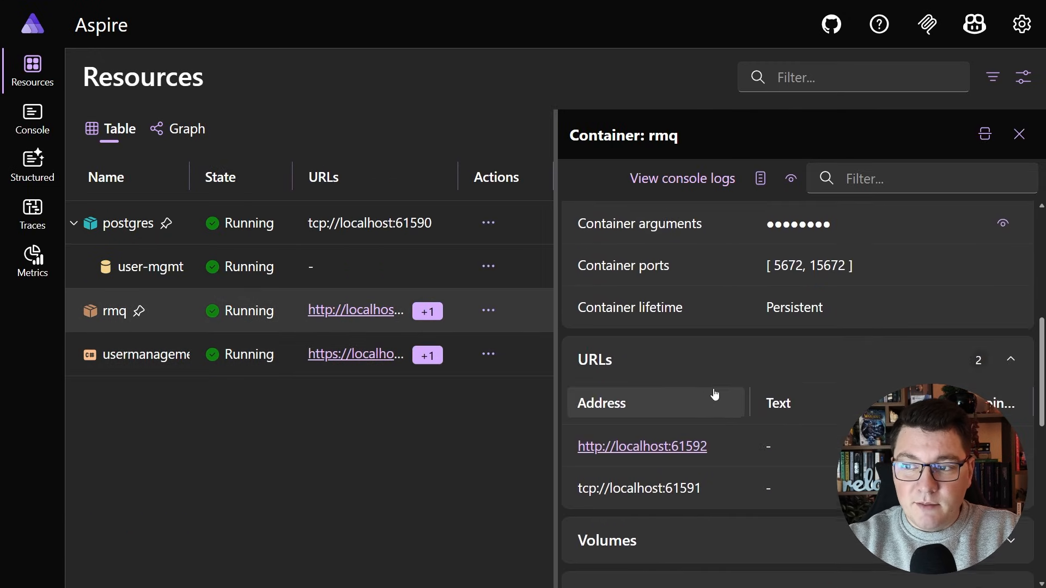
{"action": "scroll", "scroll_direction": "down", "scroll_amount": 3}
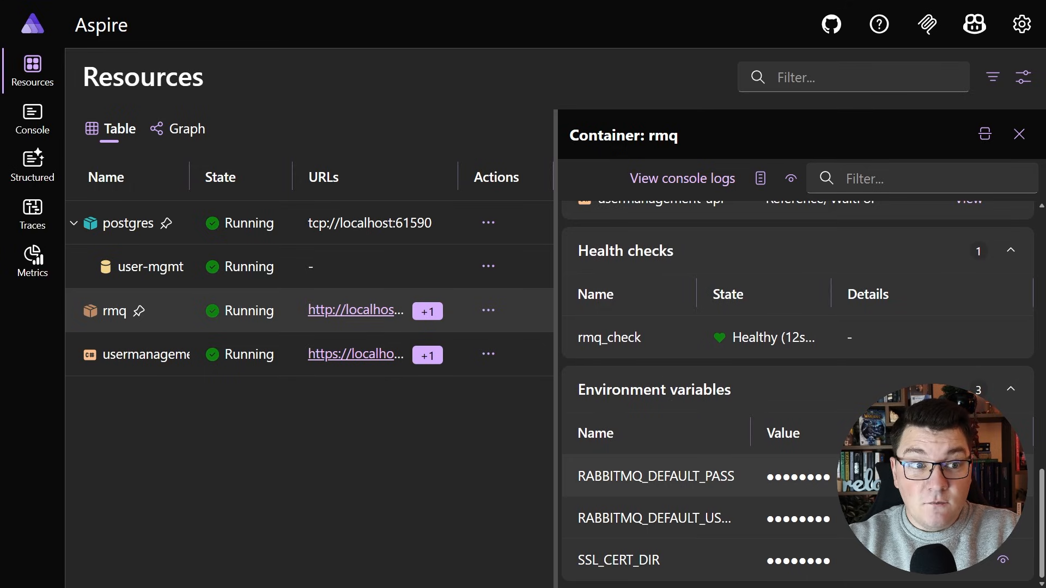
{"action": "left_click", "coordinate": [793, 476]}
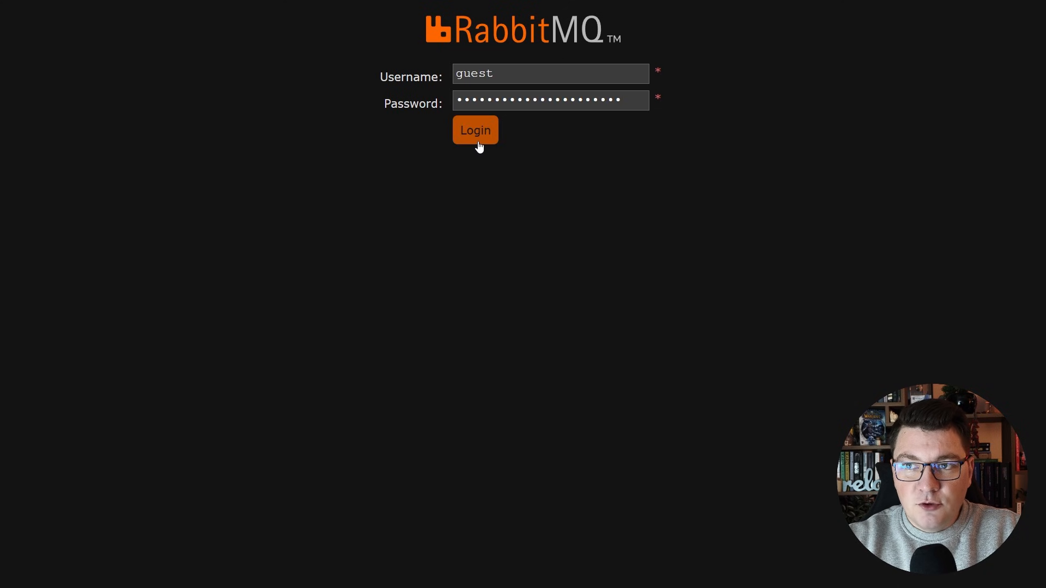
- Sign in, review the exchanges including RegisterUser and UserRegistered fanouts, then list the queues
{"action": "left_click", "coordinate": [474, 129]}
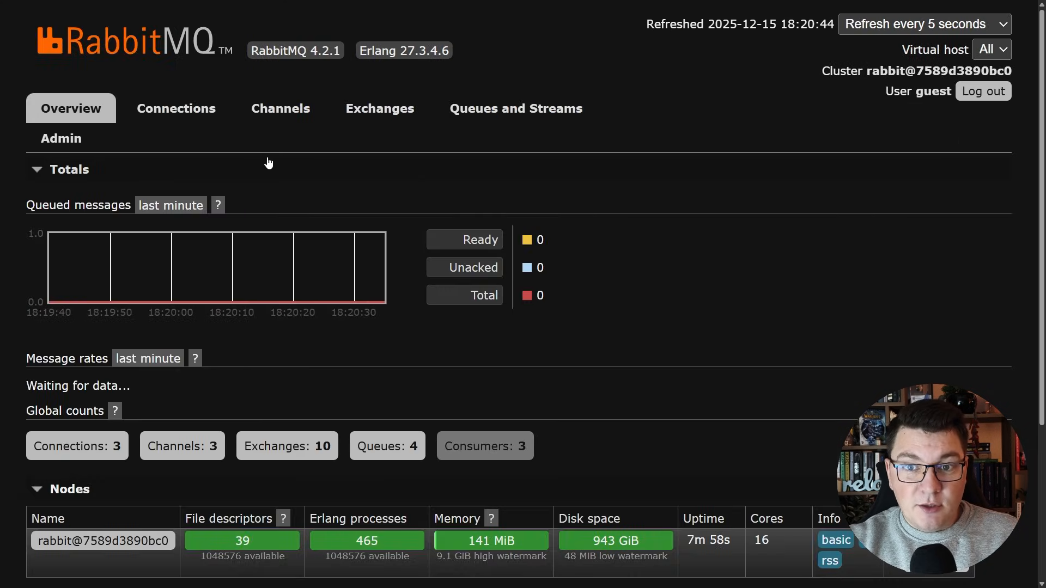
{"action": "left_click", "coordinate": [380, 109]}
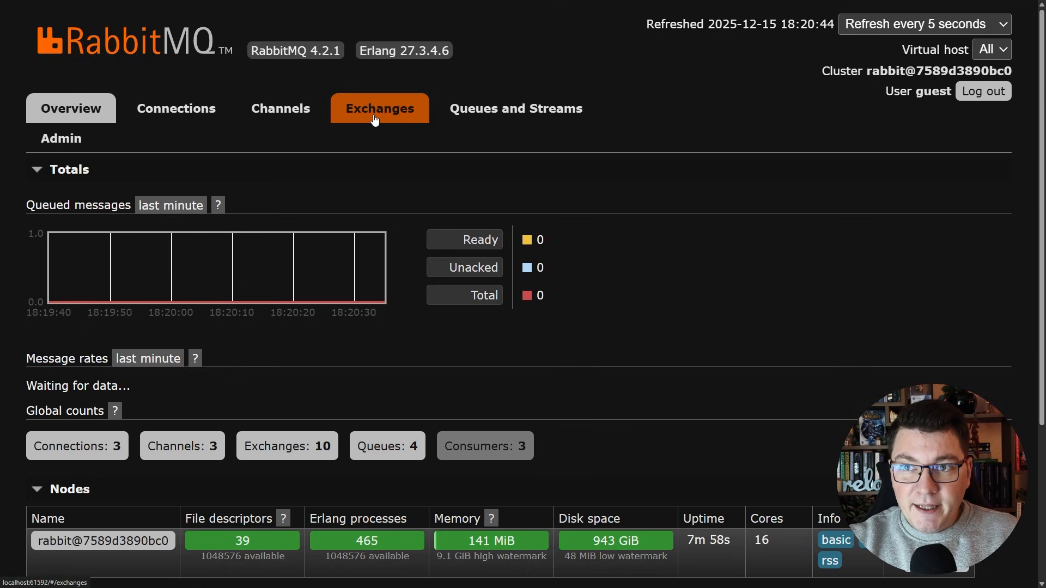
{"action": "left_click", "coordinate": [379, 107]}
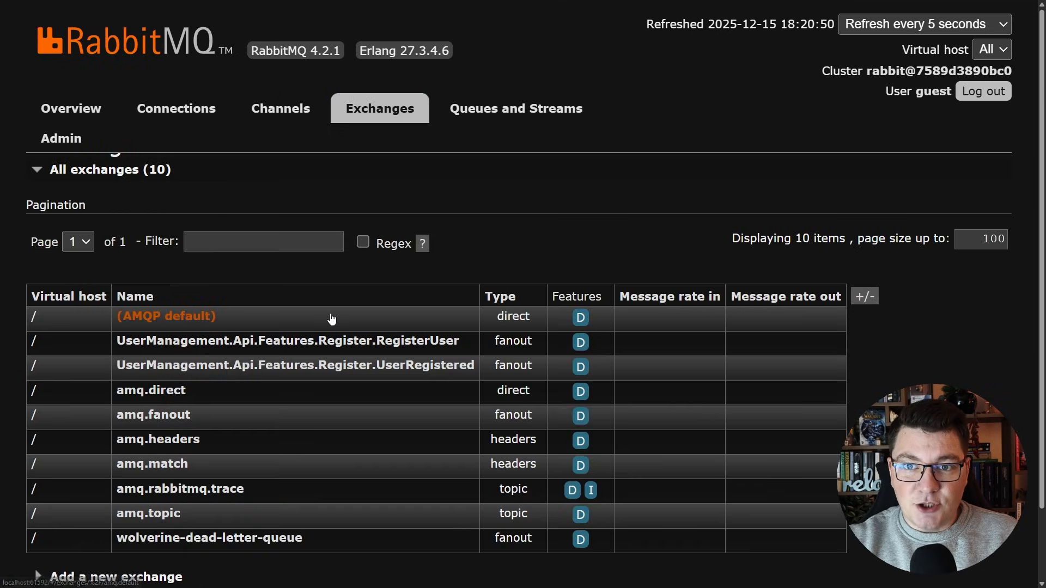
{"action": "mouse_move", "coordinate": [309, 344]}
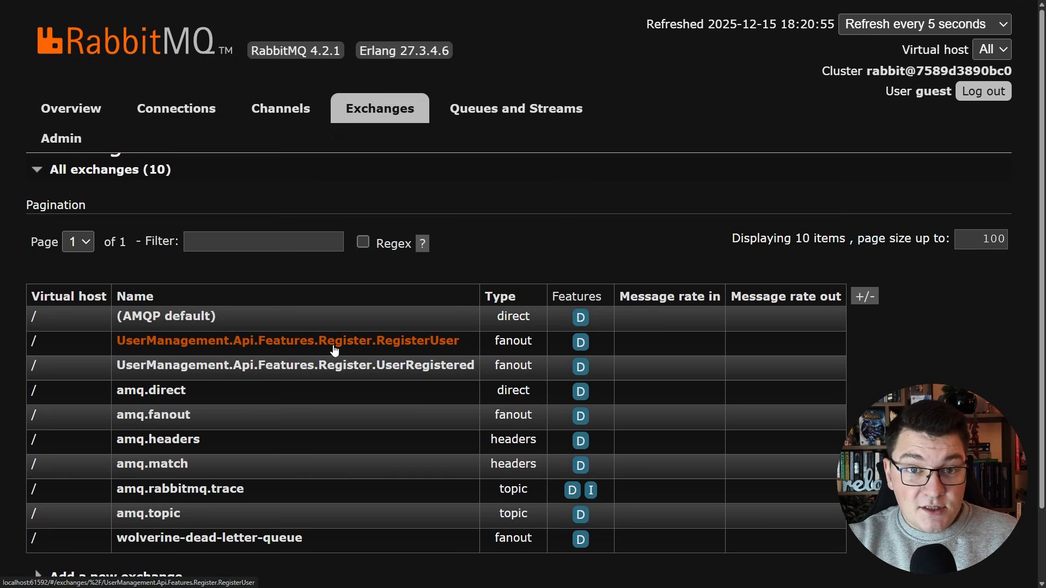
{"action": "mouse_move", "coordinate": [353, 359]}
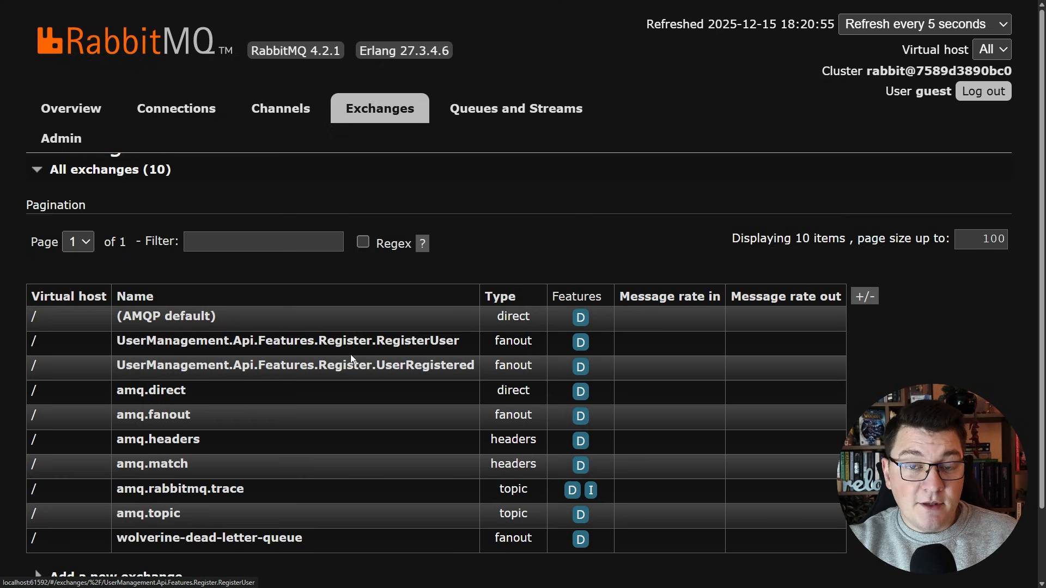
{"action": "mouse_move", "coordinate": [416, 349]}
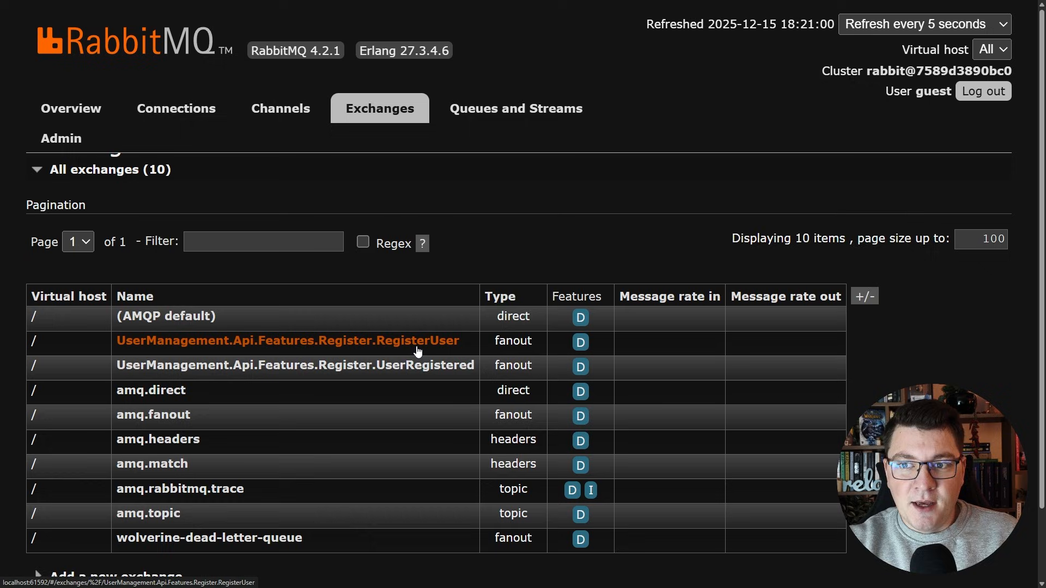
{"action": "mouse_move", "coordinate": [416, 373]}
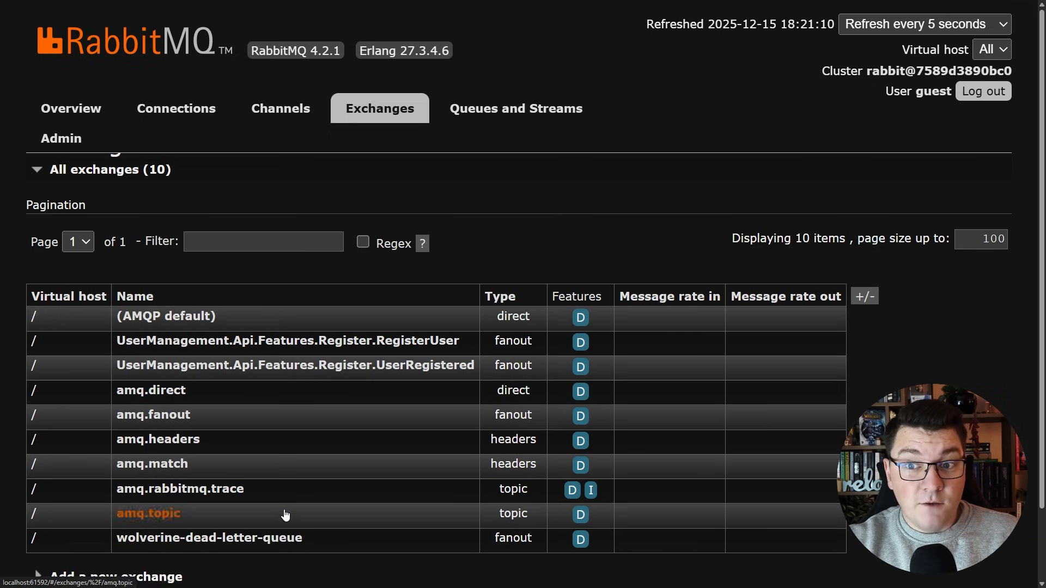
{"action": "mouse_move", "coordinate": [426, 344]}
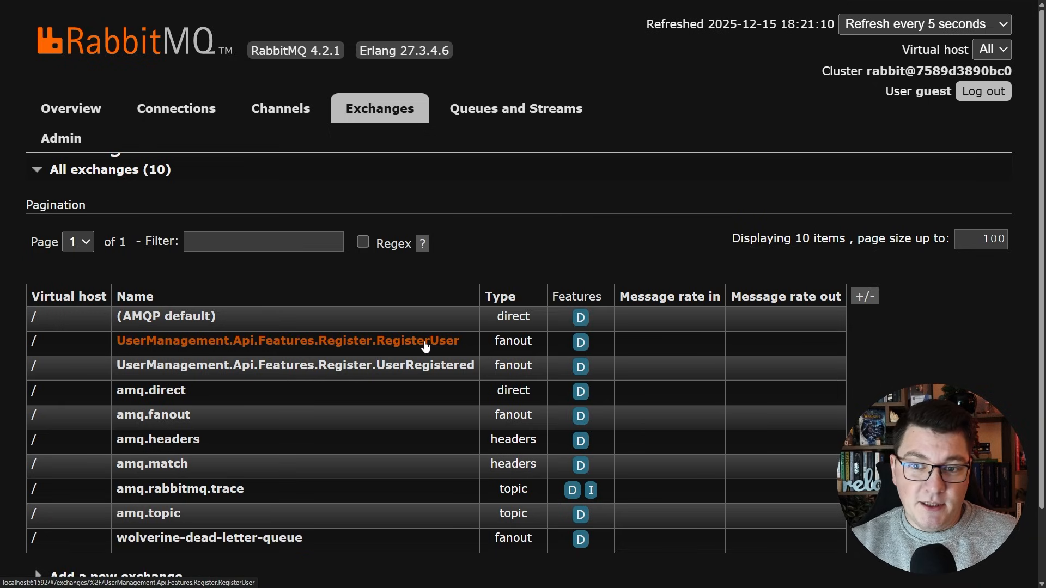
{"action": "left_click", "coordinate": [515, 108]}
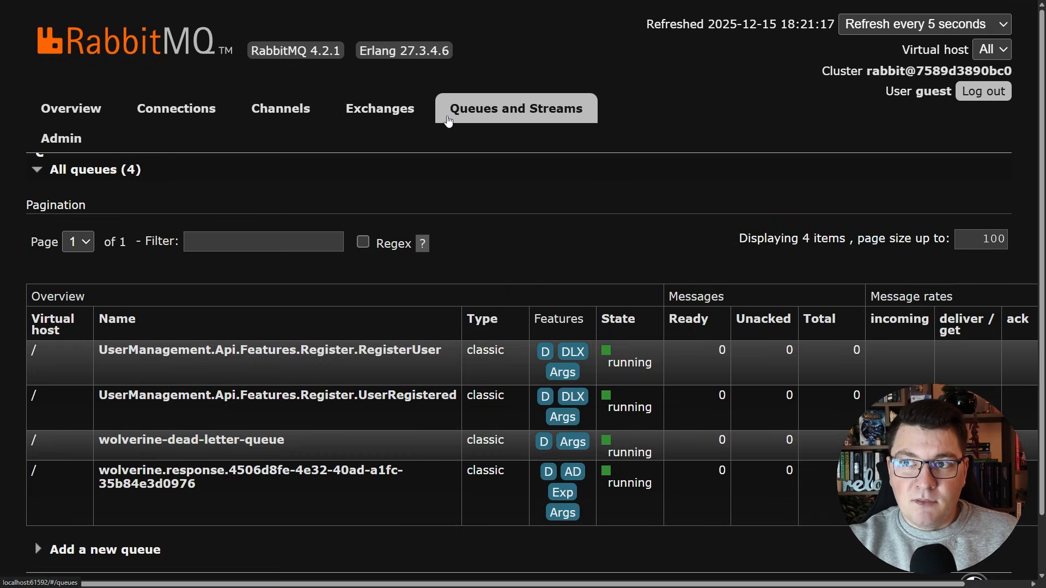
{"action": "mouse_move", "coordinate": [312, 350]}
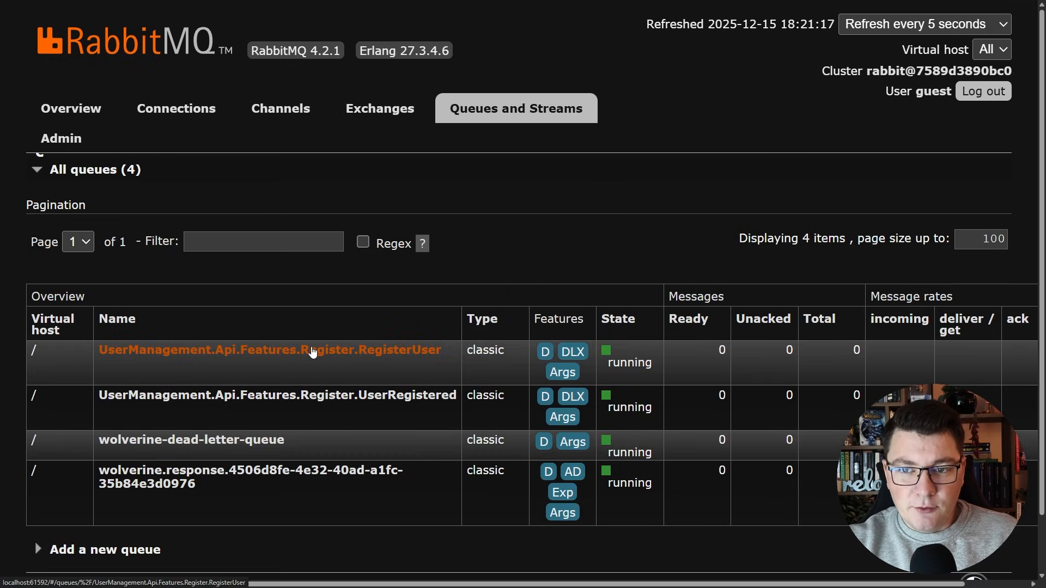
{"action": "mouse_move", "coordinate": [397, 358]}
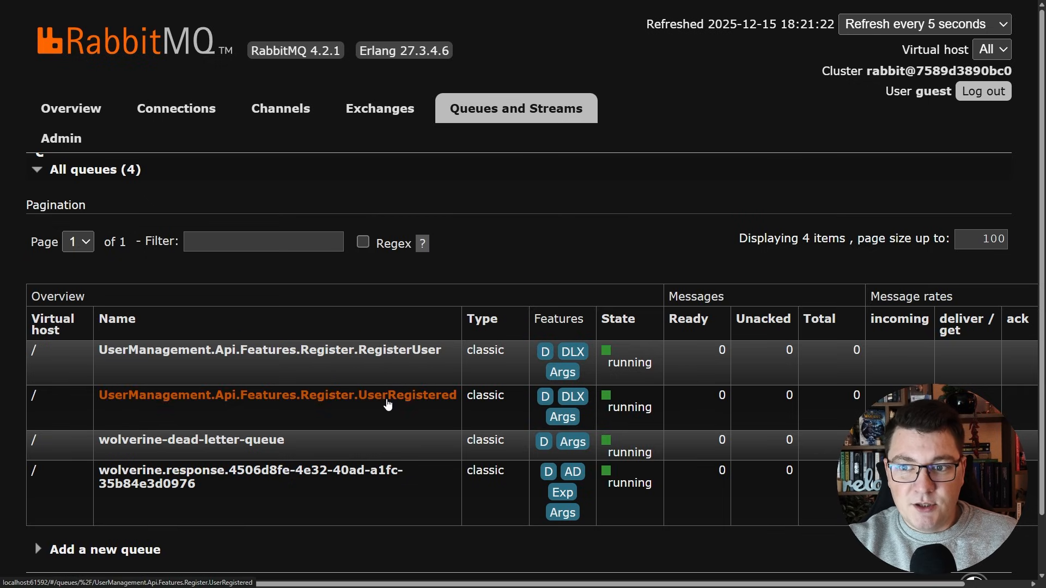
{"action": "mouse_move", "coordinate": [257, 432]}
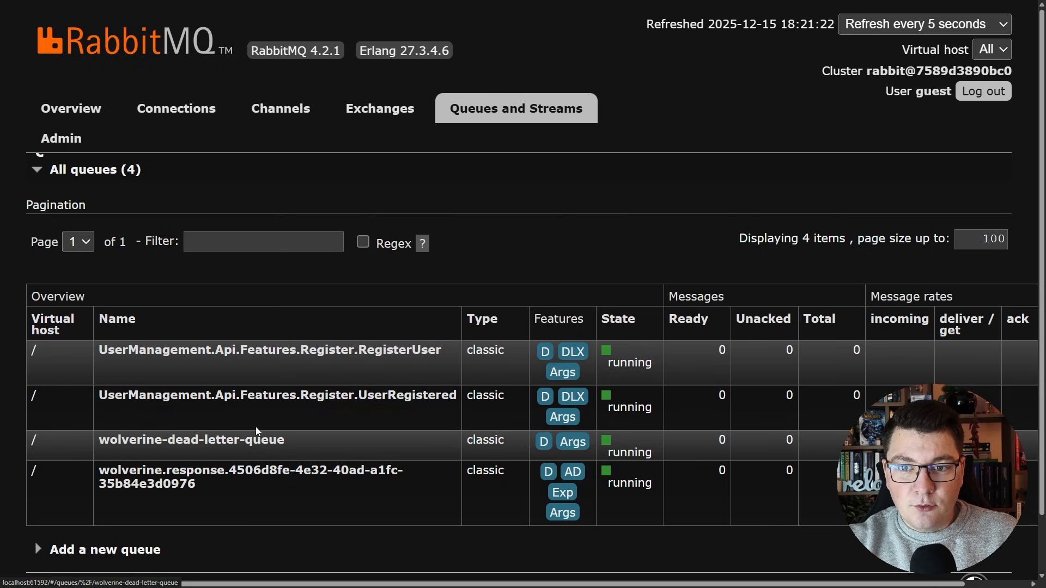
{"action": "mouse_move", "coordinate": [300, 491]}
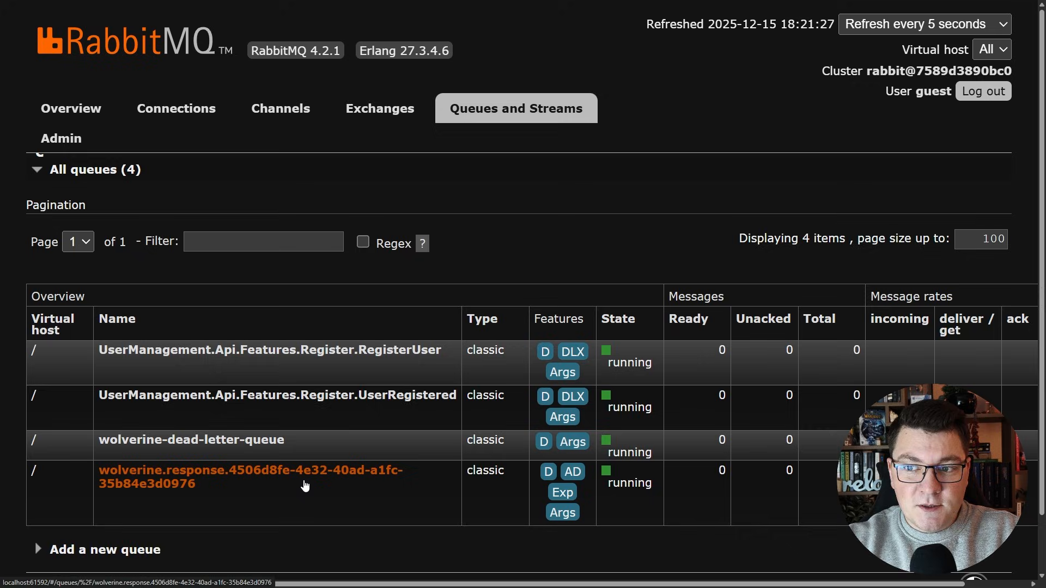
- Inspect the four running queues, selecting the wolverine.response queue name, then return to Exchanges
{"action": "double_click", "coordinate": [249, 470]}
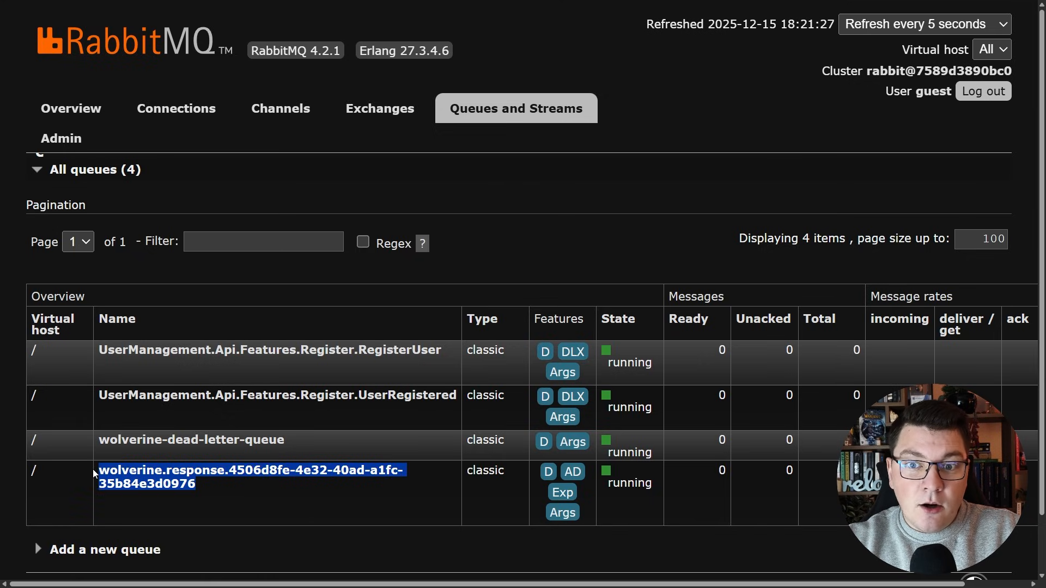
{"action": "mouse_move", "coordinate": [187, 480]}
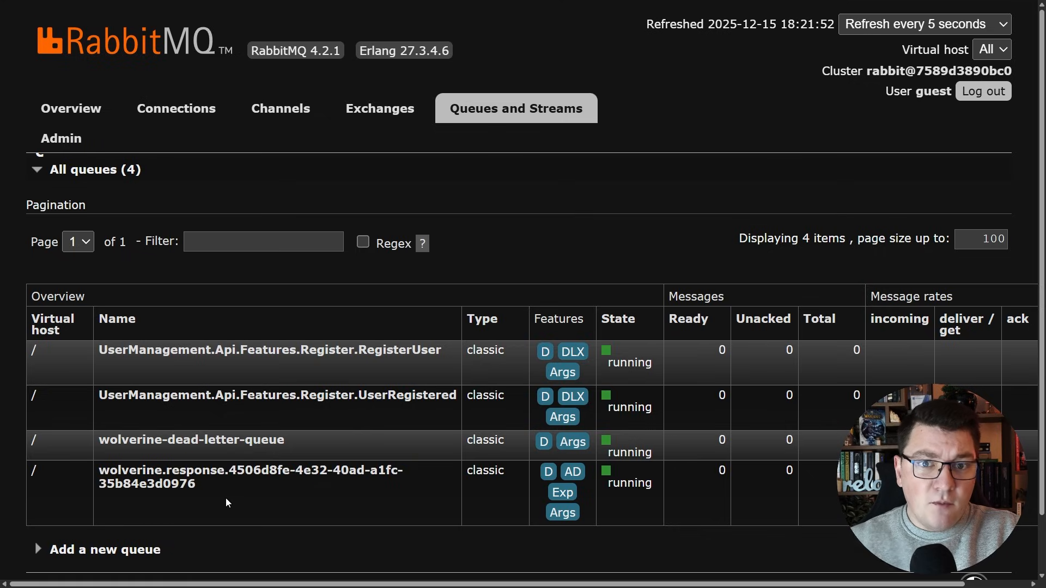
{"action": "mouse_move", "coordinate": [218, 514]}
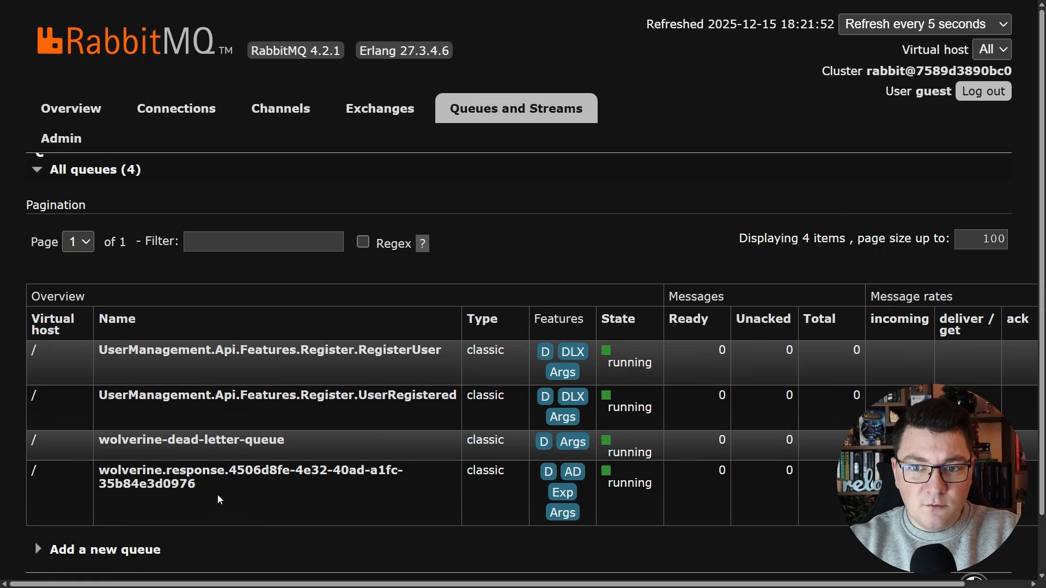
{"action": "double_click", "coordinate": [250, 471]}
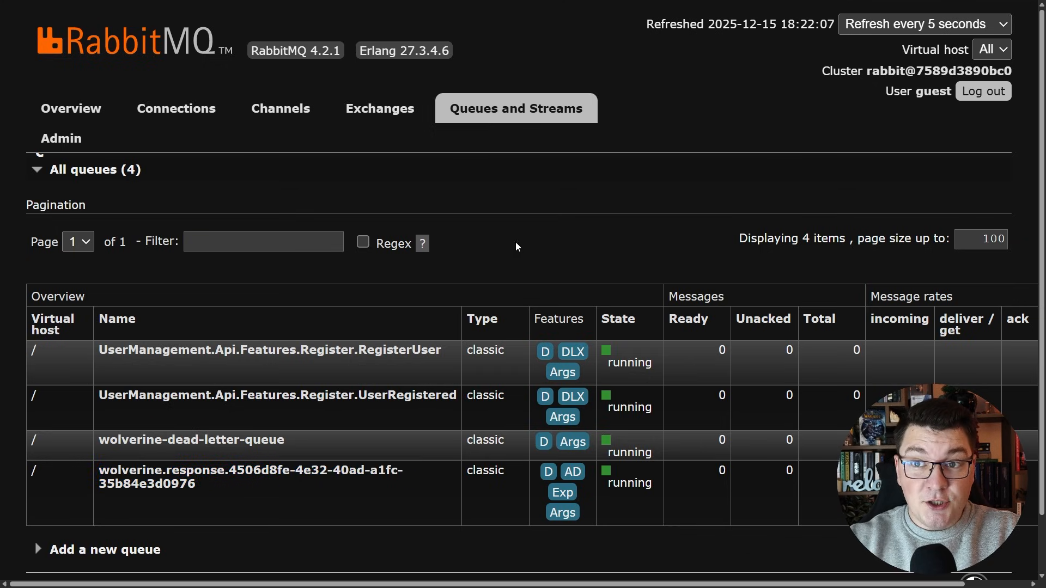
{"action": "left_click", "coordinate": [379, 108]}
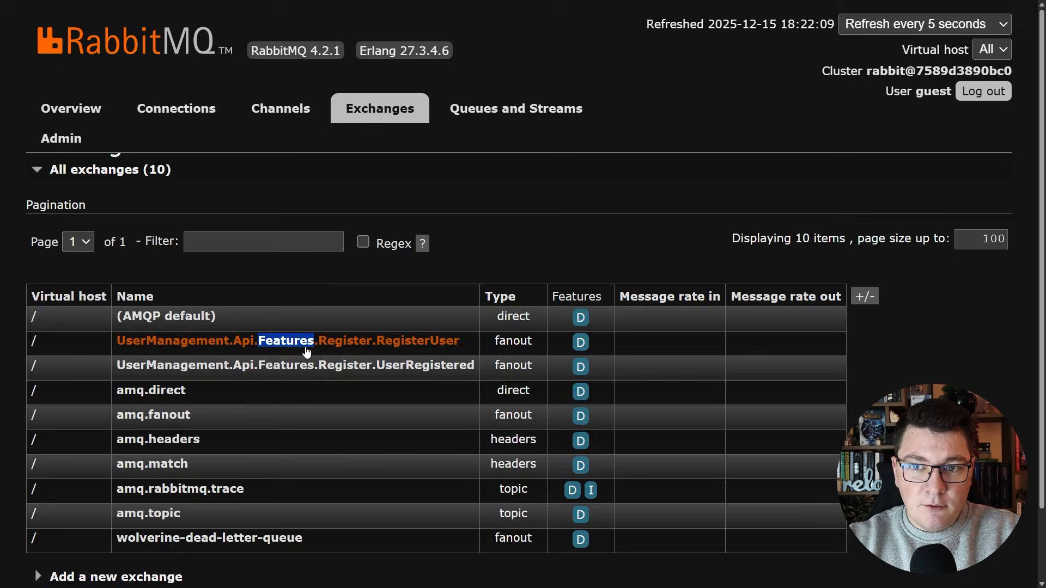
- Show a registration queue's detail page: idle, one consumer, dead-lettering to wolverine-dead-letter-queue
{"action": "left_click", "coordinate": [305, 340]}
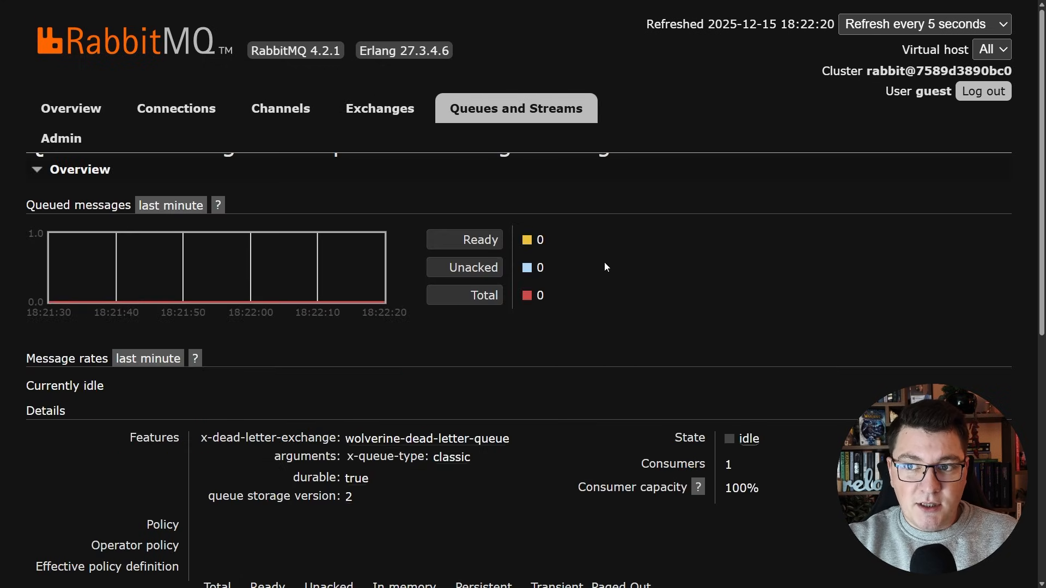
{"action": "mouse_move", "coordinate": [637, 295]}
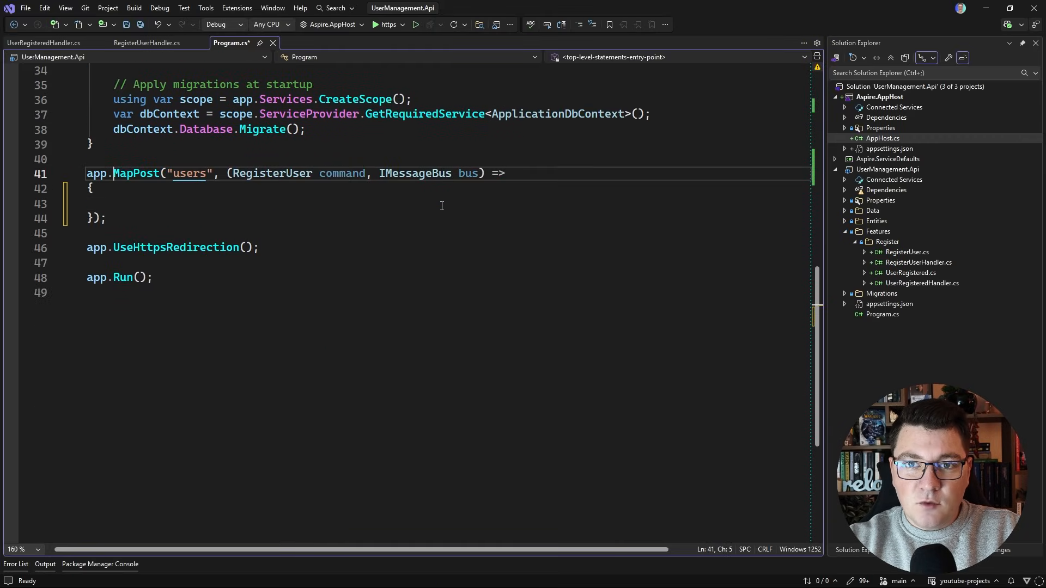
- Make the endpoint async, await bus.InvokeAsync<Guid>(command) and return Results.Created($"/users/{userId}", new { Id = userId })
{"action": "type", "text": "async"}
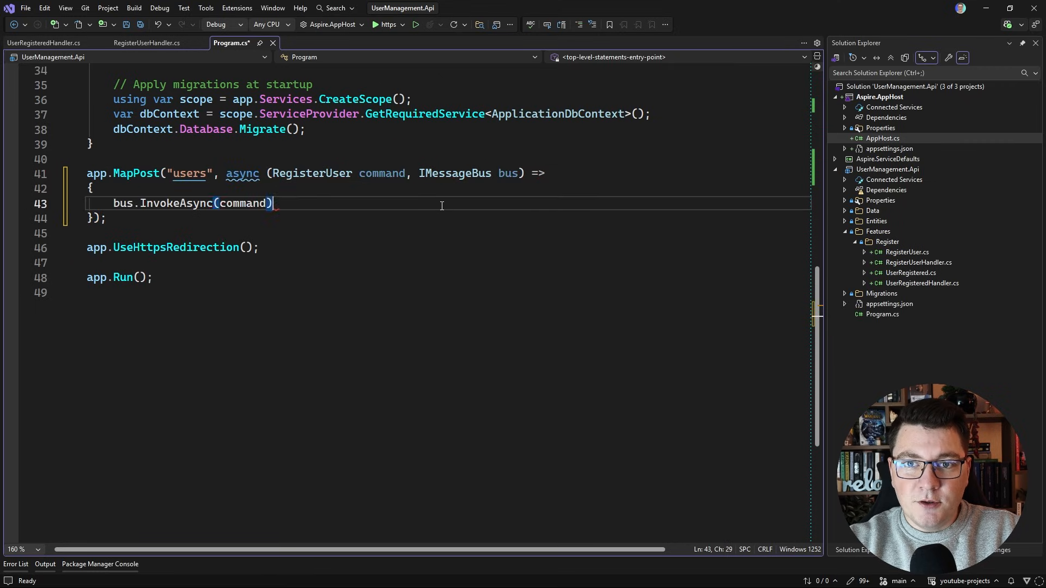
{"action": "type", "text": "await"}
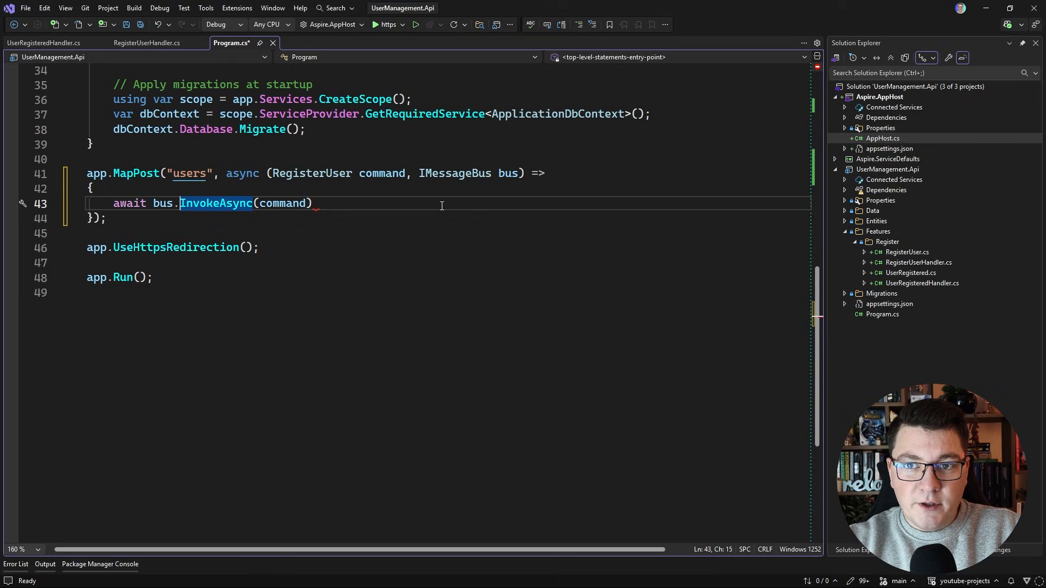
{"action": "type", "text": "<Gud"}
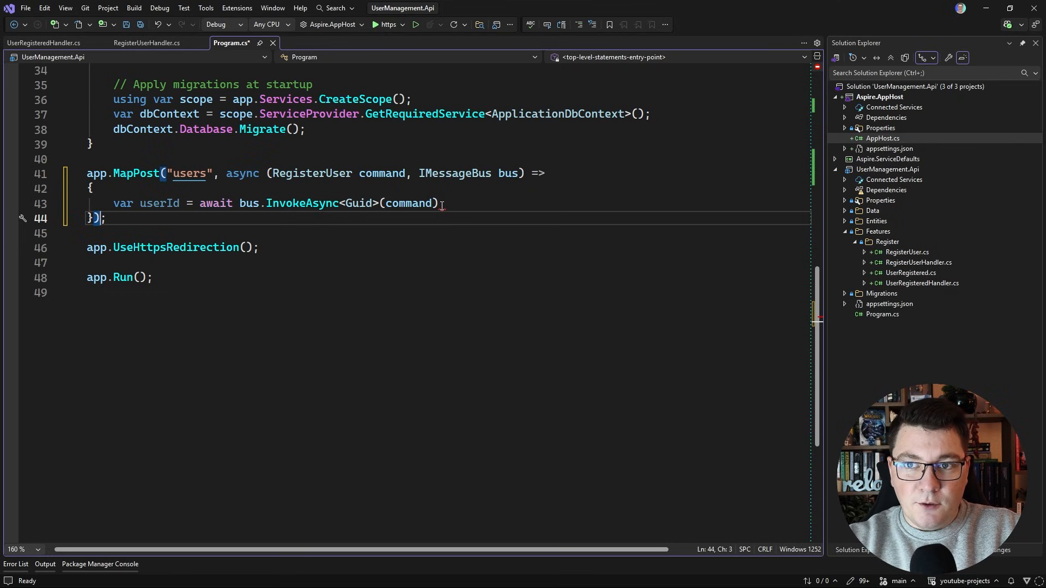
{"action": "key", "text": "Enter"}
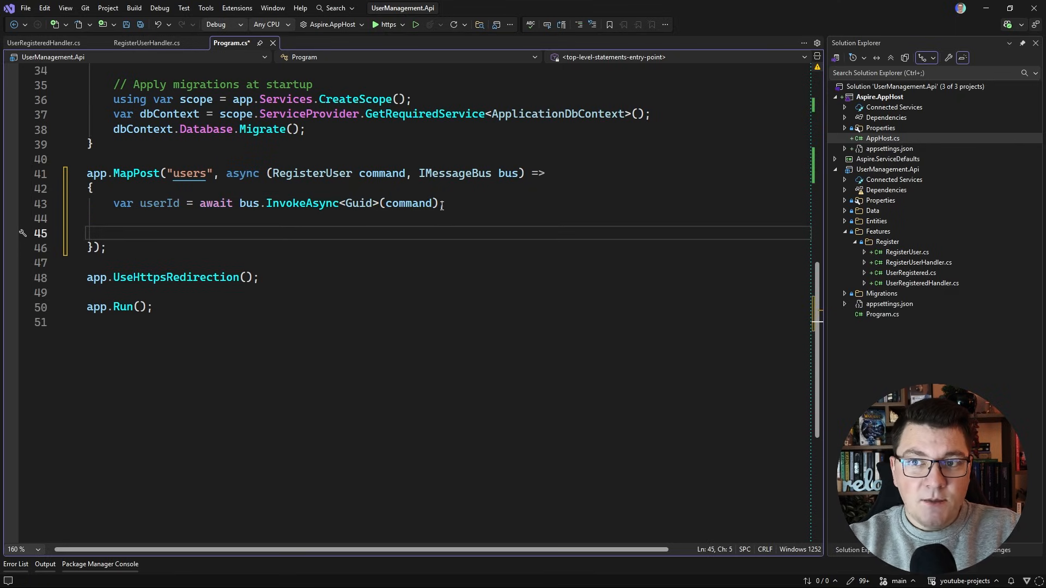
{"action": "type", "text": "return Results.Created($\"/users/{userId}\", new { Id = userId });"}
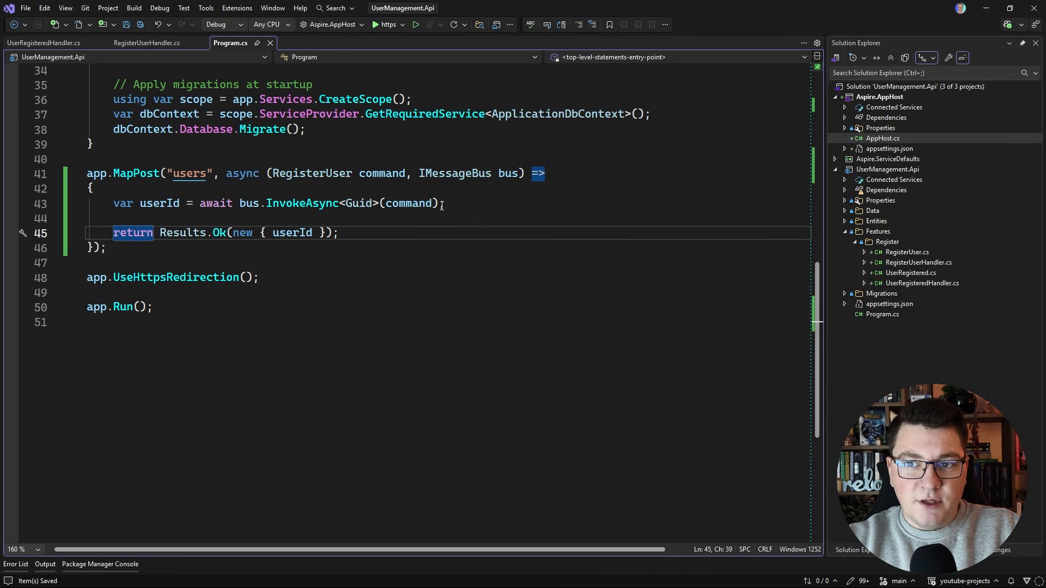
{"action": "left_click", "coordinate": [147, 43]}
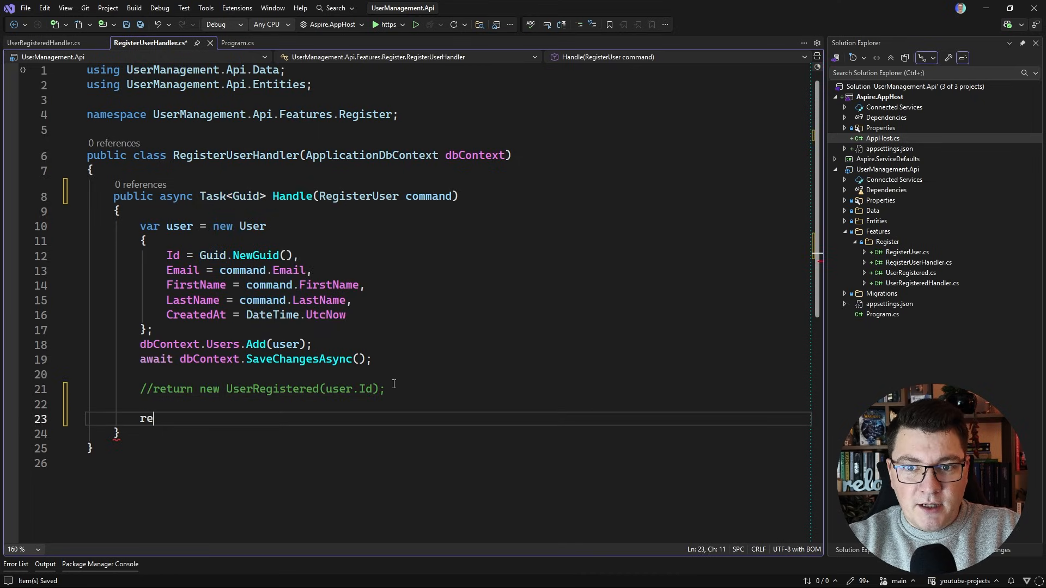
- Inject IMessageBus into RegisterUserHandler, publish new UserRegistered(user.Id) and return user.Id
{"action": "type", "text": "turn user.Id;"}
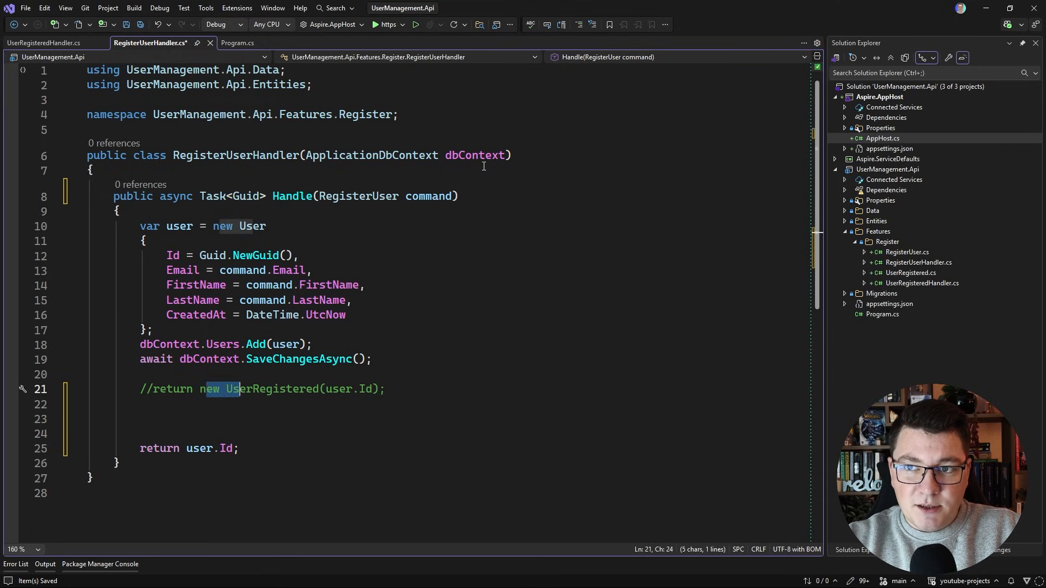
{"action": "type", "text": ", IMessageBus bus"}
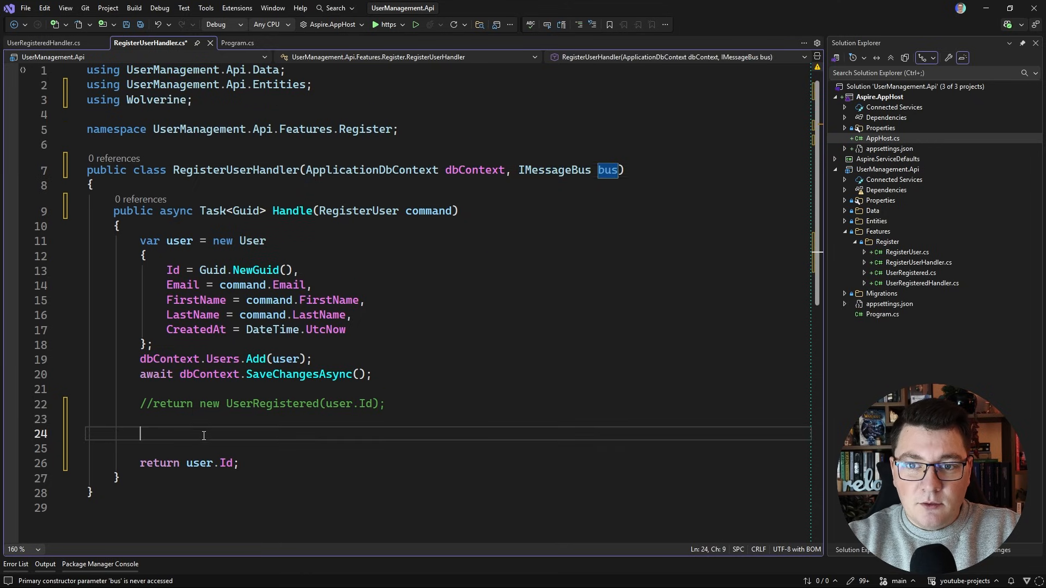
{"action": "type", "text": "await bus.P"}
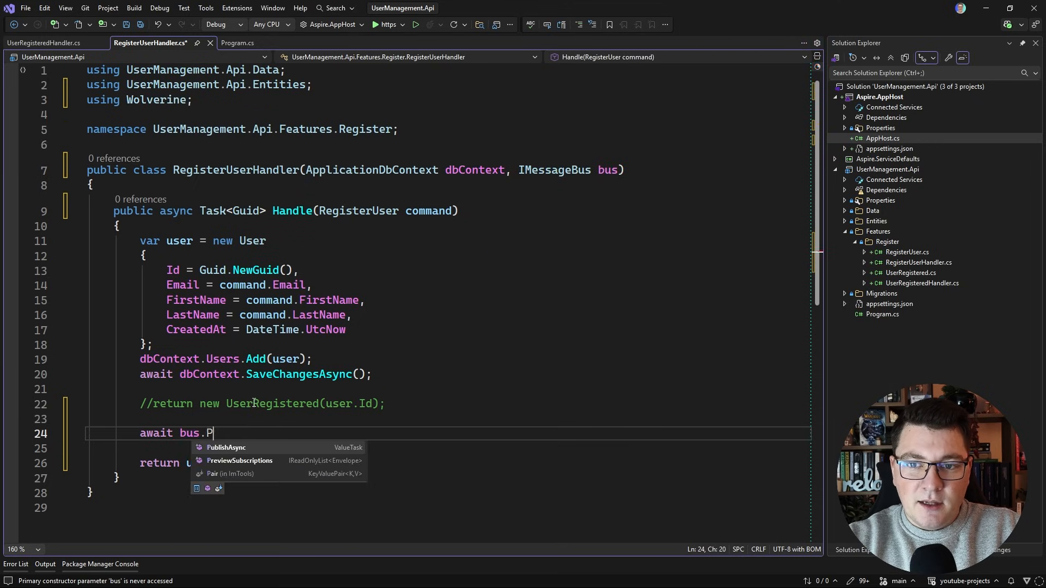
{"action": "type", "text": "ublishAsync(new UserRegistered(user.Id));"}
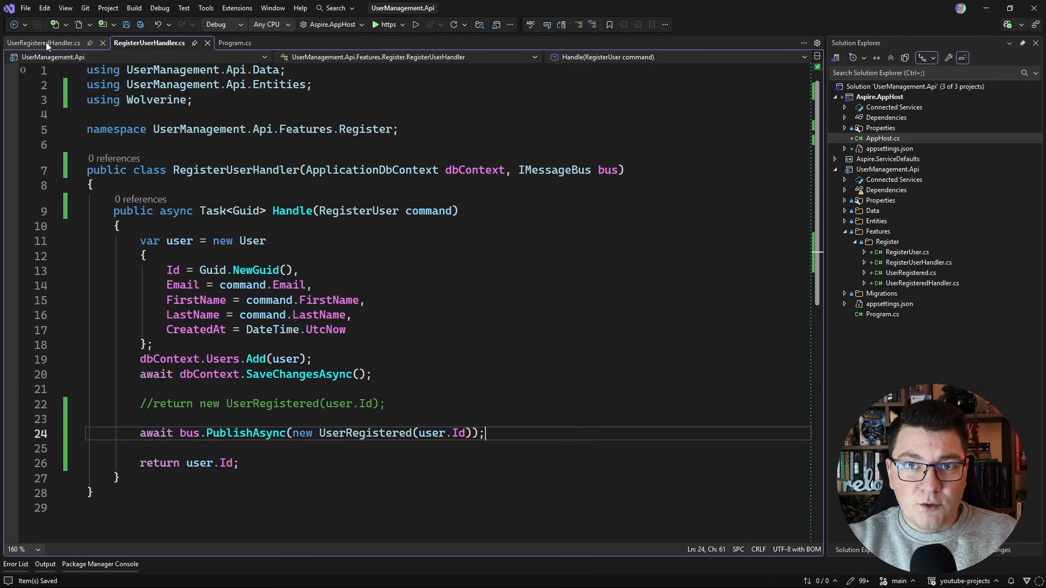
- Review the publish line and UserRegistered handler, then set a breakpoint on the endpoint's return line
{"action": "left_click", "coordinate": [236, 43]}
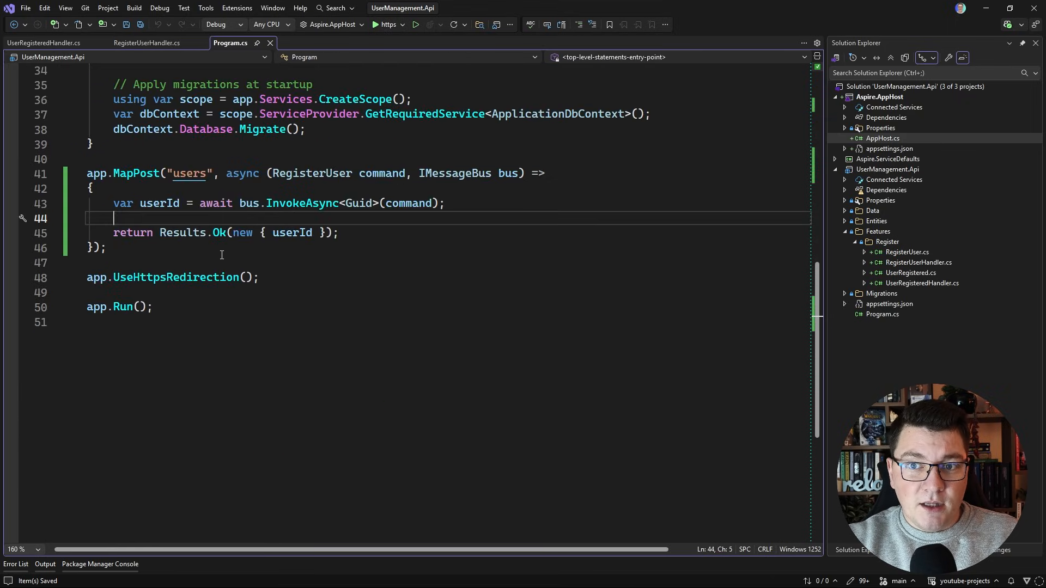
{"action": "mouse_move", "coordinate": [195, 98]}
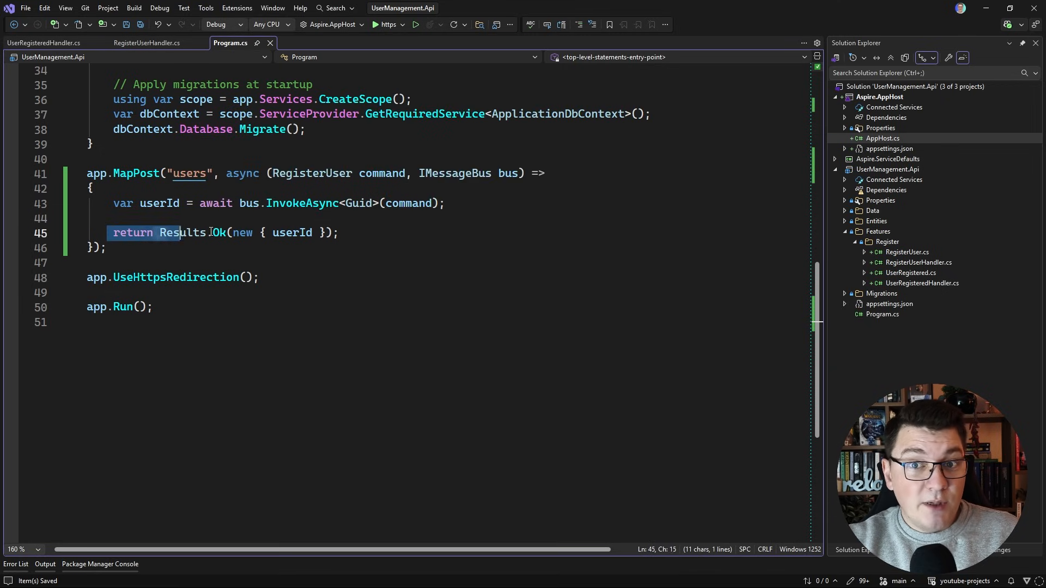
{"action": "left_click", "coordinate": [145, 43]}
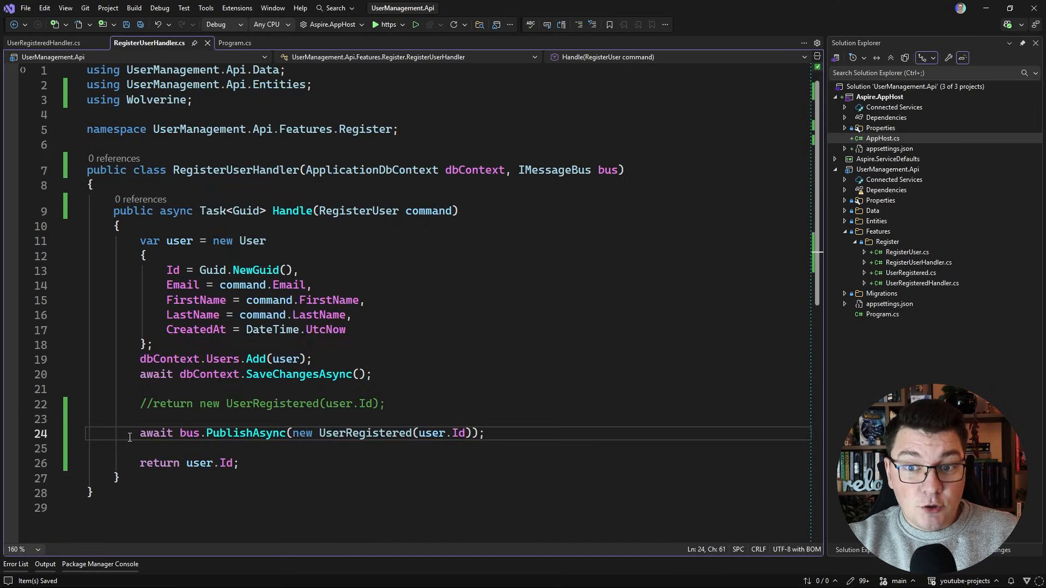
{"action": "triple_click", "coordinate": [311, 433]}
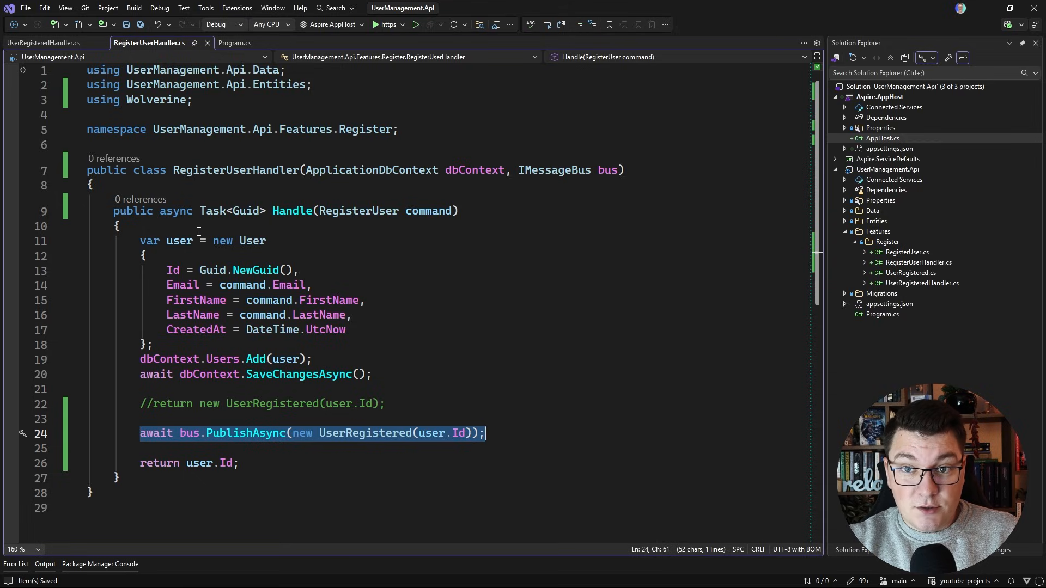
{"action": "left_click", "coordinate": [43, 42]}
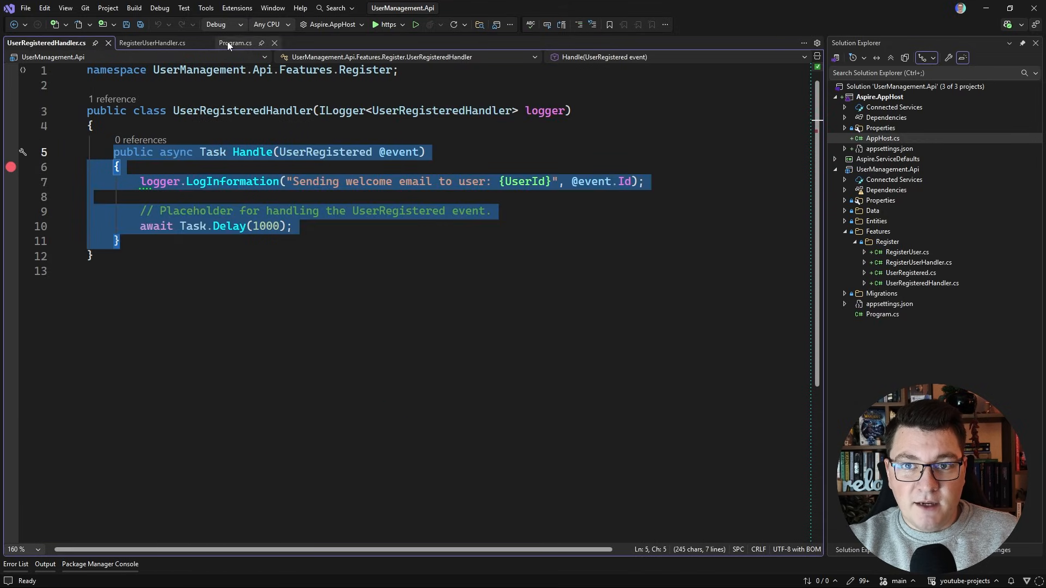
{"action": "left_click", "coordinate": [235, 43]}
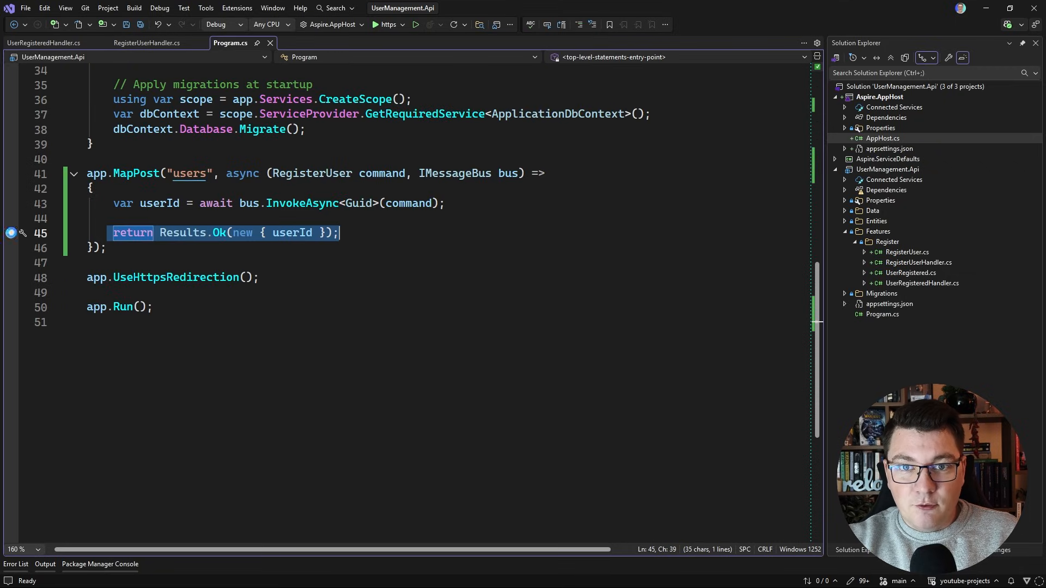
{"action": "left_click", "coordinate": [401, 24]}
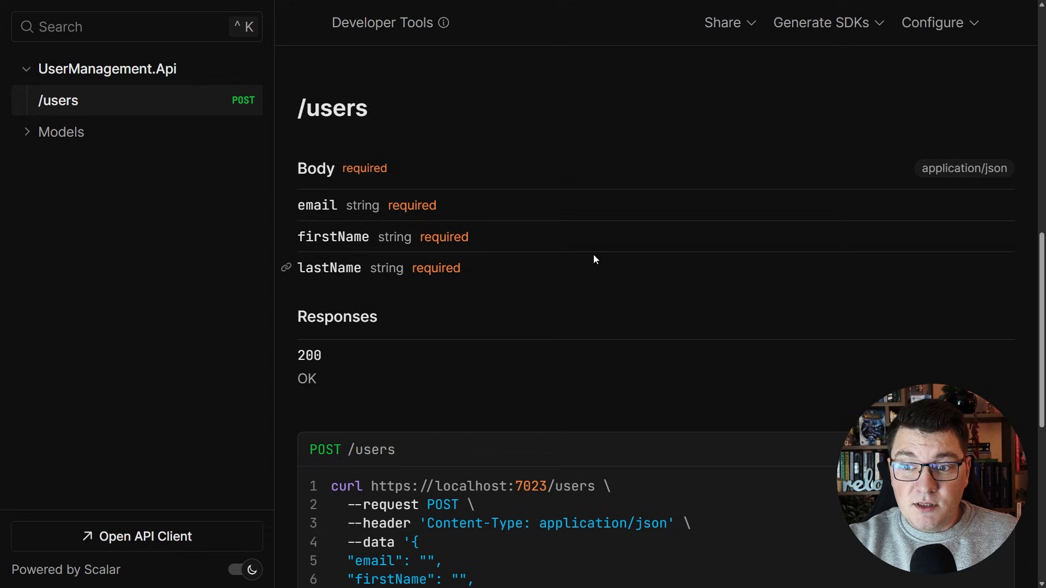
{"action": "left_click", "coordinate": [137, 536]}
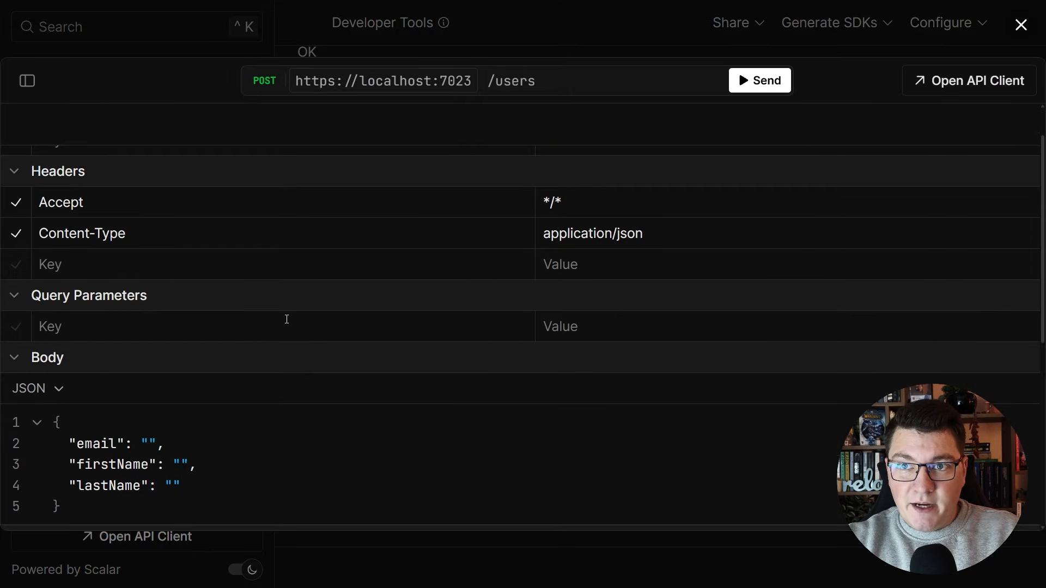
{"action": "type", "text": "test@test.com"}
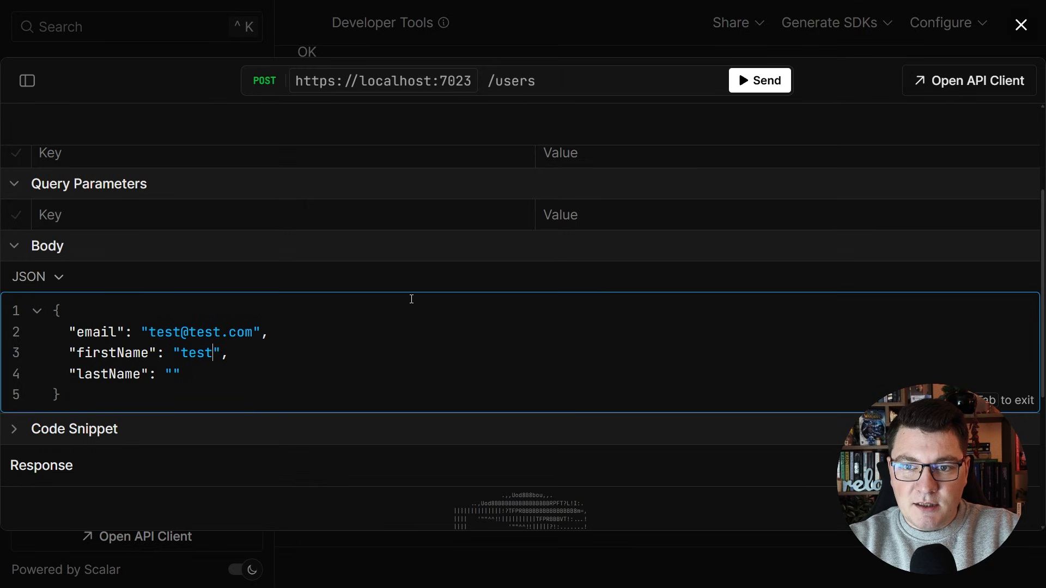
{"action": "type", "text": "test"}
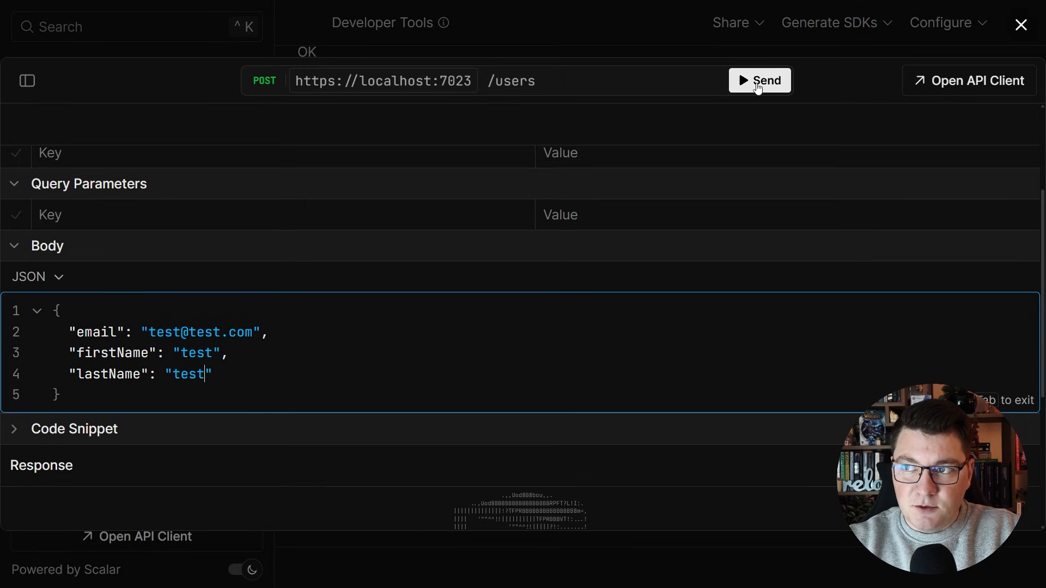
{"action": "left_click", "coordinate": [760, 81]}
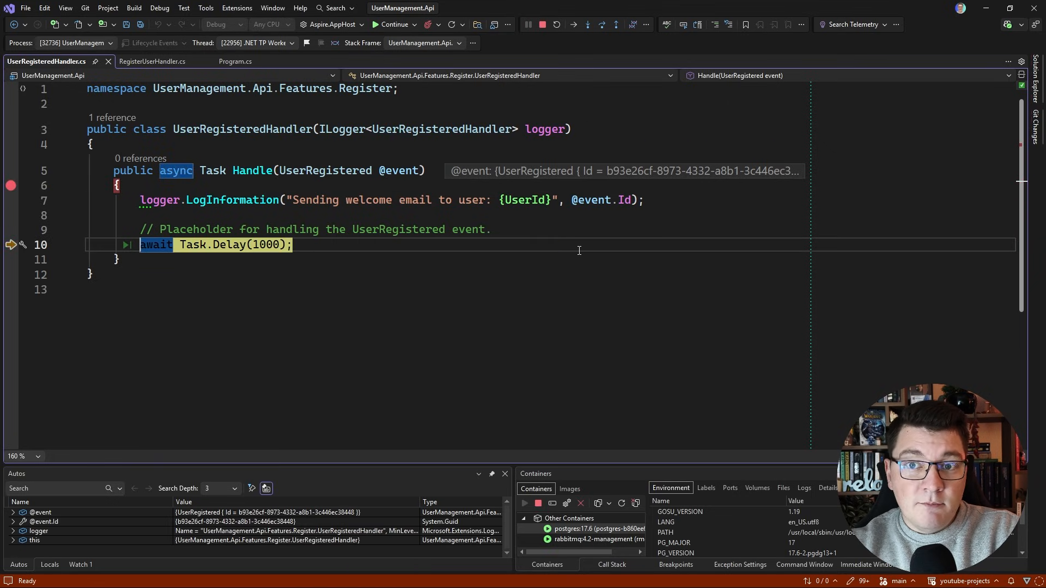
- Continue execution past the UserRegistered handler breakpoint
{"action": "left_click", "coordinate": [235, 61]}
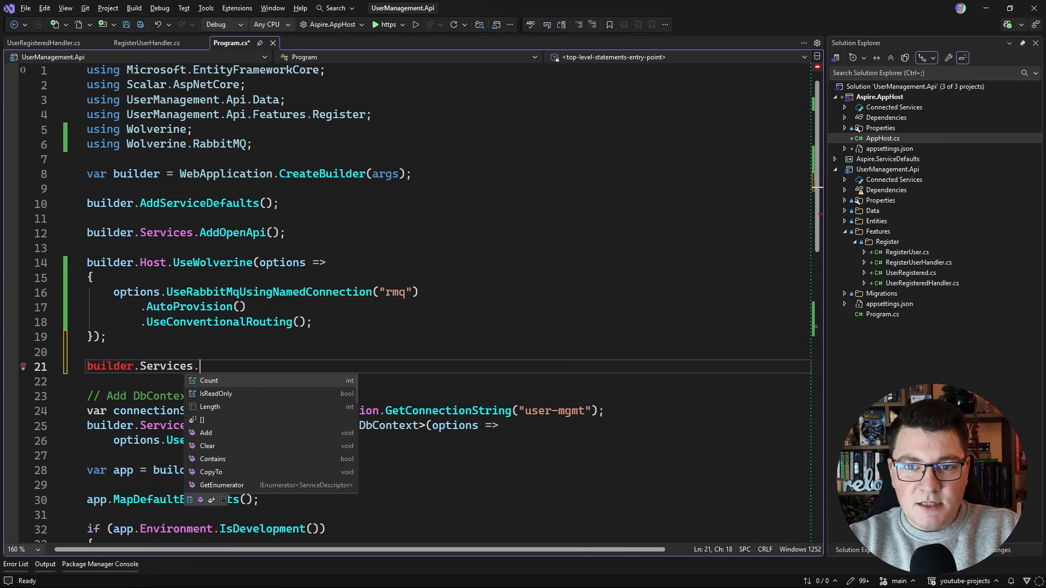
- Register builder.Services.AddOpenTelemetry().WithTracing(tracing => tracing.AddSource("Wolverine"))
{"action": "type", "text": "addop"}
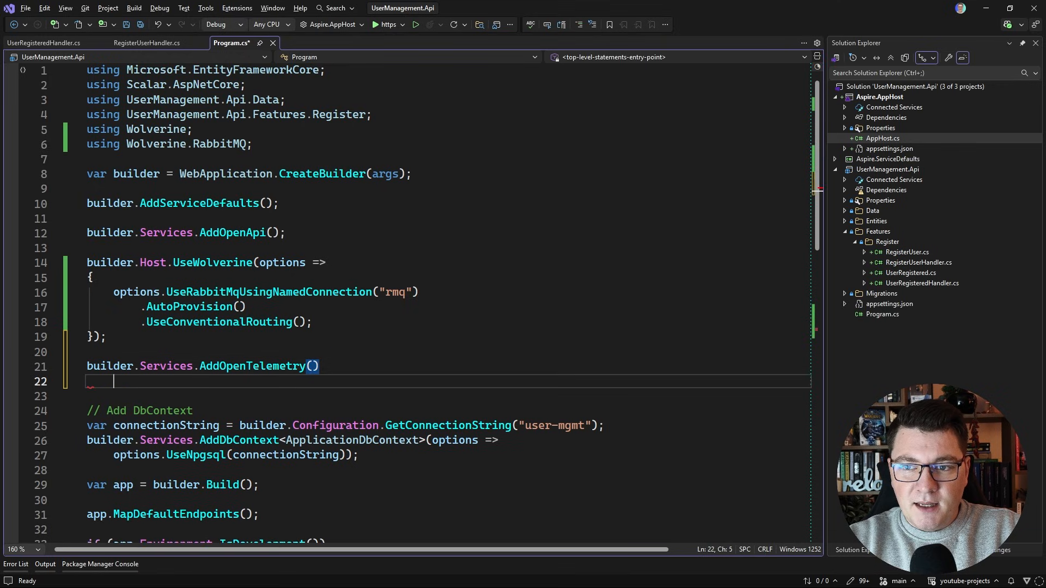
{"action": "type", "text": ".WithTracing(o"}
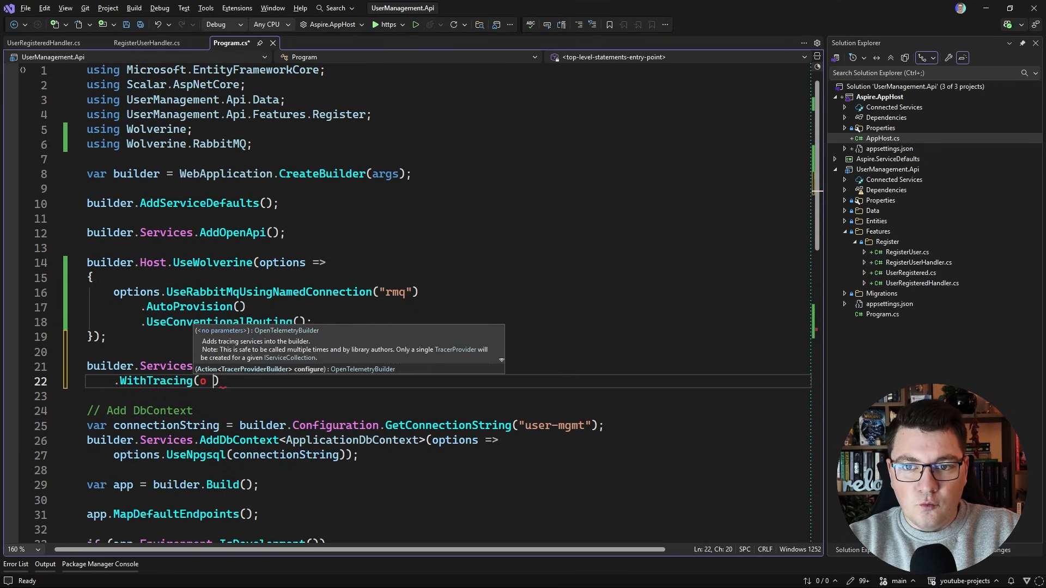
{"action": "type", "text": "tracing => tracing.adds"}
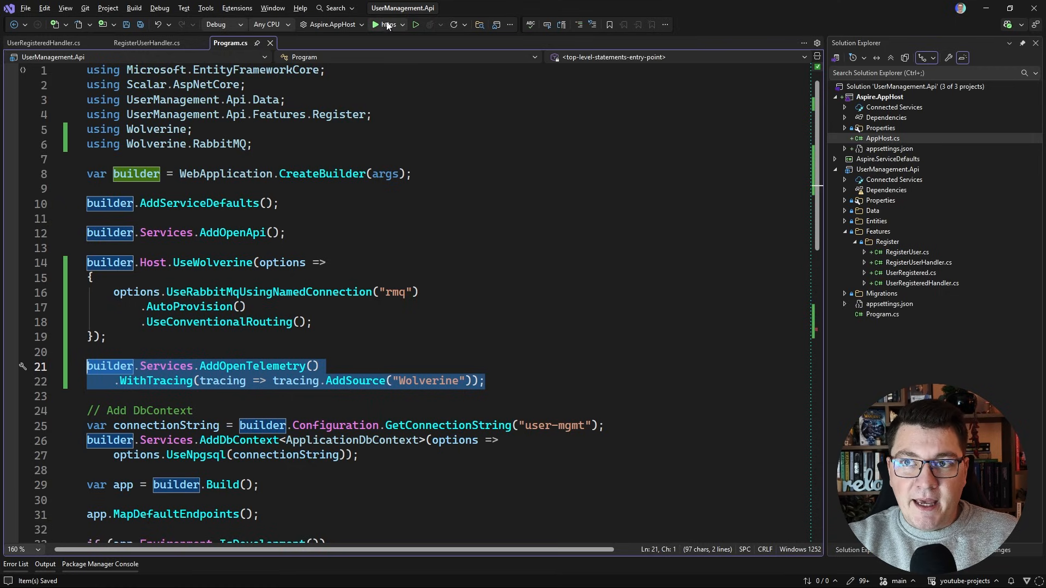
{"action": "mouse_move", "coordinate": [388, 24]}
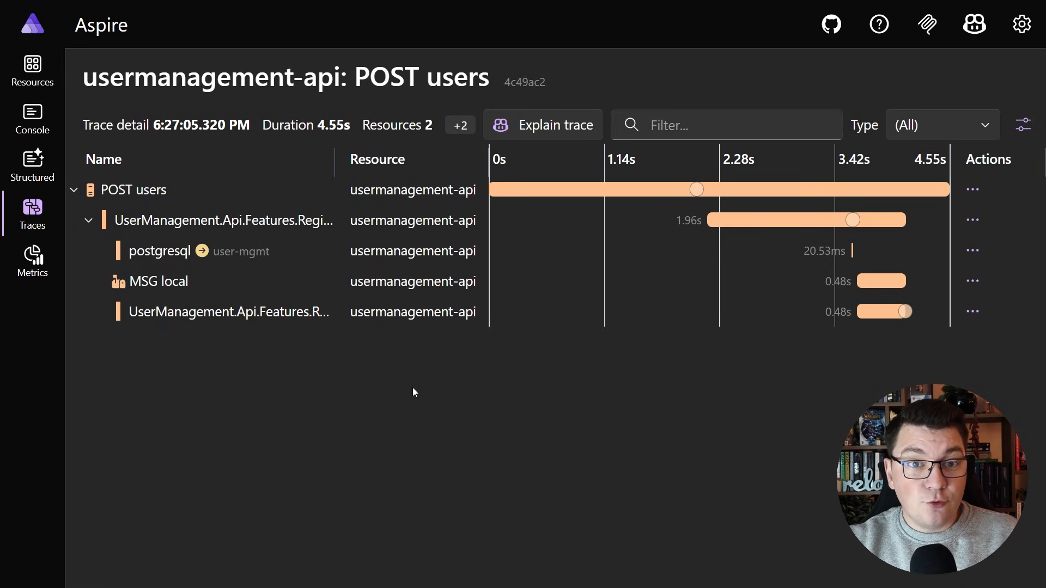
{"action": "mouse_move", "coordinate": [239, 423]}
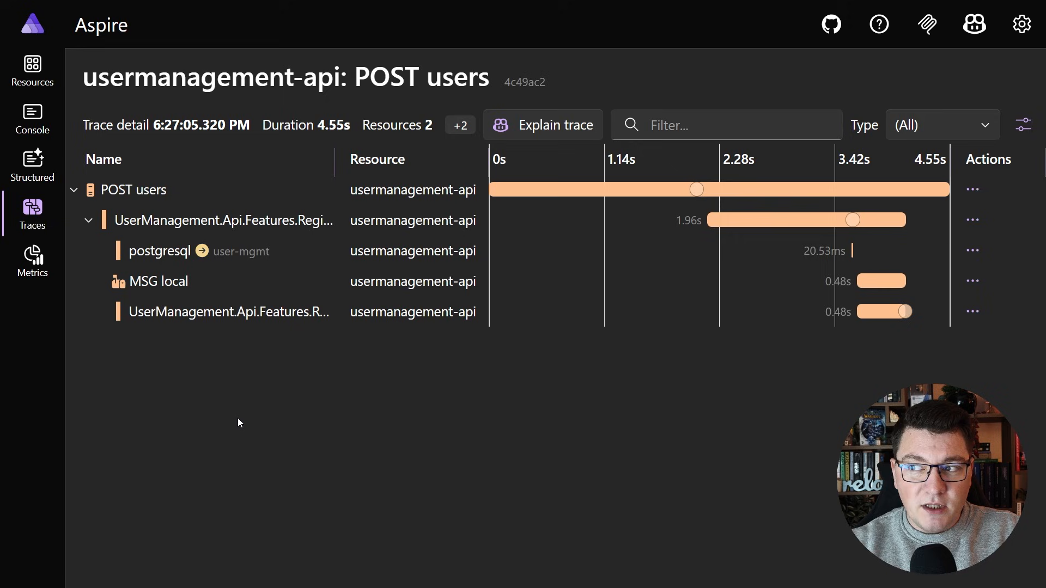
{"action": "mouse_move", "coordinate": [298, 391]}
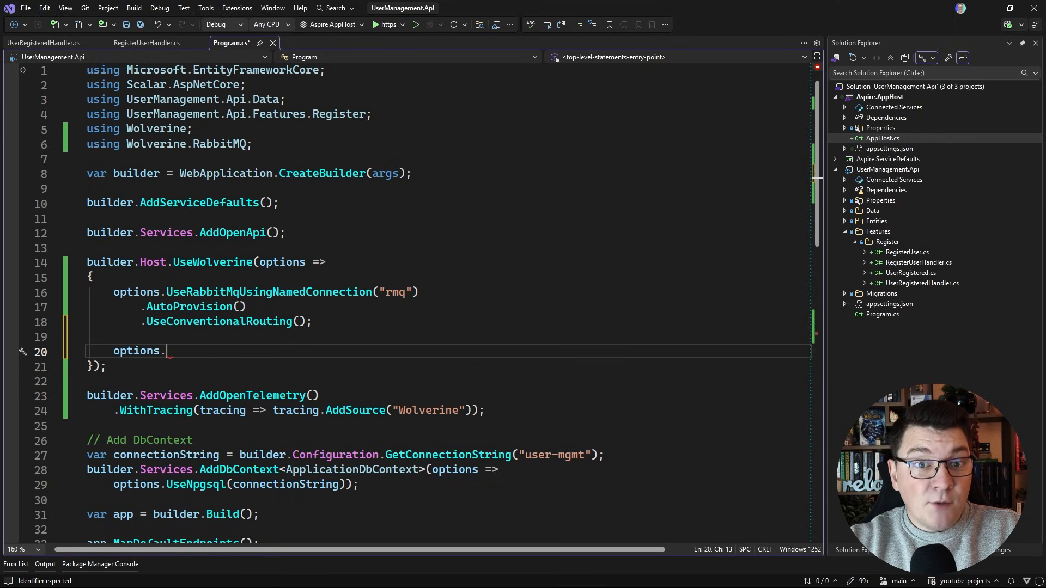
- Add options.Policies.DisableConventionalLocalRouting(), start debugging and continue past the endpoint breakpoint
{"action": "type", "text": "Policies.DisableConventionalLocalRouting();"}
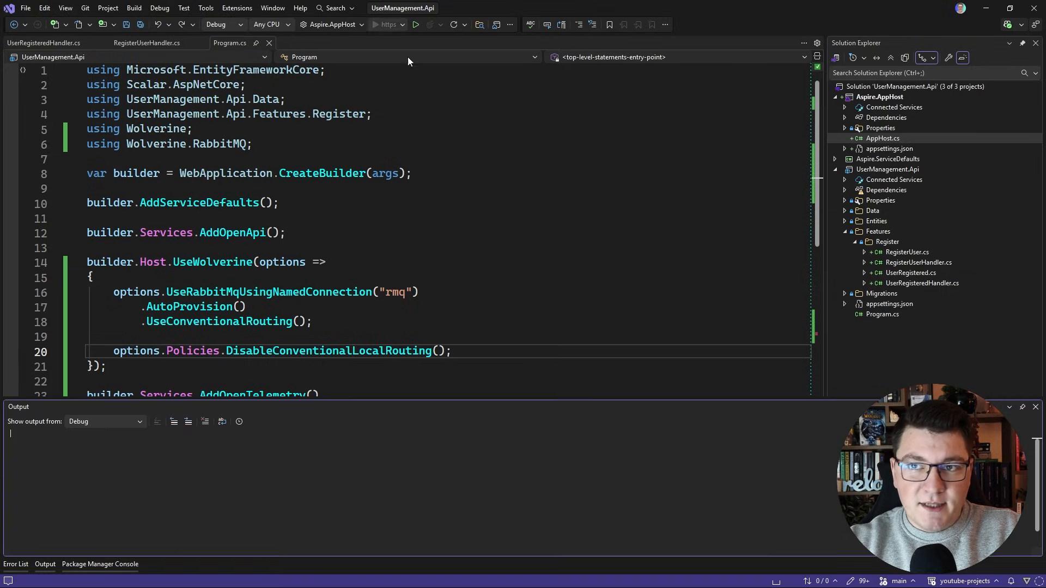
{"action": "left_click", "coordinate": [417, 24]}
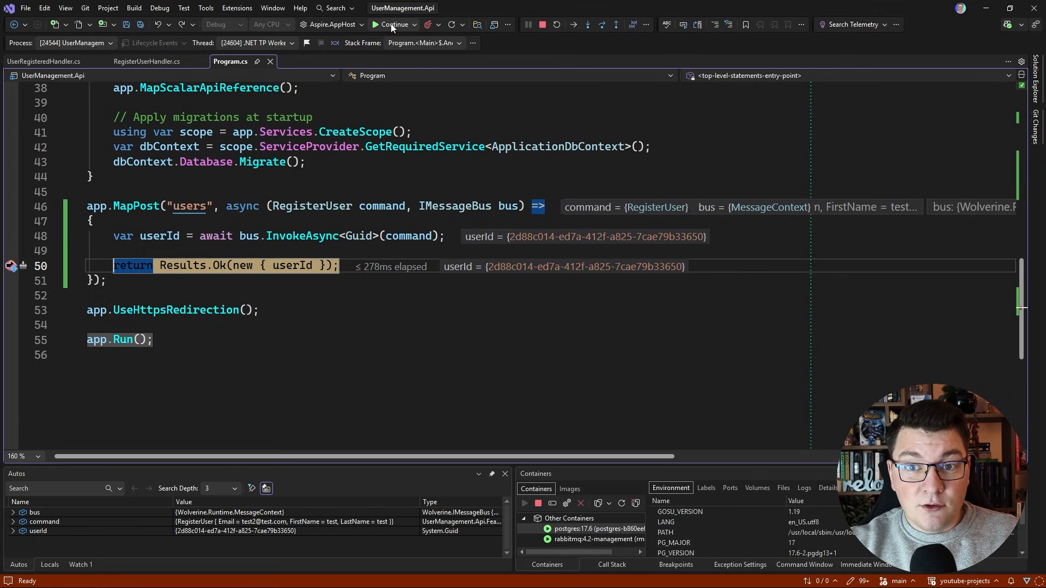
{"action": "left_click", "coordinate": [376, 24]}
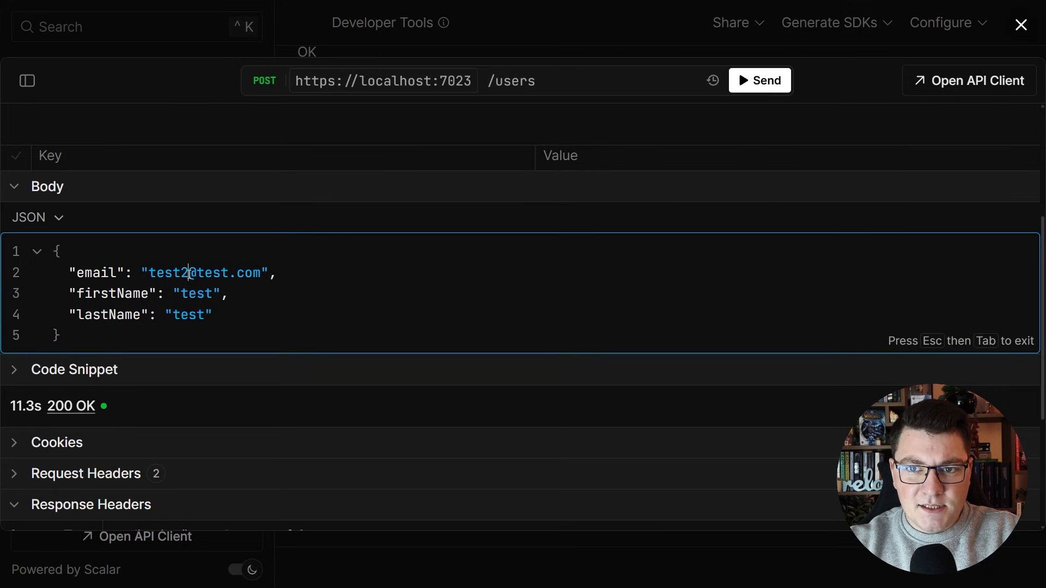
{"action": "left_click", "coordinate": [761, 80]}
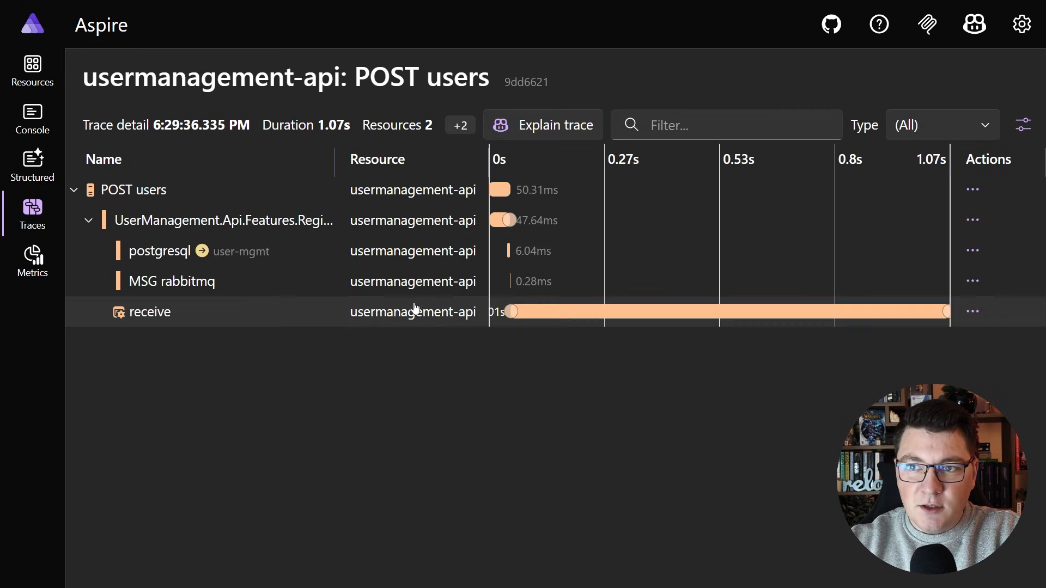
{"action": "mouse_move", "coordinate": [268, 350]}
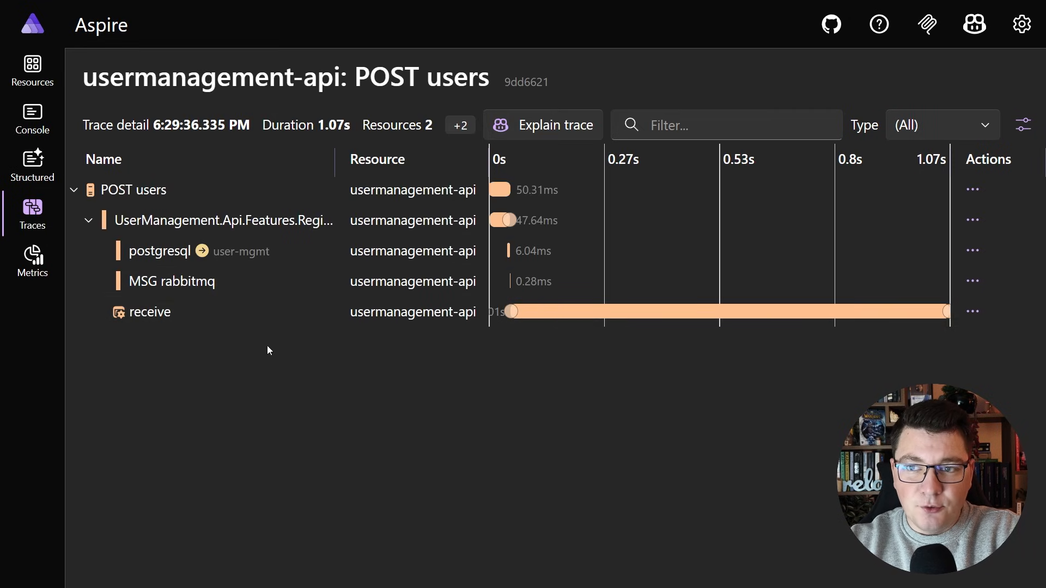
{"action": "mouse_move", "coordinate": [187, 297]}
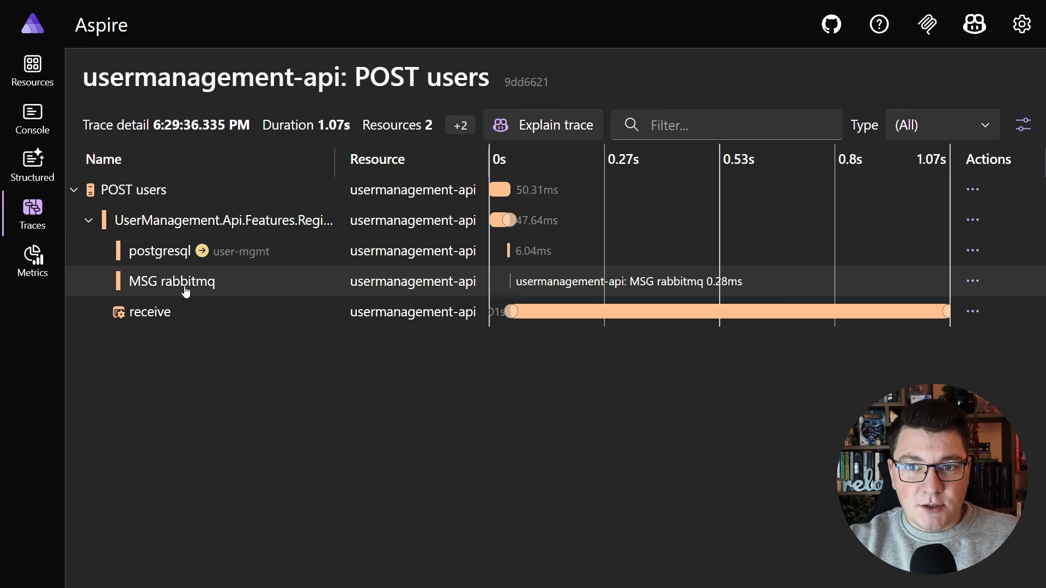
{"action": "mouse_move", "coordinate": [186, 288]}
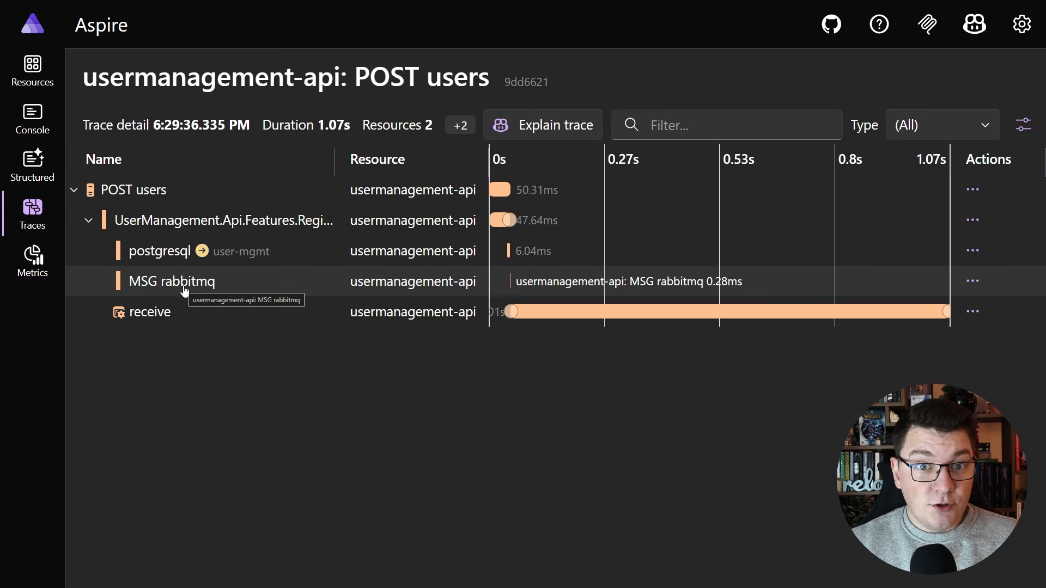
{"action": "left_click", "coordinate": [150, 312]}
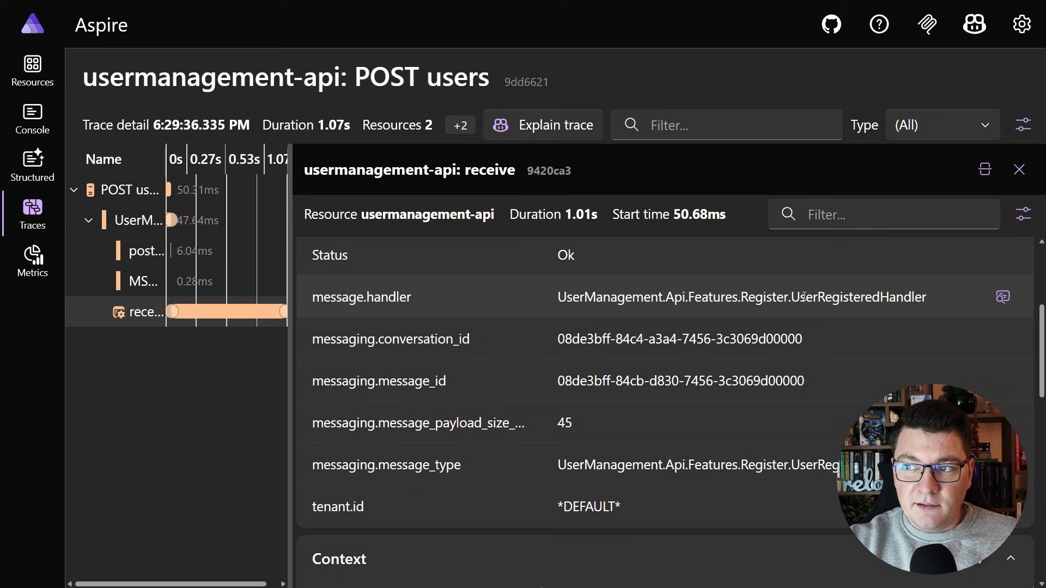
{"action": "double_click", "coordinate": [858, 296]}
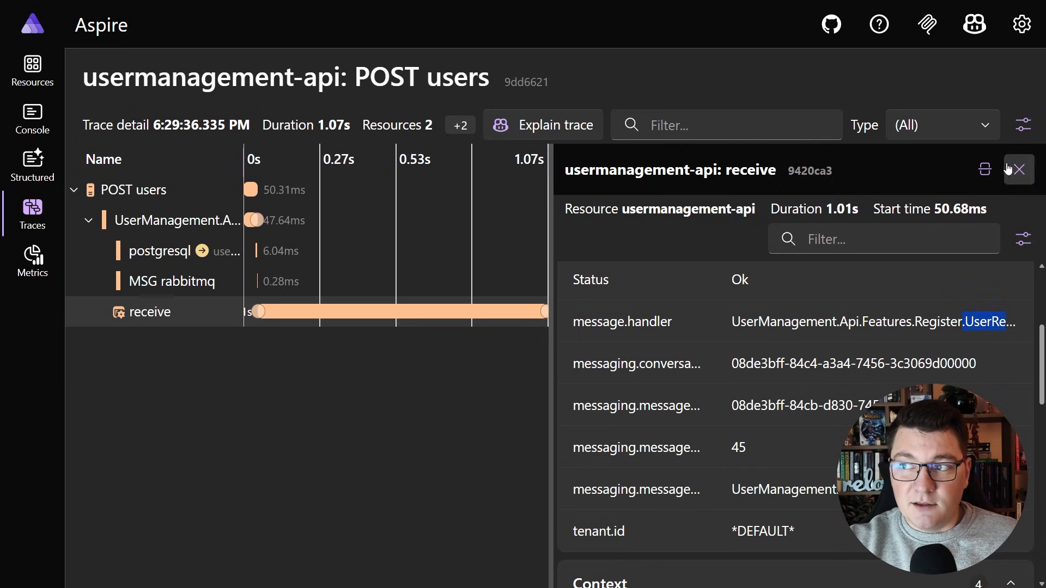
{"action": "left_click", "coordinate": [1020, 169]}
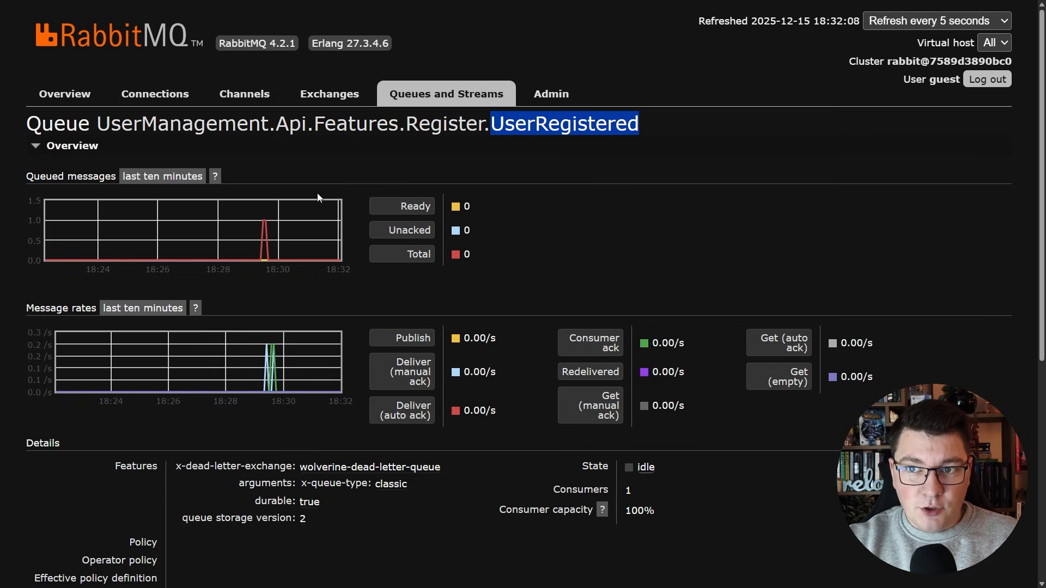
{"action": "mouse_move", "coordinate": [262, 222]}
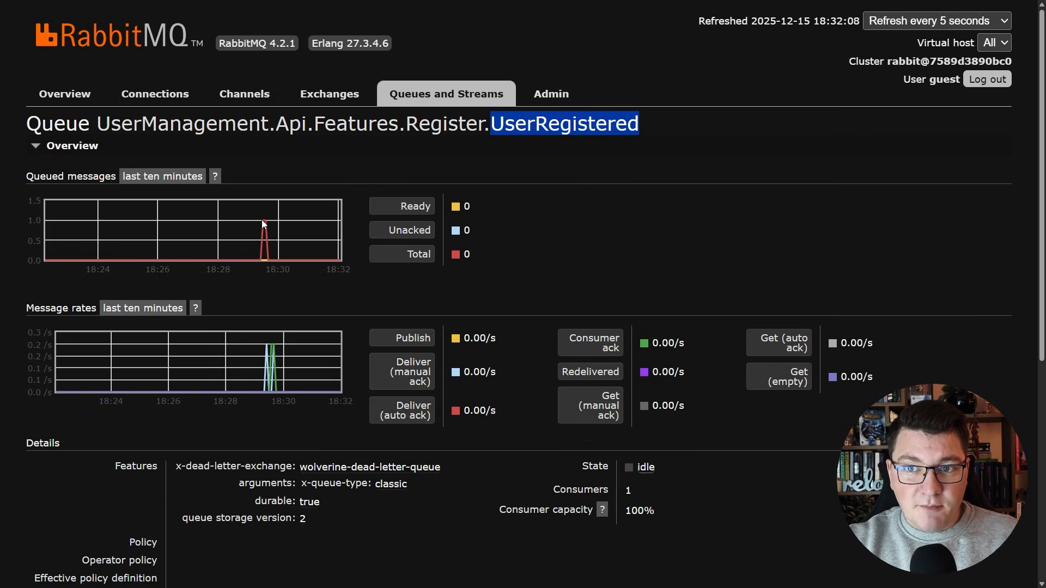